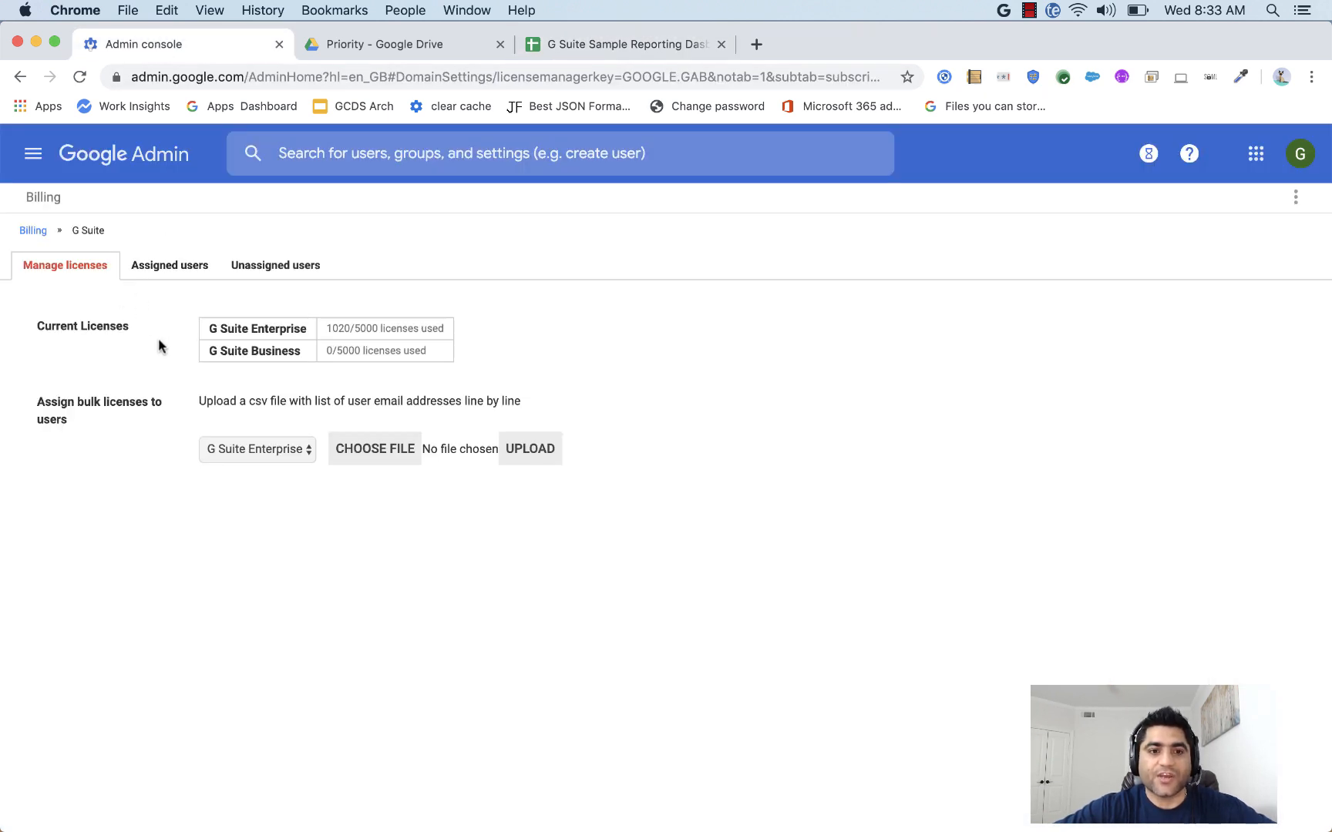
# Show the G Suite assigned-license users grouped by organizational unit.
pyautogui.click(170, 265)
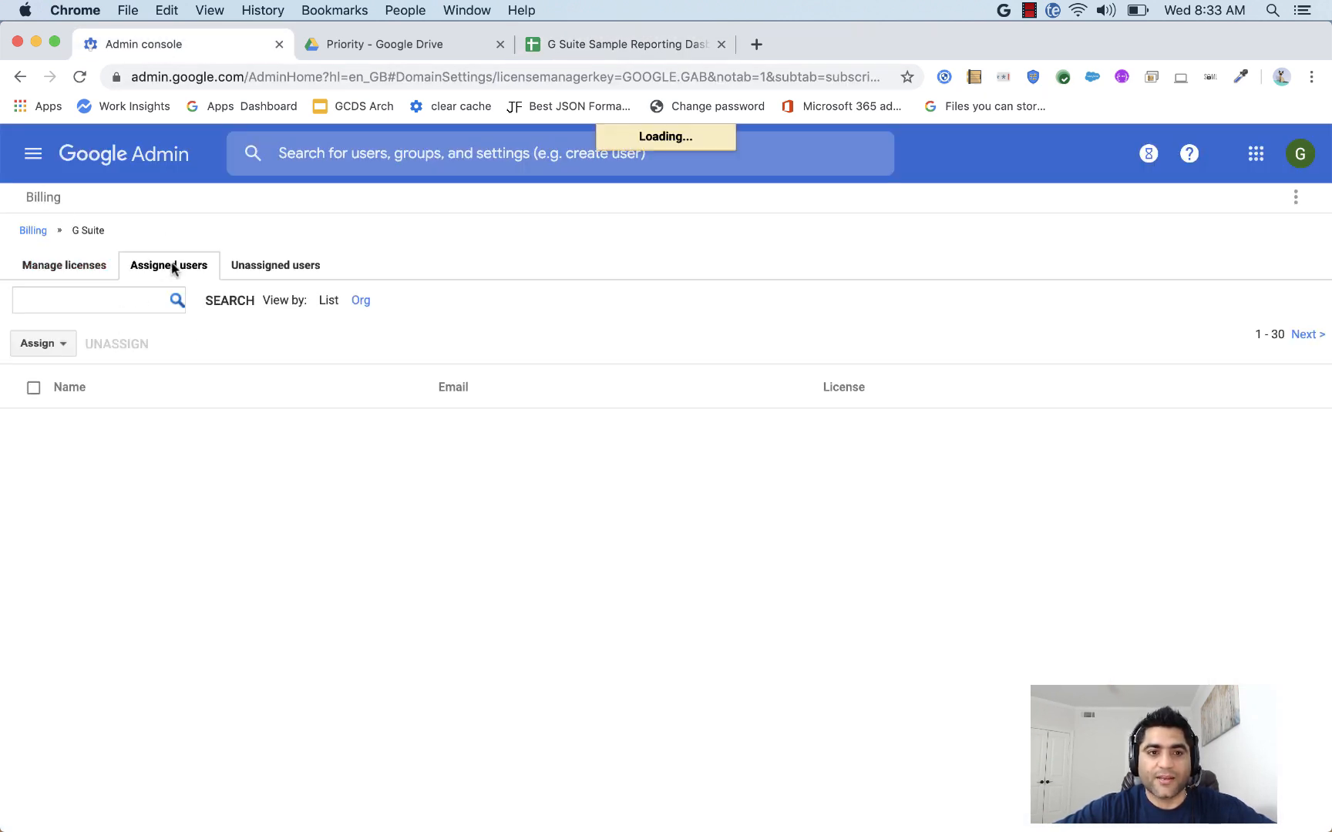
pyautogui.click(168, 265)
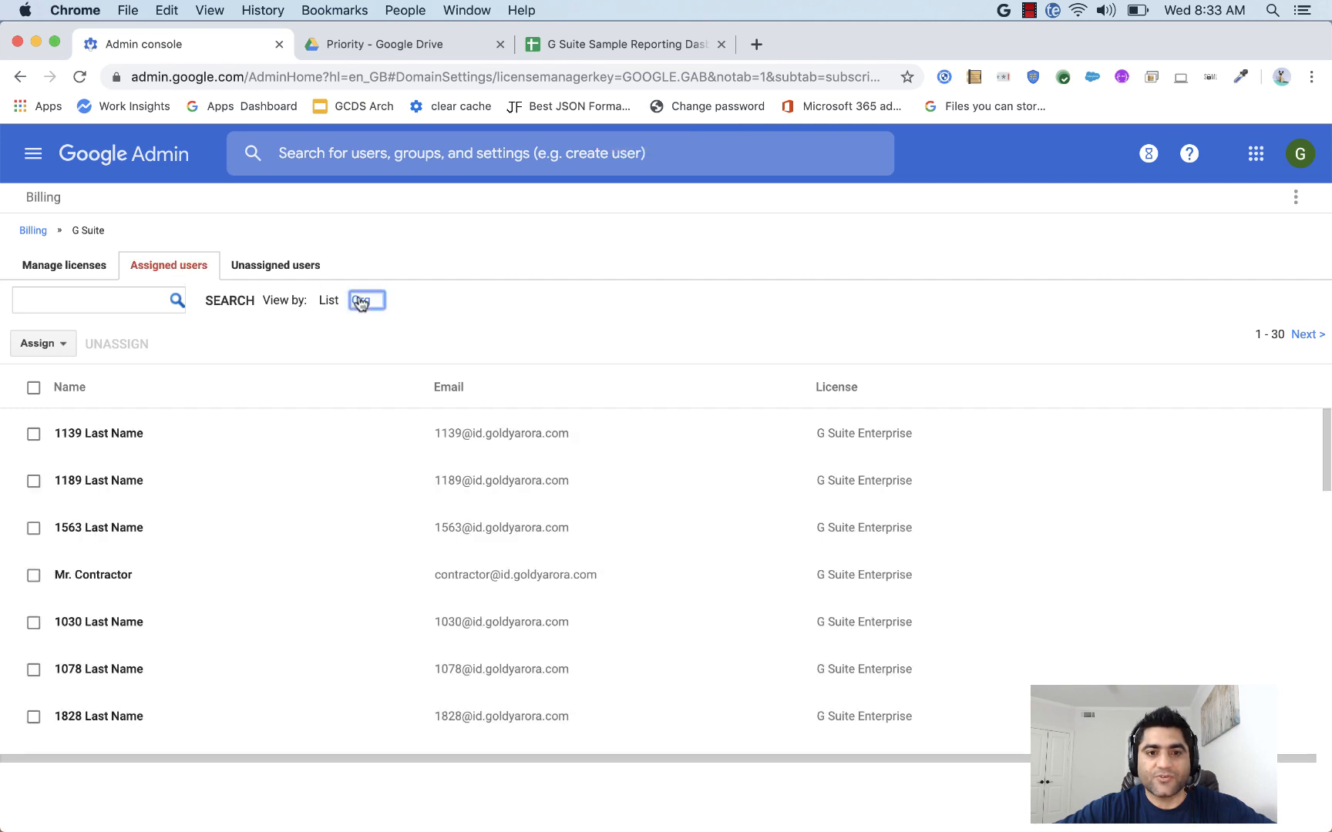
pyautogui.click(363, 301)
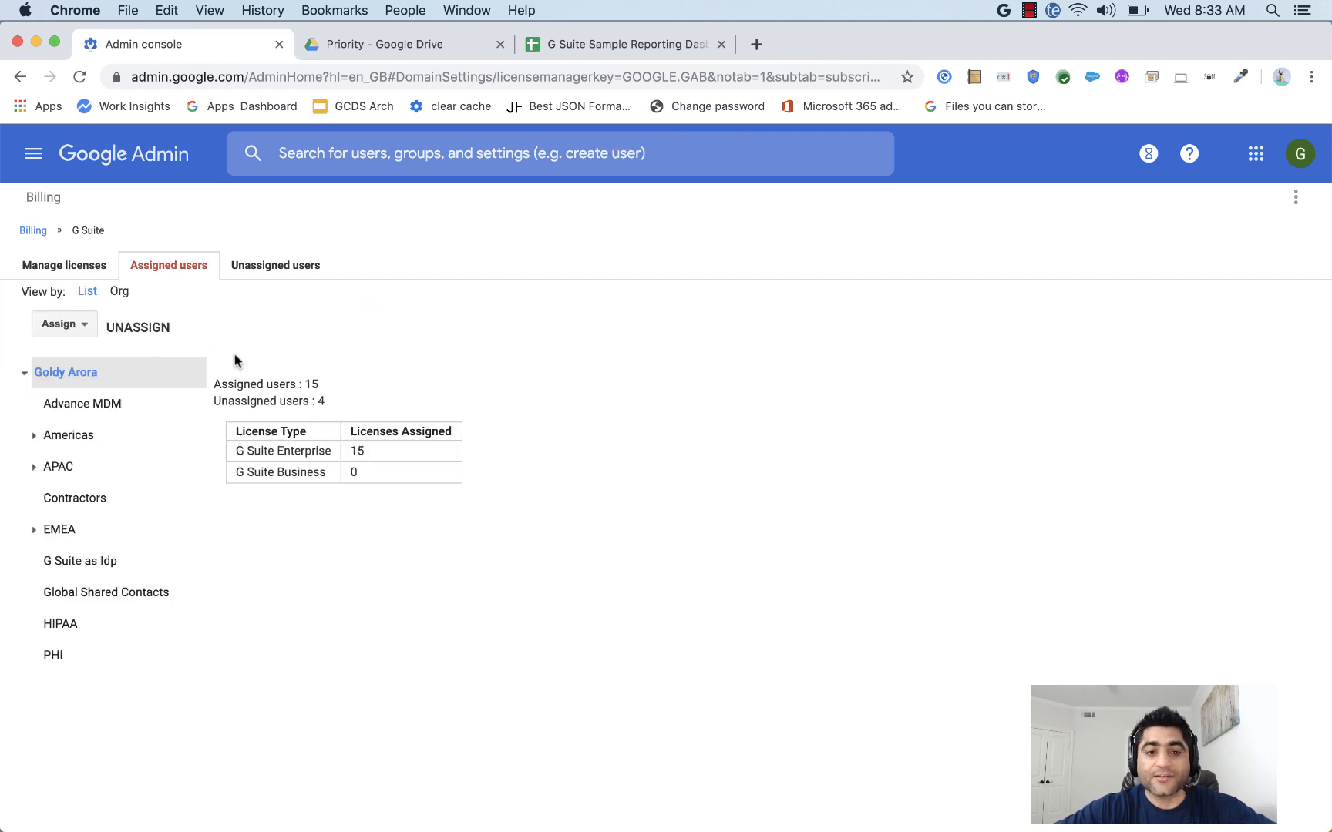
# Review the license counts for the Advance MDM and EMEA organizational units.
pyautogui.click(82, 404)
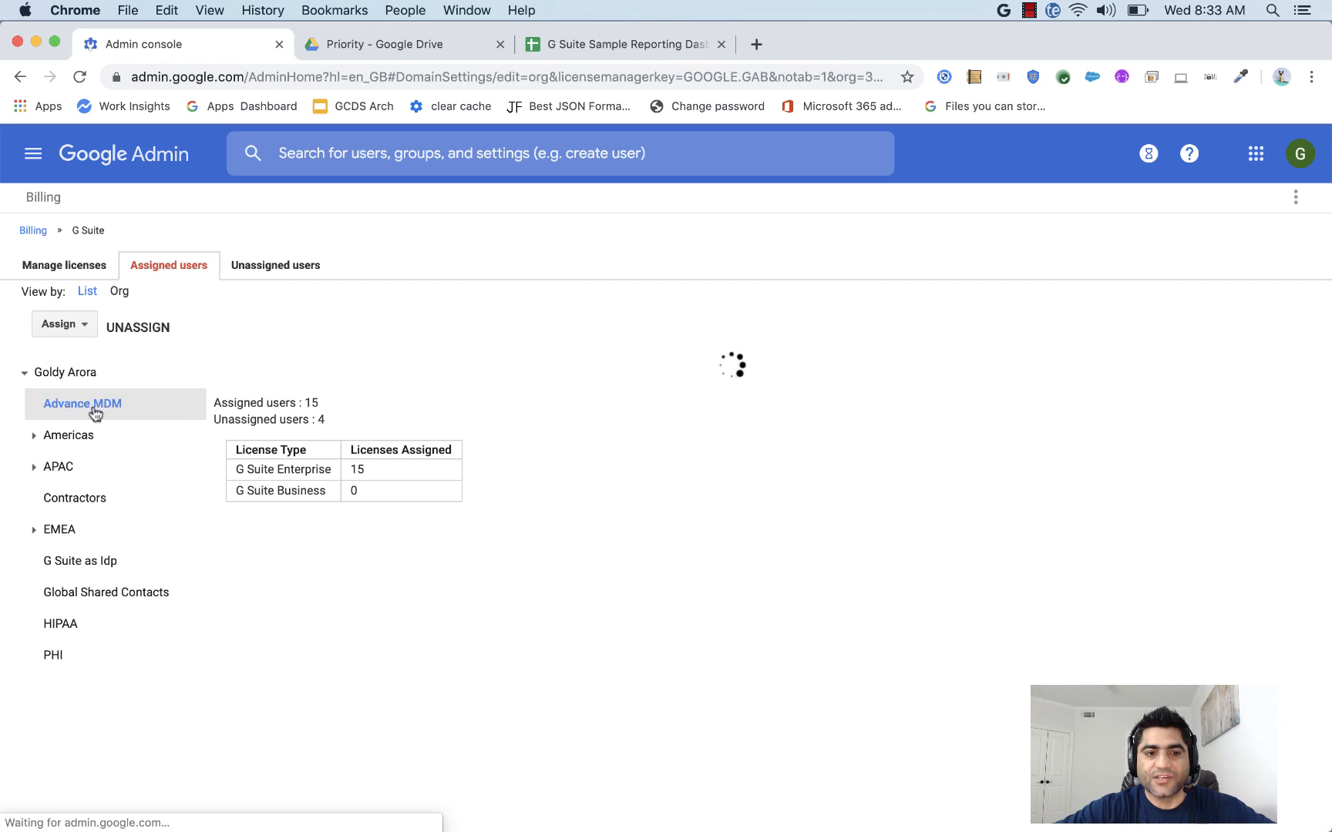
pyautogui.click(68, 434)
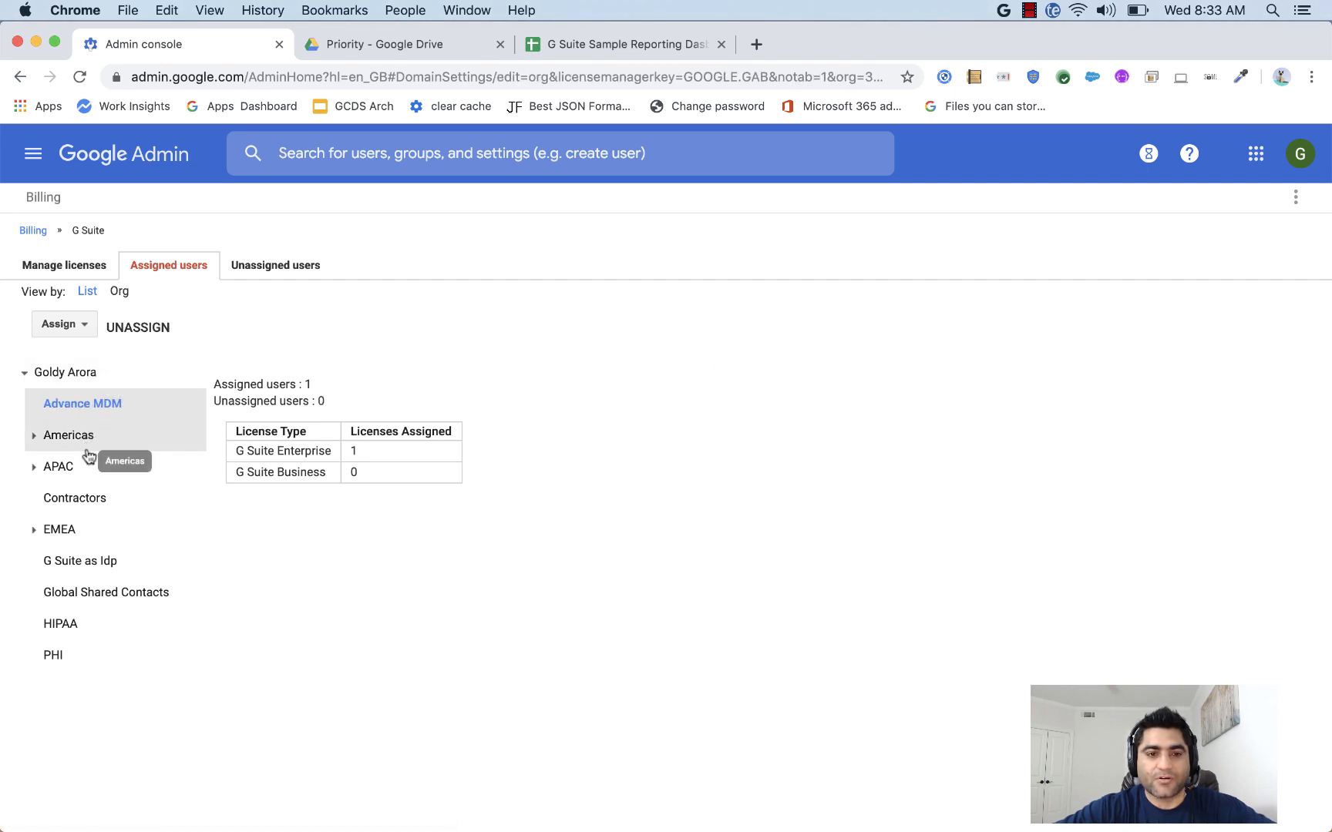
pyautogui.moveTo(78, 561)
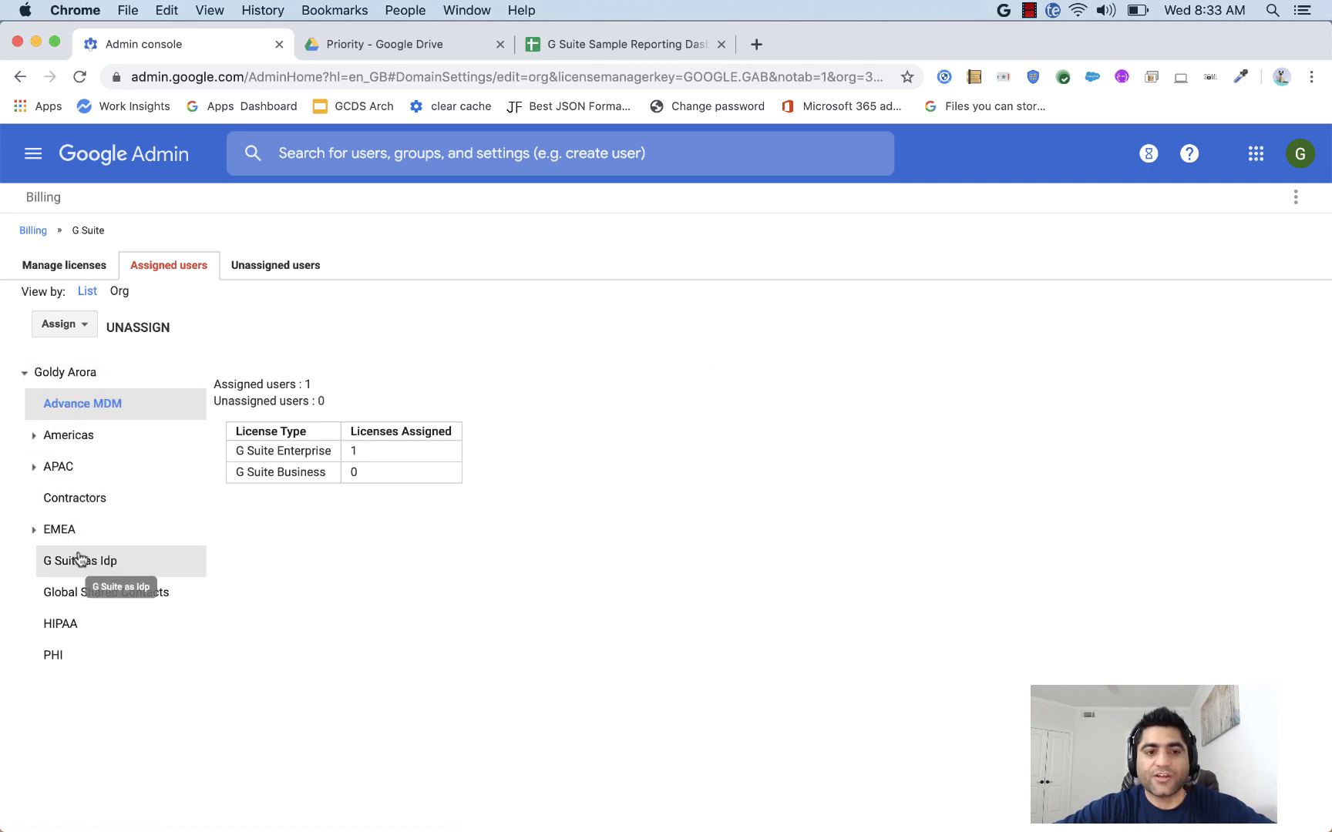
pyautogui.click(59, 528)
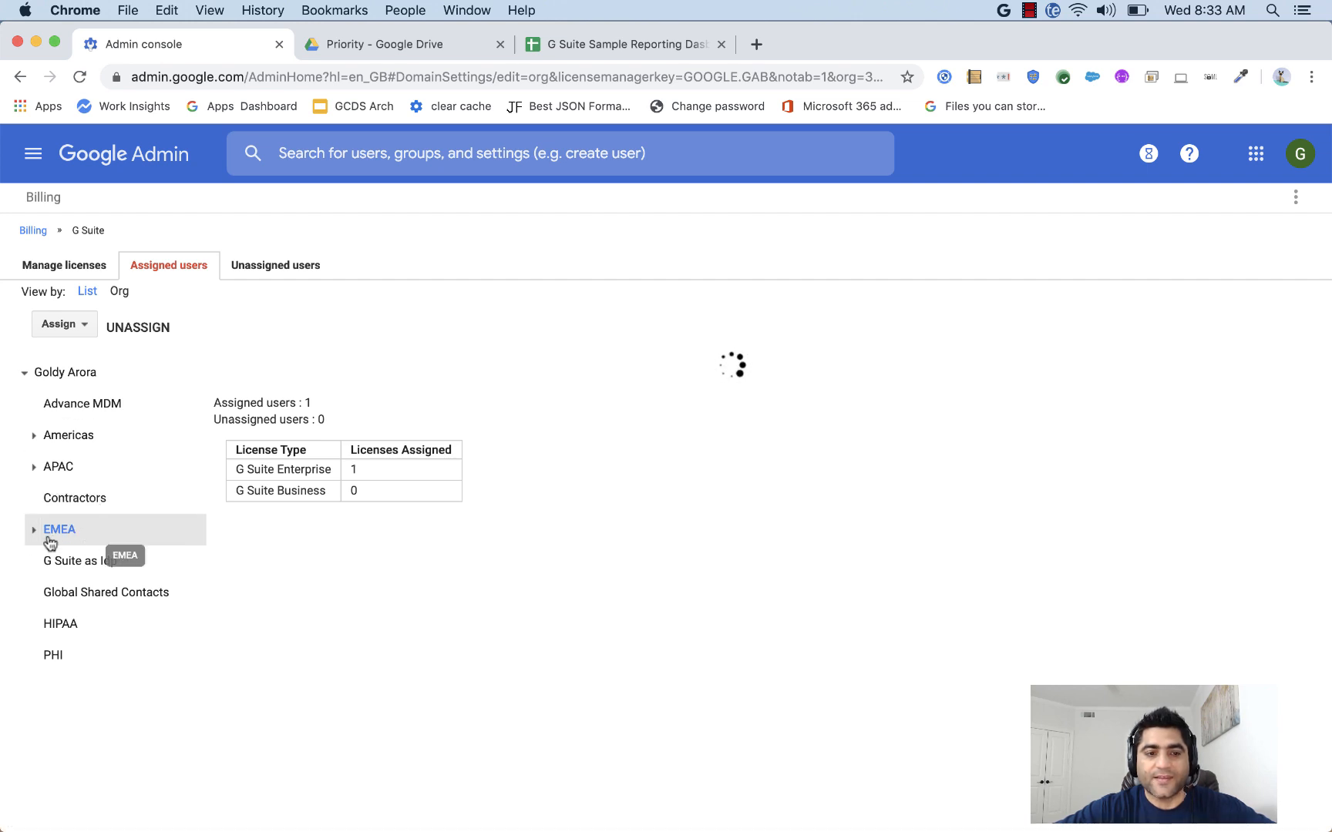
pyautogui.click(61, 530)
pyautogui.write('direc')
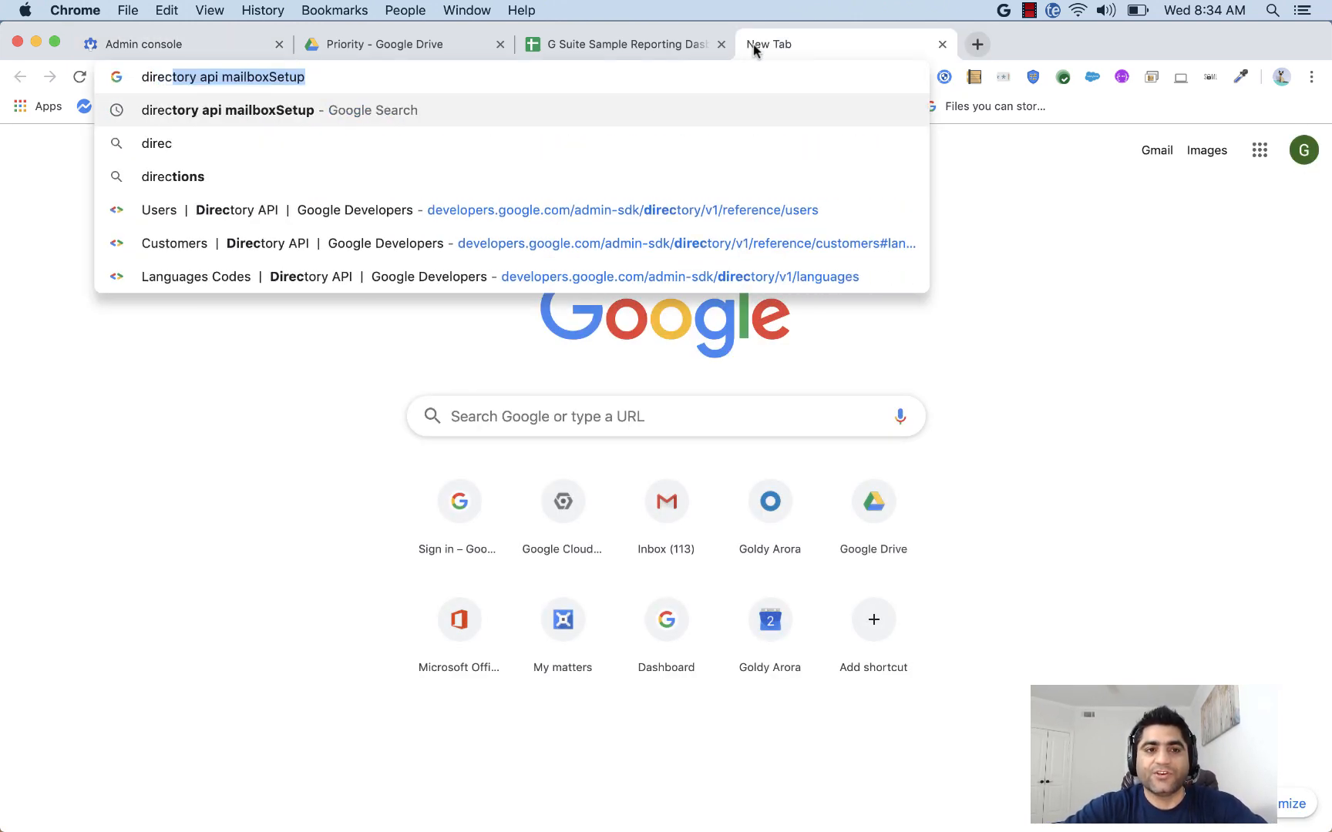
# Reach the Directory API reference's Users resource overview on Google Developers.
pyautogui.press('Enter')
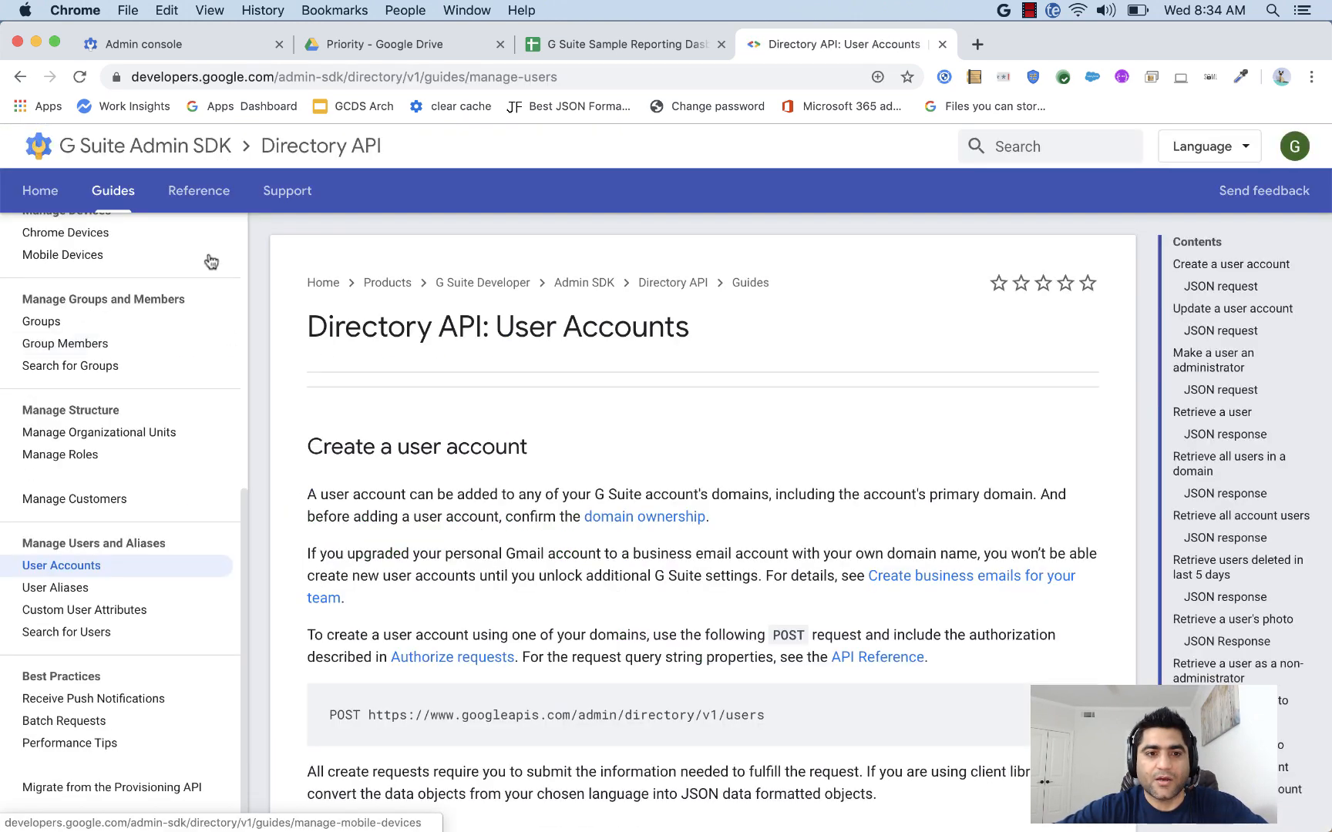
pyautogui.click(197, 189)
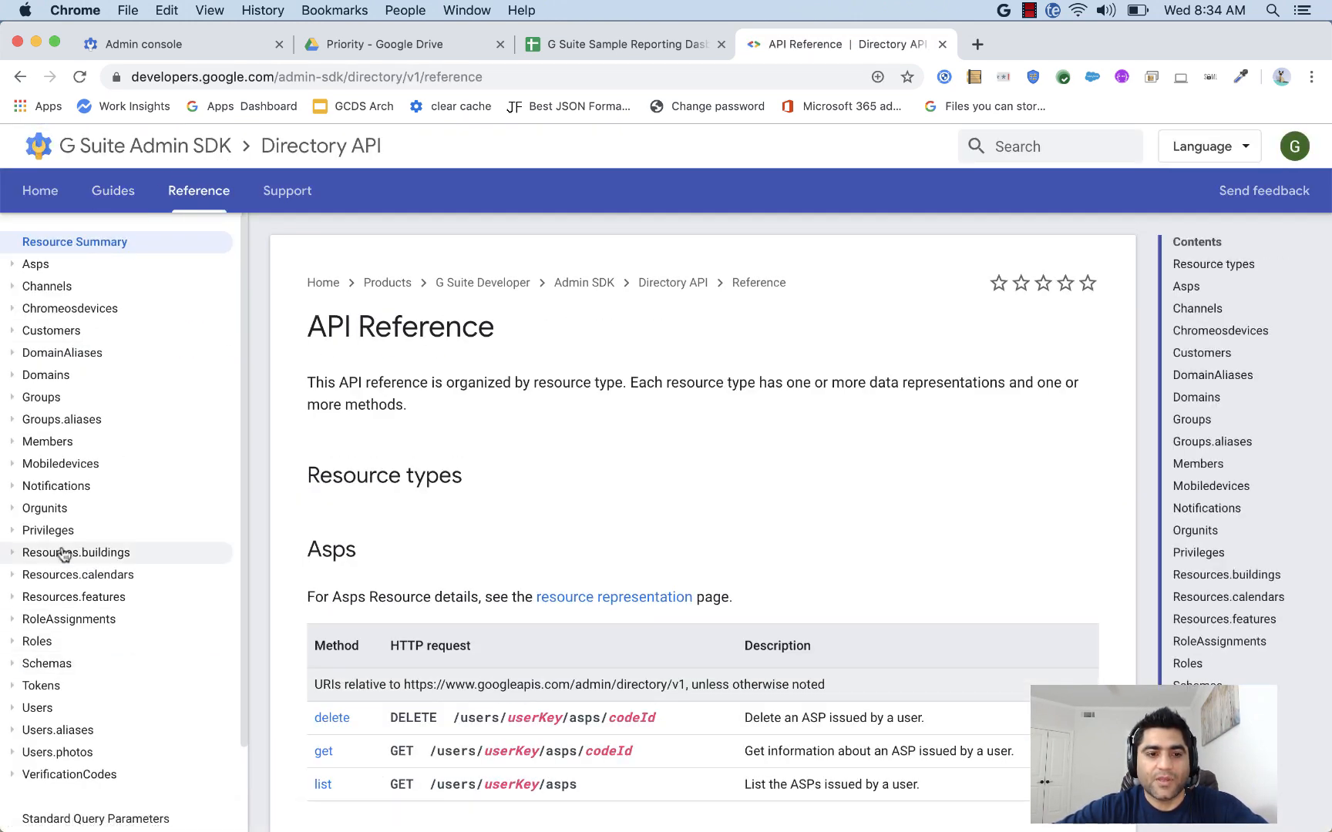
pyautogui.click(37, 707)
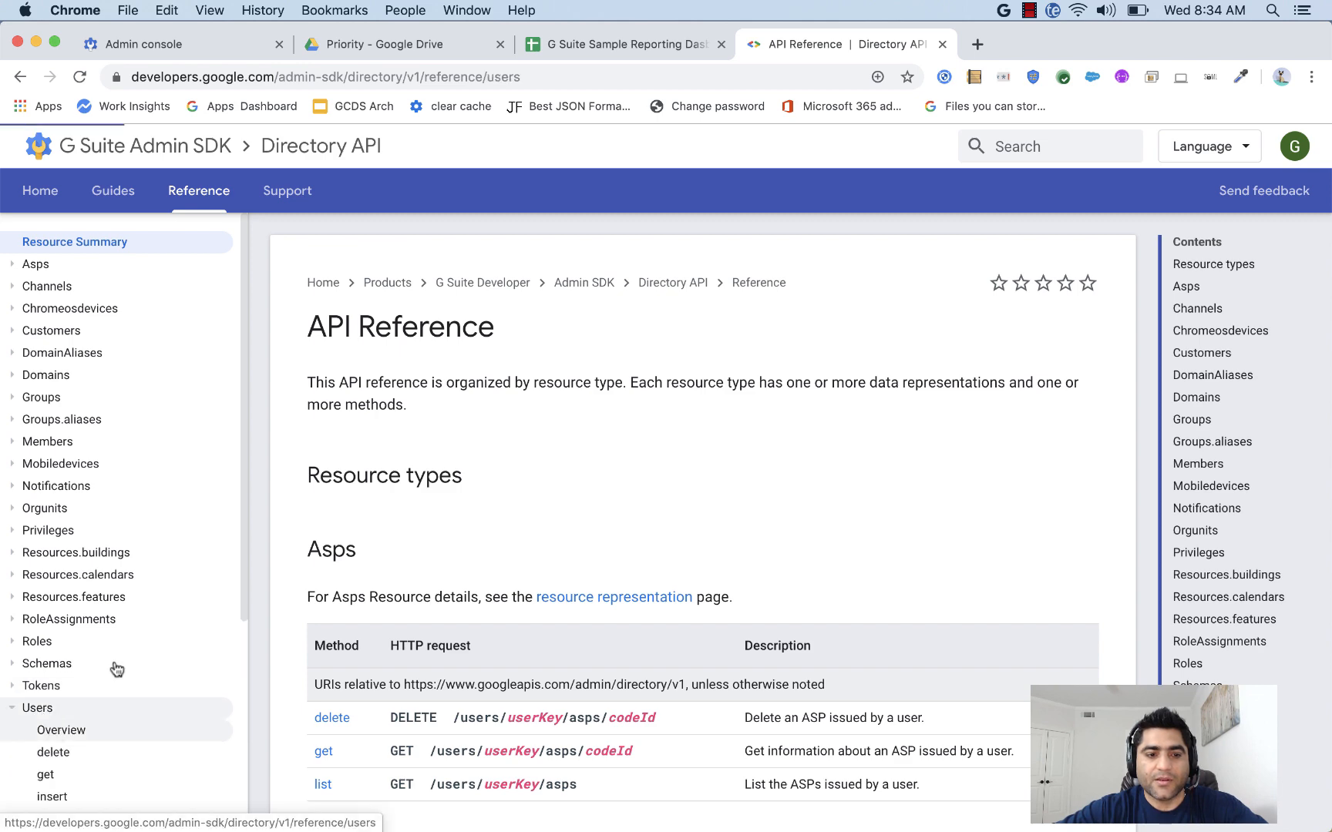
pyautogui.click(60, 729)
pyautogui.write('ismail')
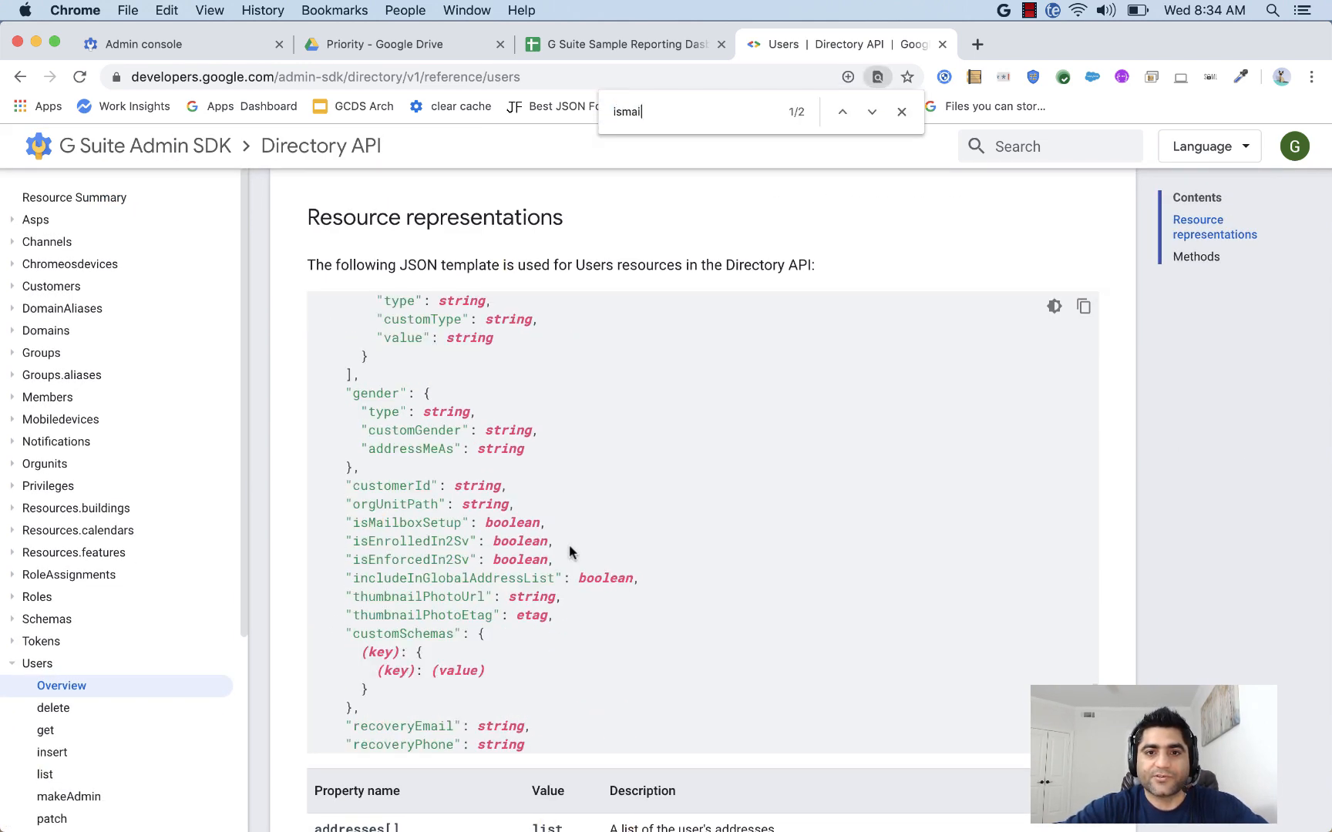
# Locate the isMailboxSetup description, then search the page for 'org' (orgUnitPath).
pyautogui.click(869, 111)
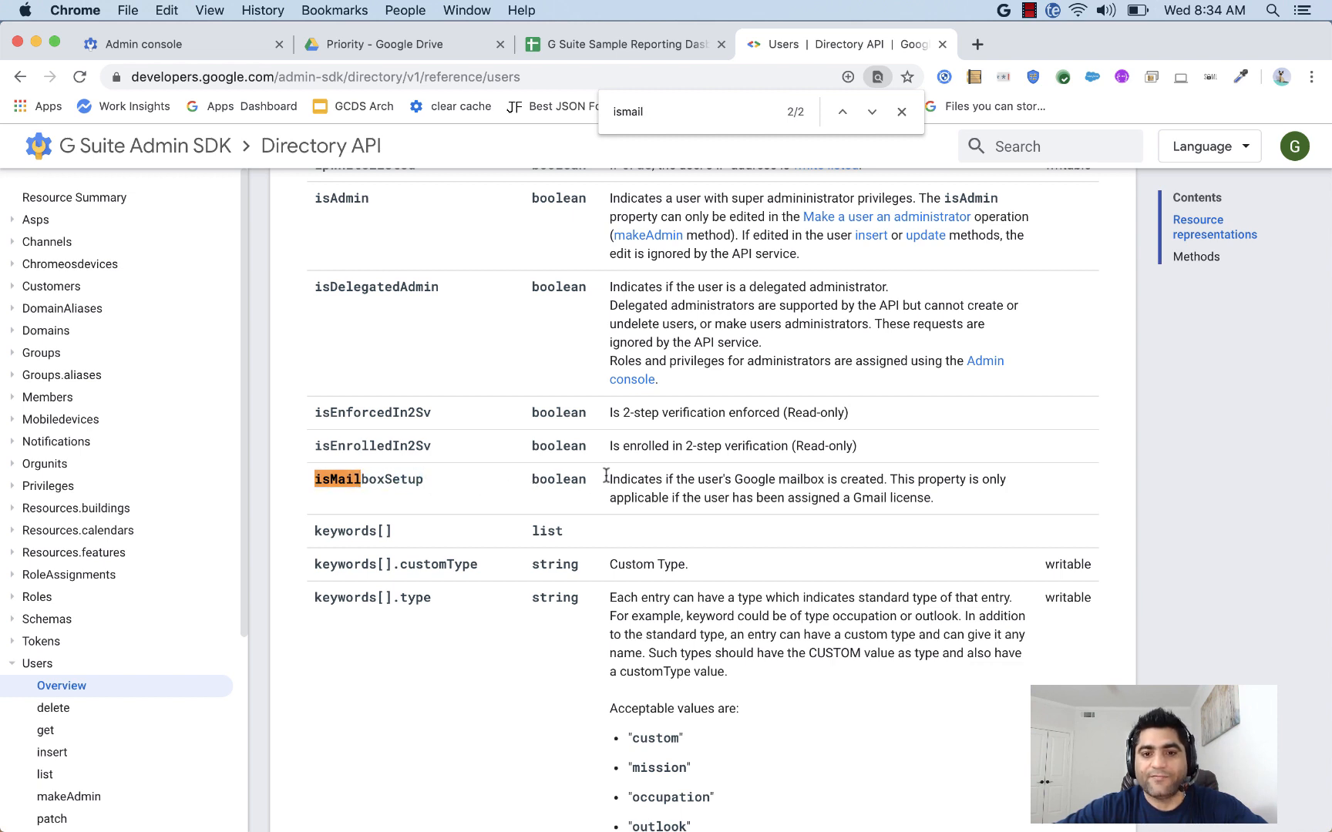
pyautogui.moveTo(611, 479); pyautogui.dragTo(701, 479)
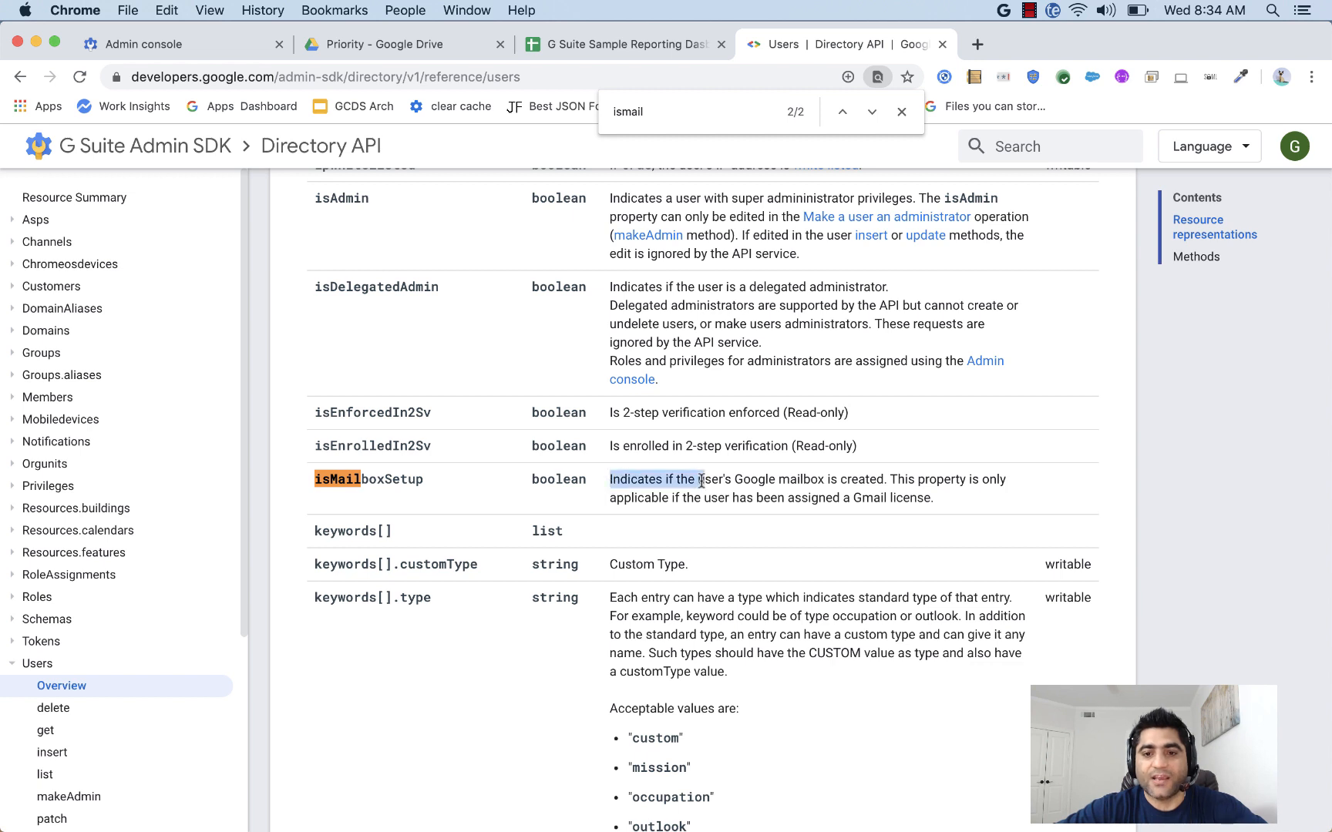
pyautogui.moveTo(699, 479); pyautogui.dragTo(931, 497)
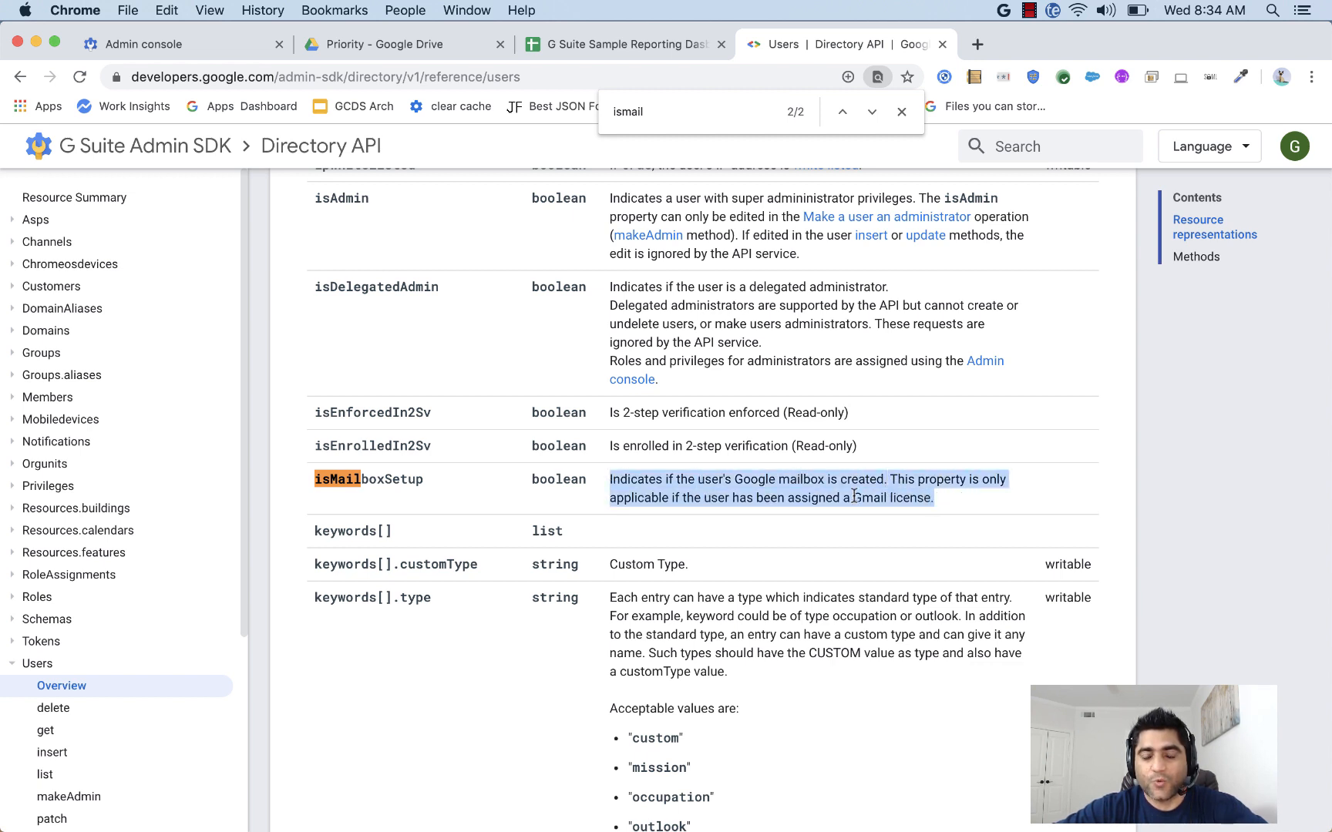
pyautogui.moveTo(561, 522)
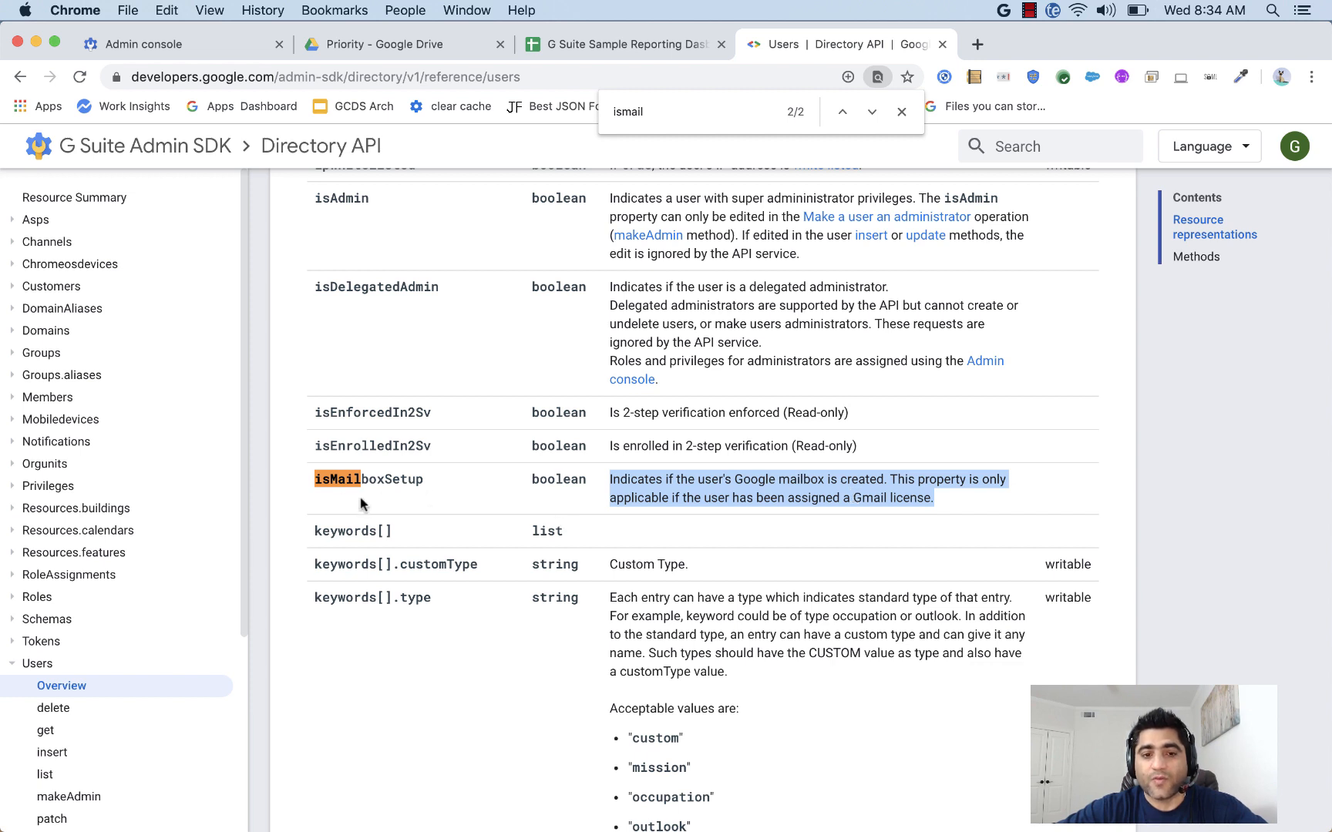
pyautogui.moveTo(393, 487)
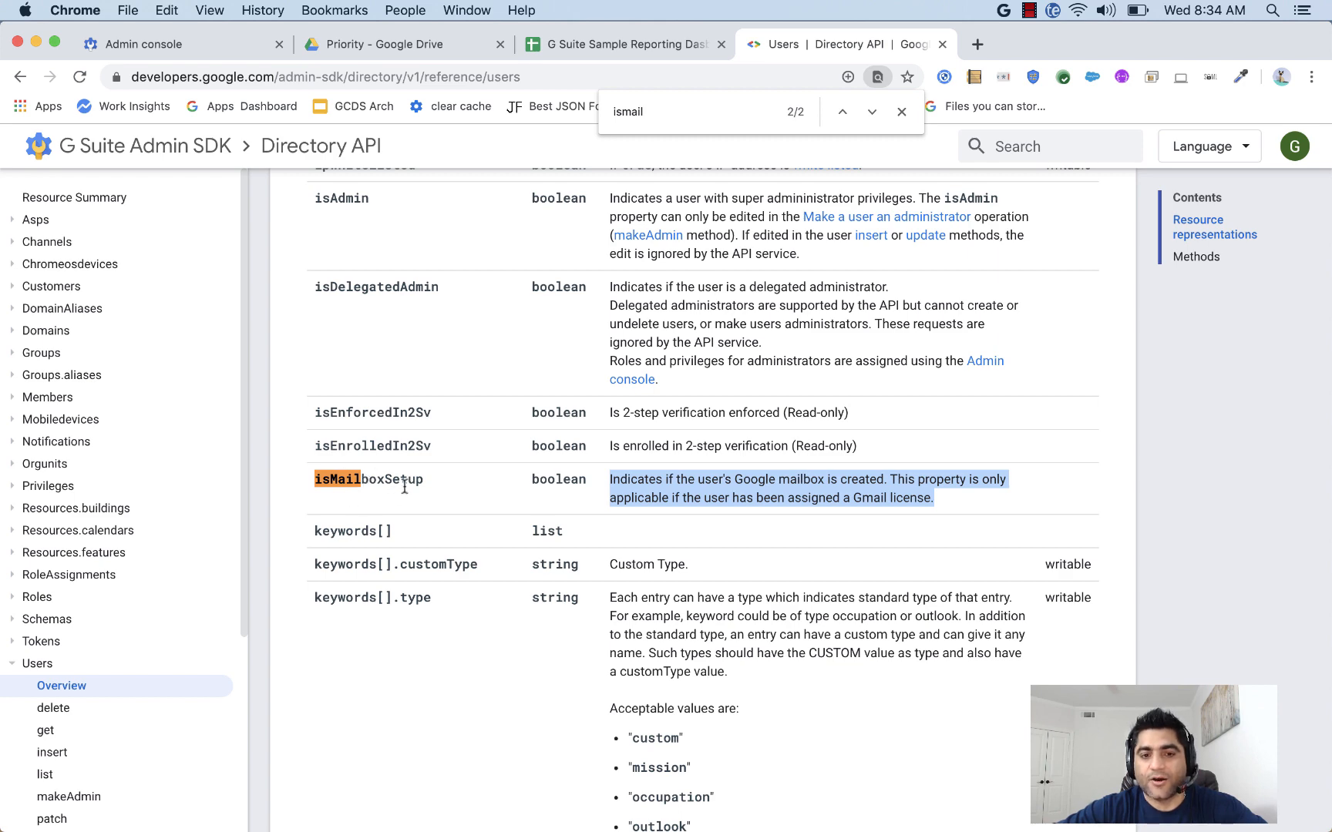
pyautogui.write('org')
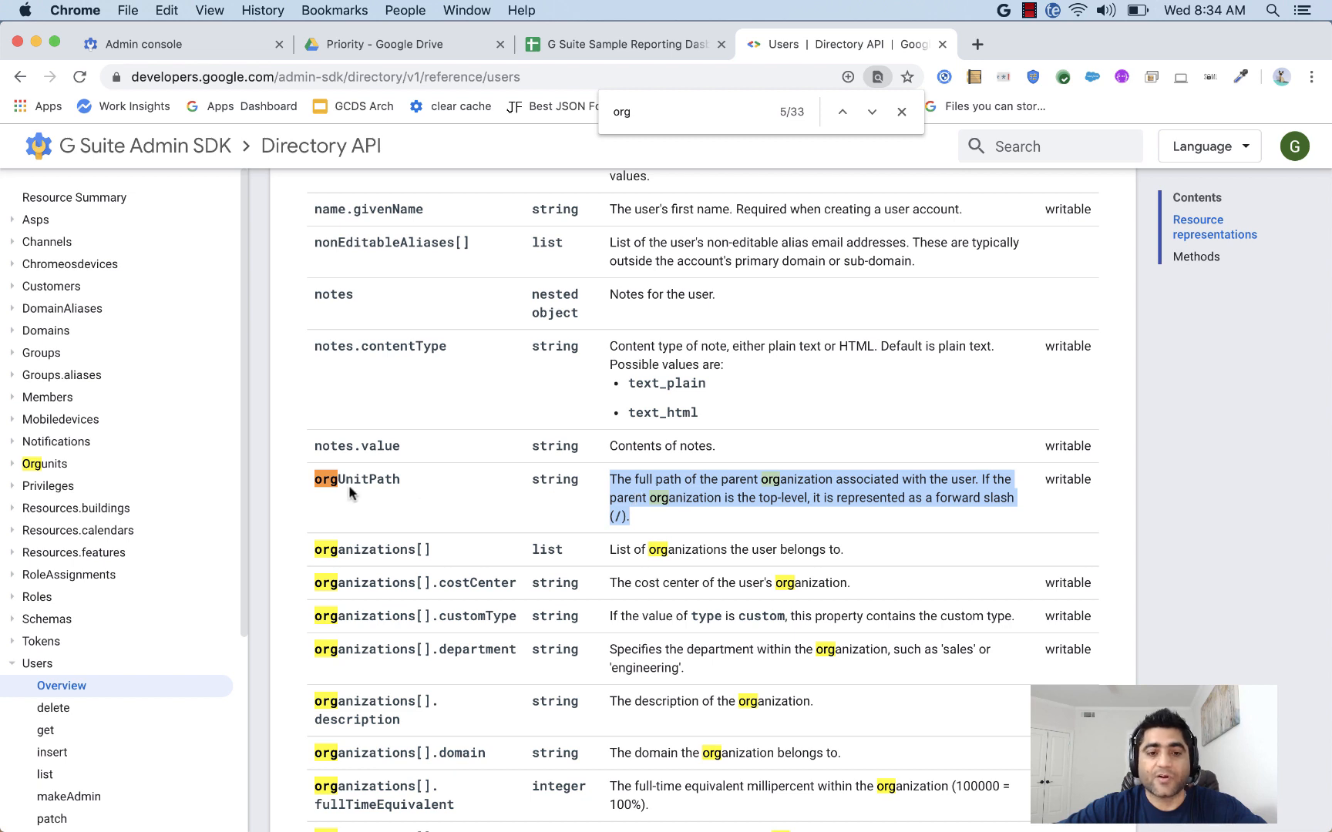
pyautogui.moveTo(605, 513)
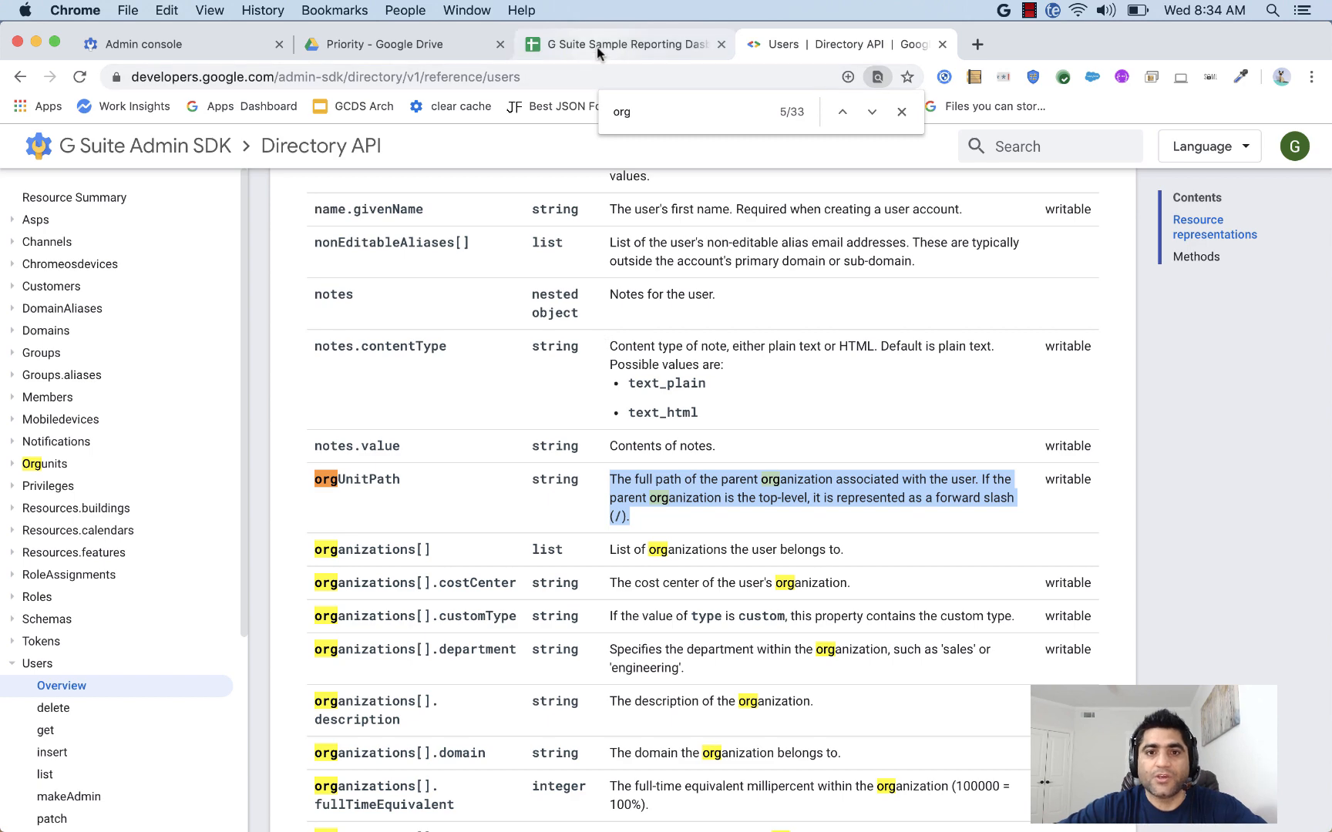
# View the Get All Users.gs code in the script editor, then return to the dashboard spreadsheet.
pyautogui.click(335, 168)
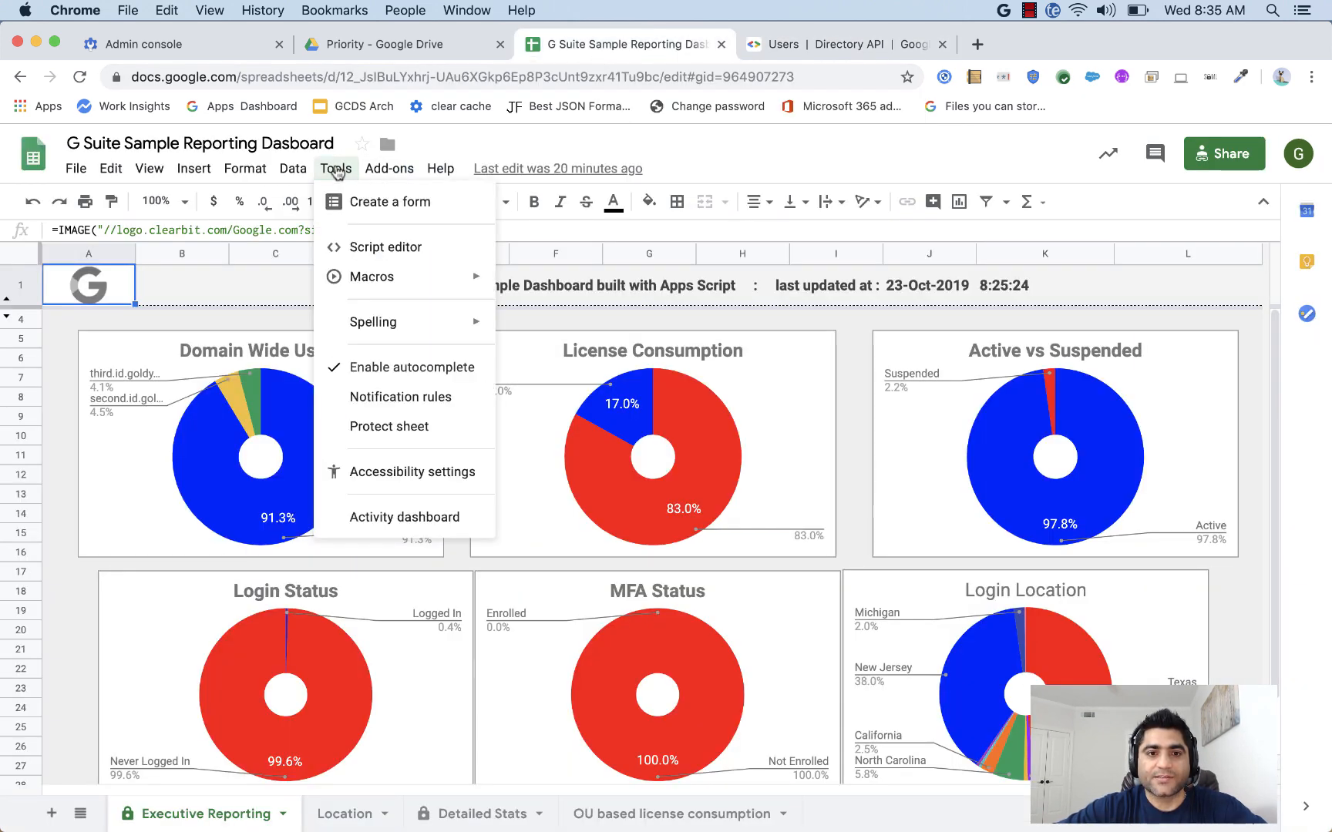
pyautogui.click(386, 247)
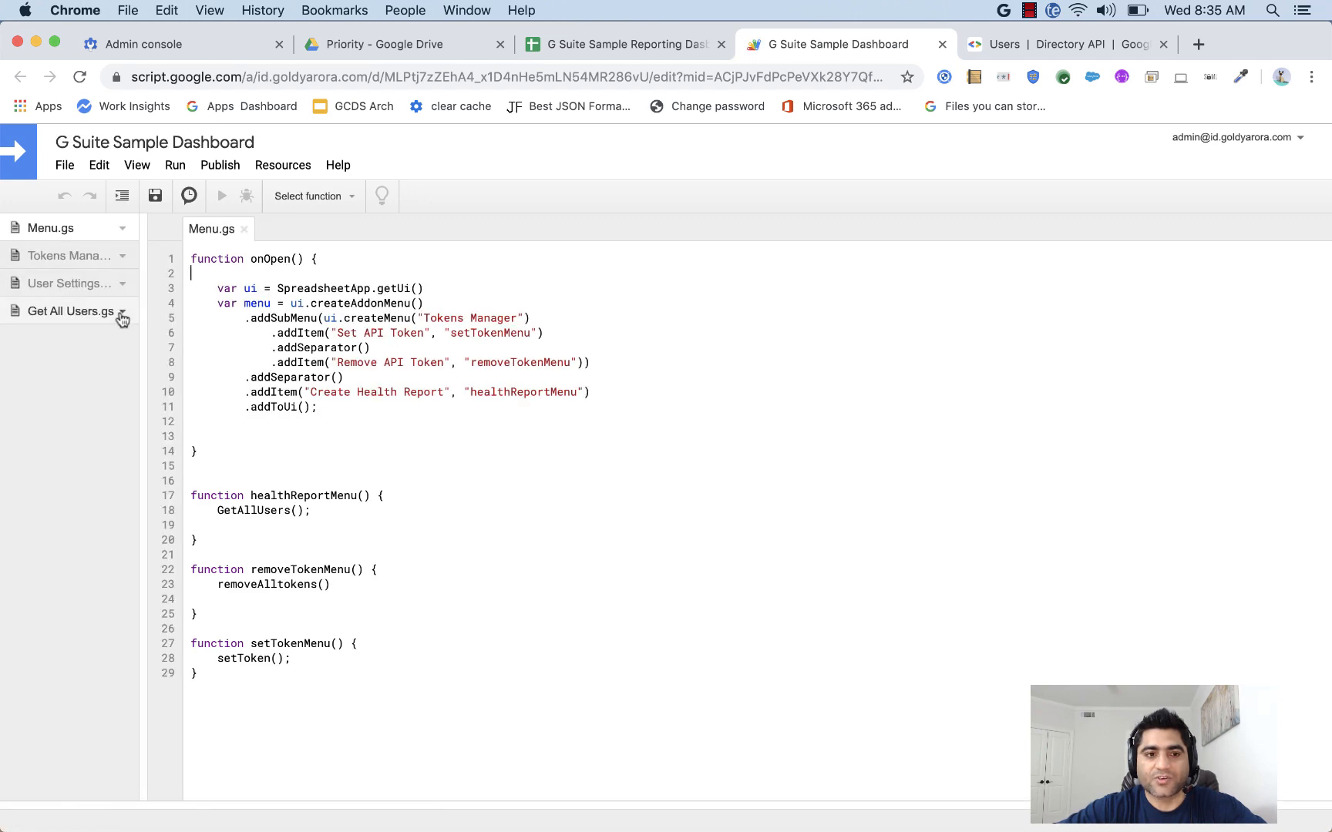
pyautogui.click(68, 311)
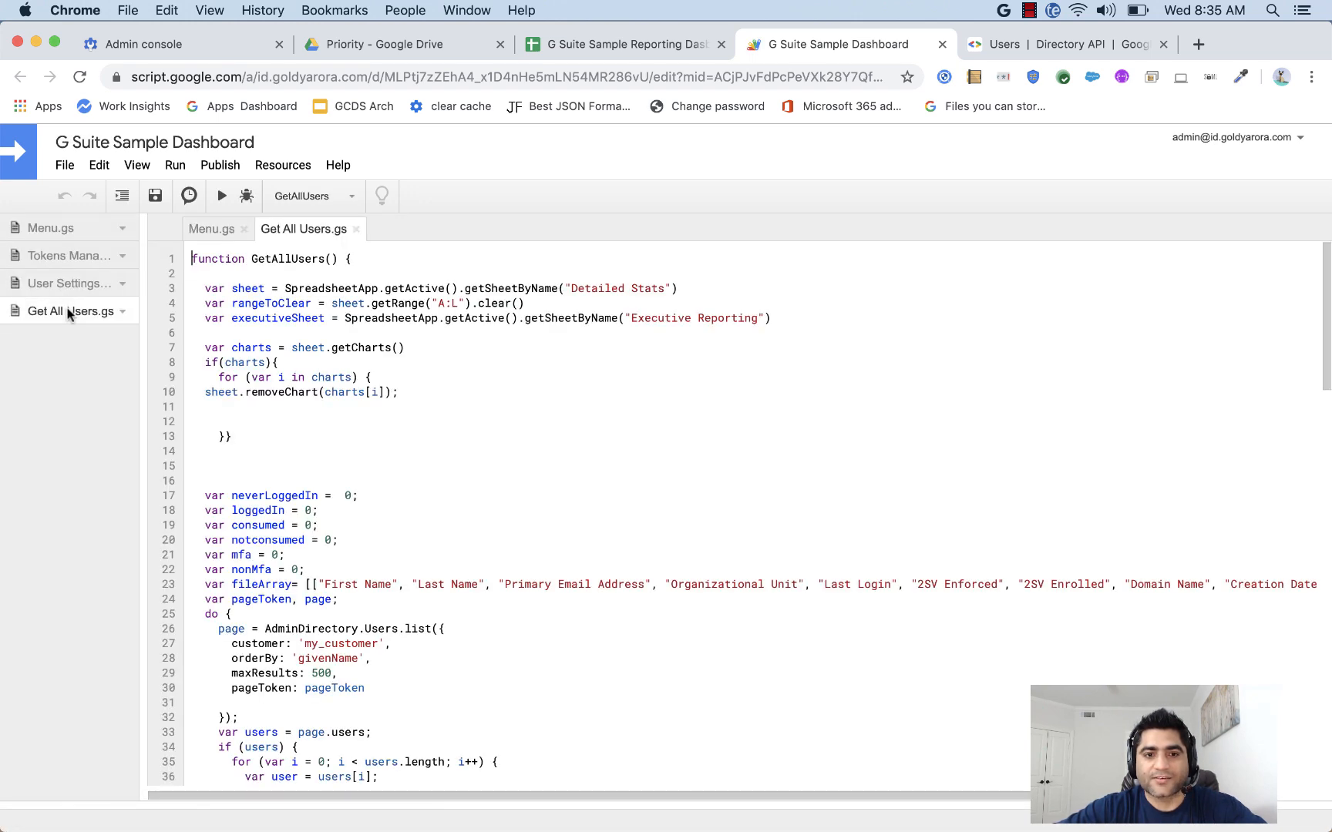
pyautogui.moveTo(781, 219)
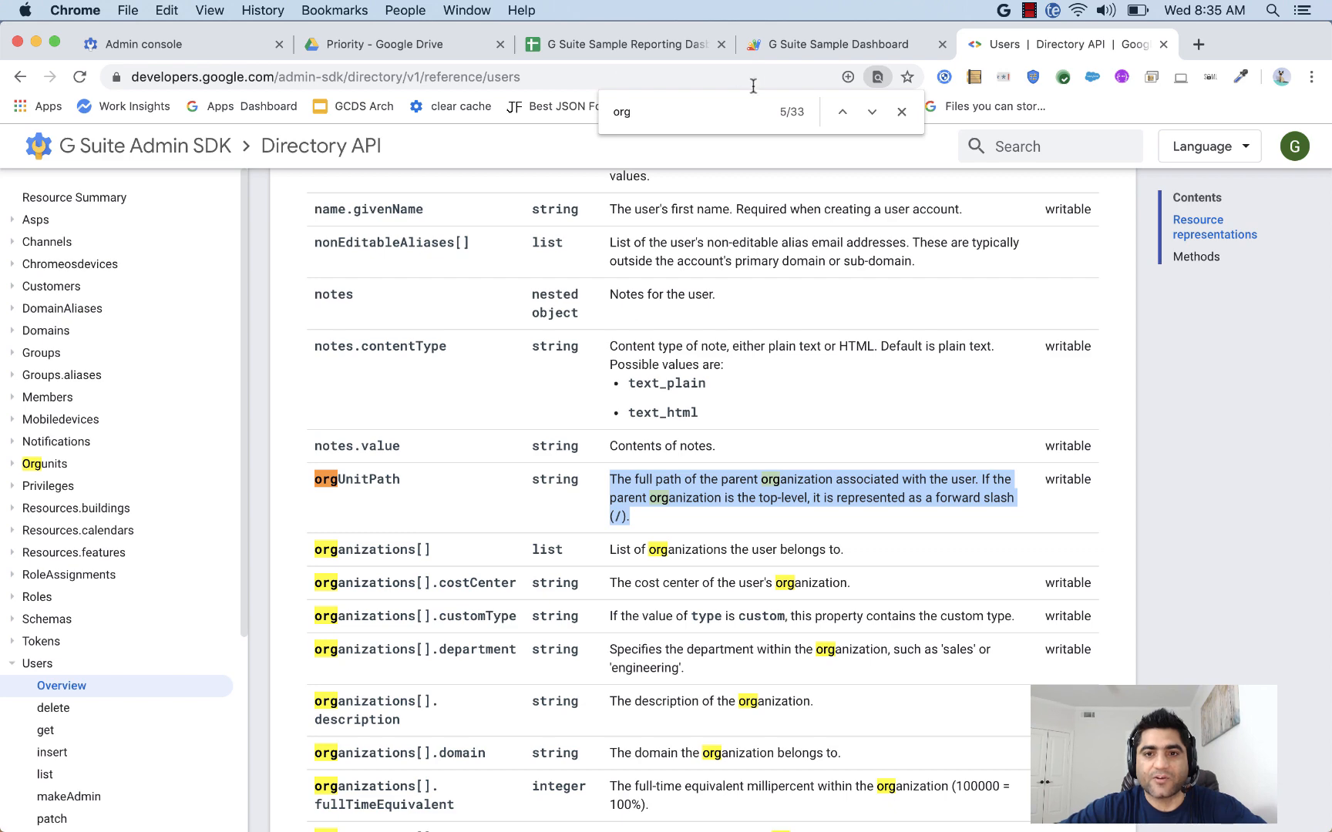
pyautogui.click(619, 43)
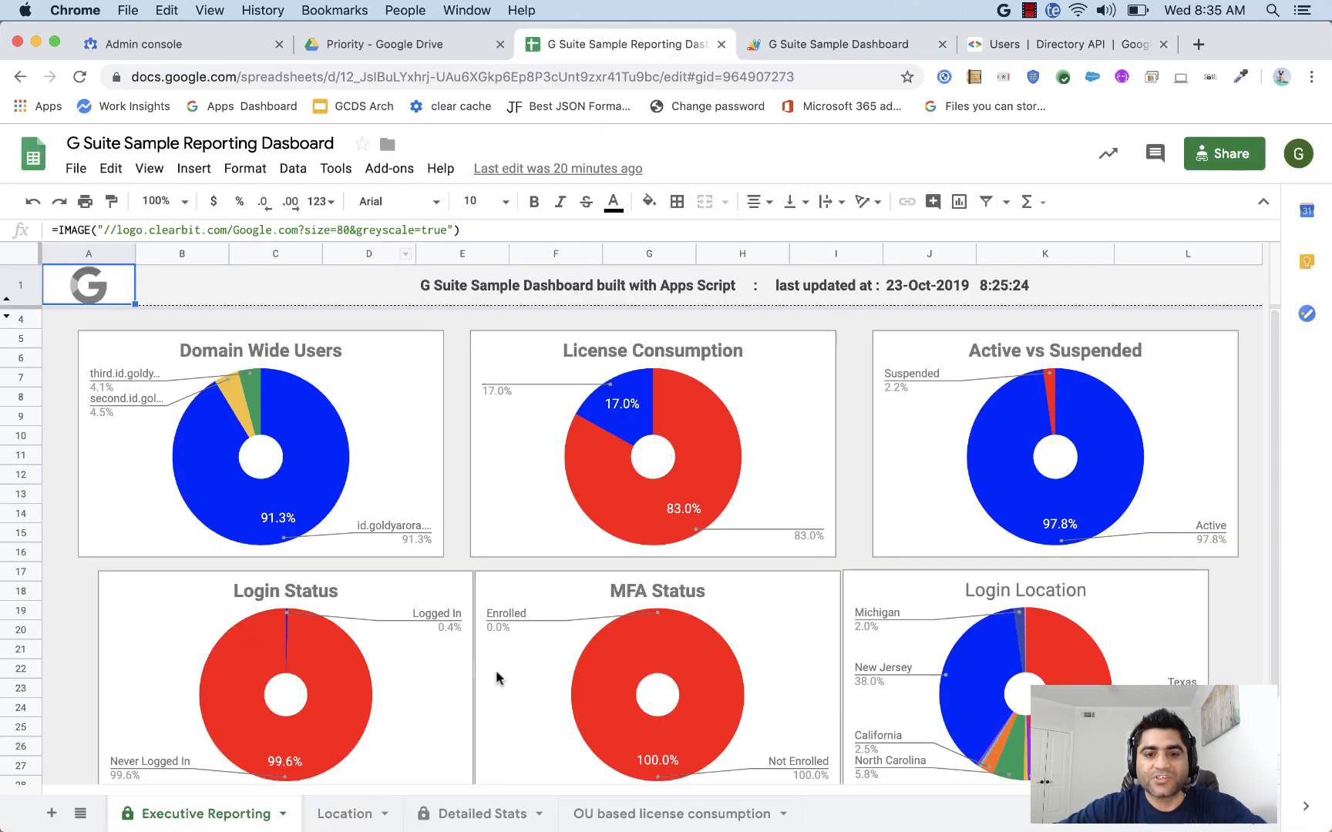
# Browse the Location, Detailed Stats and OU based license consumption sheets.
pyautogui.click(345, 814)
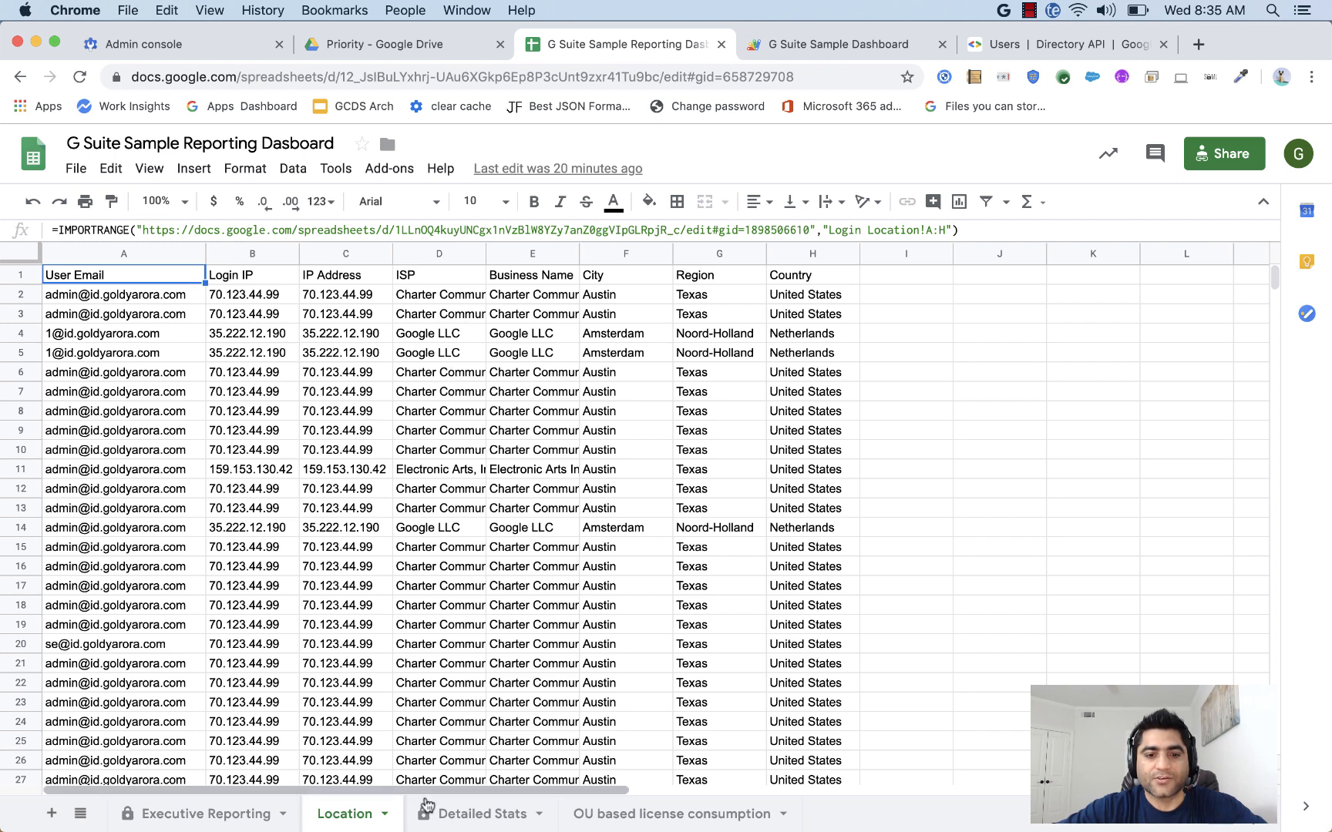
pyautogui.click(474, 814)
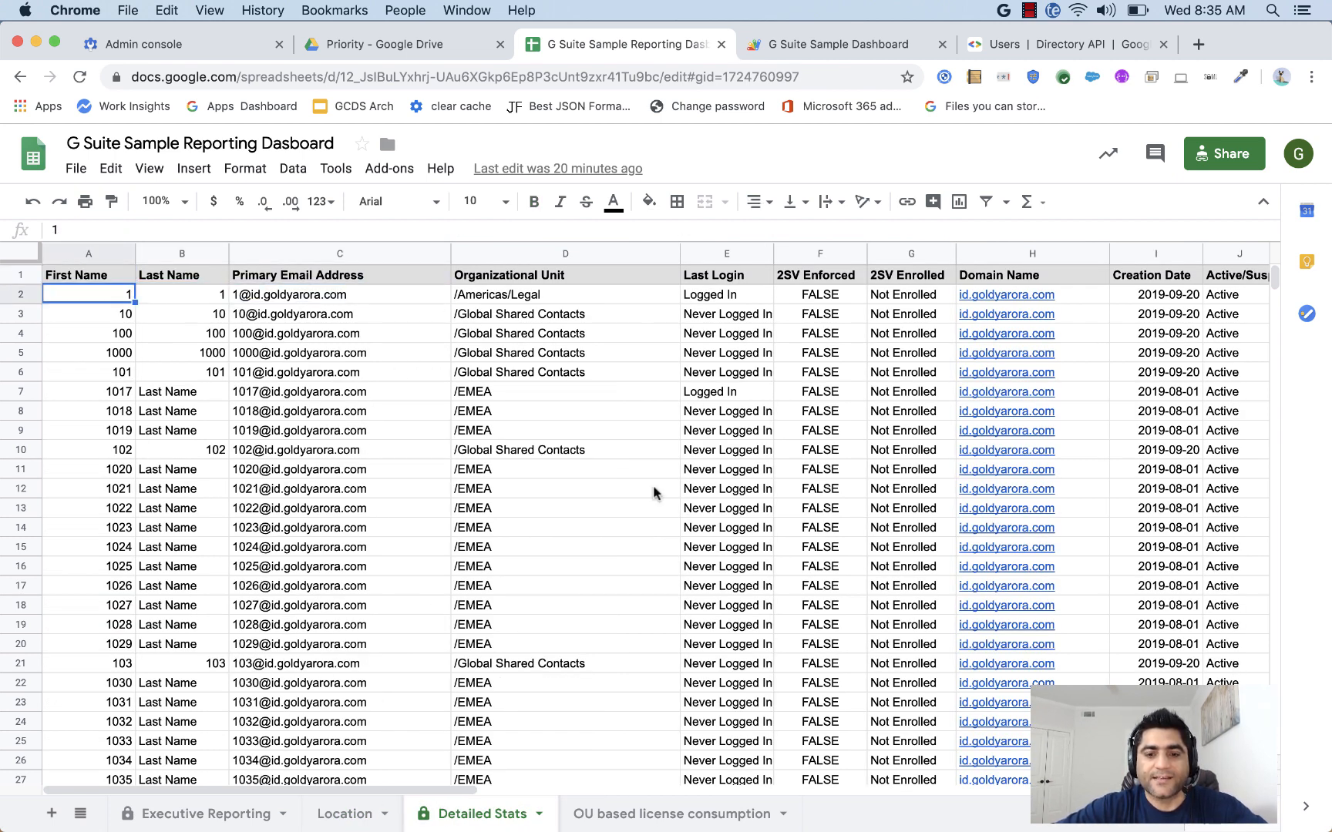
pyautogui.click(669, 814)
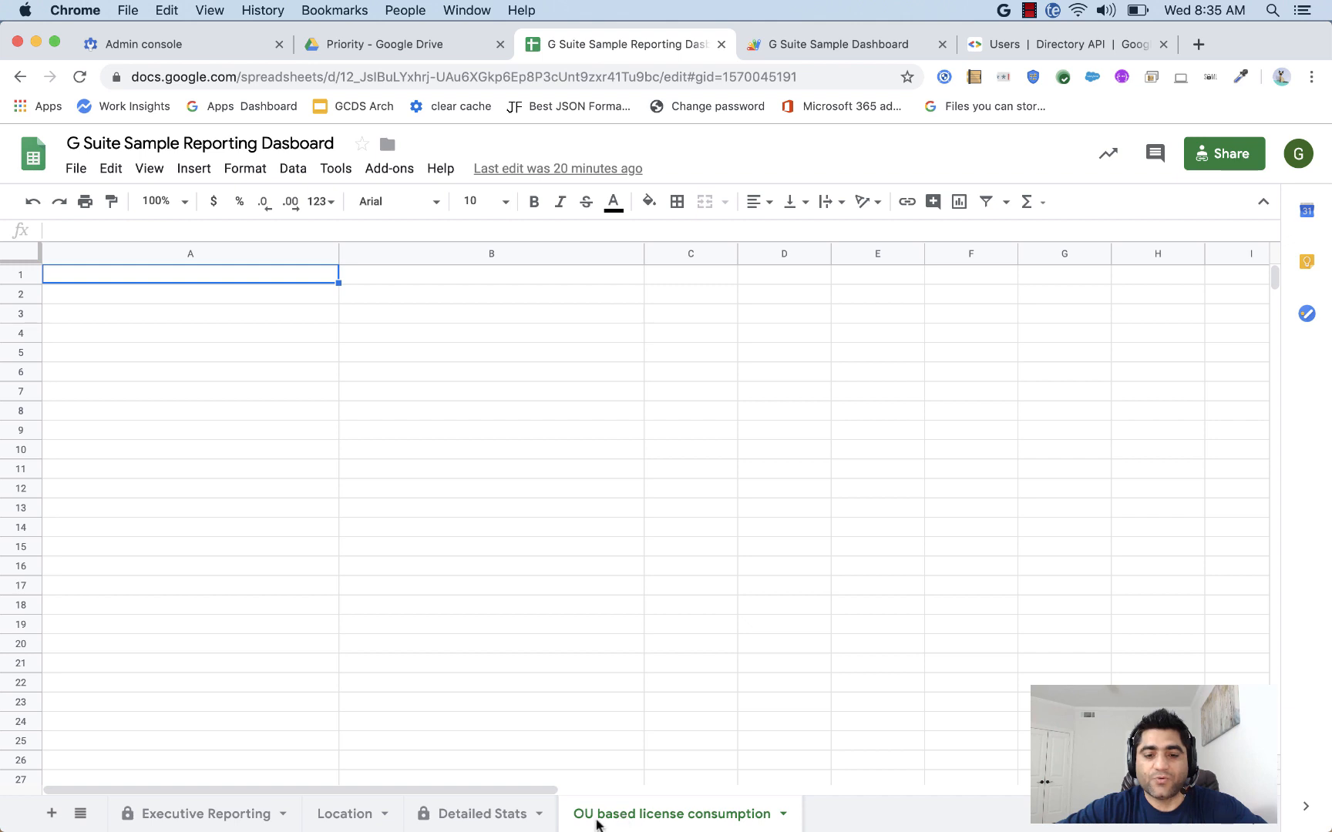
pyautogui.moveTo(692, 821)
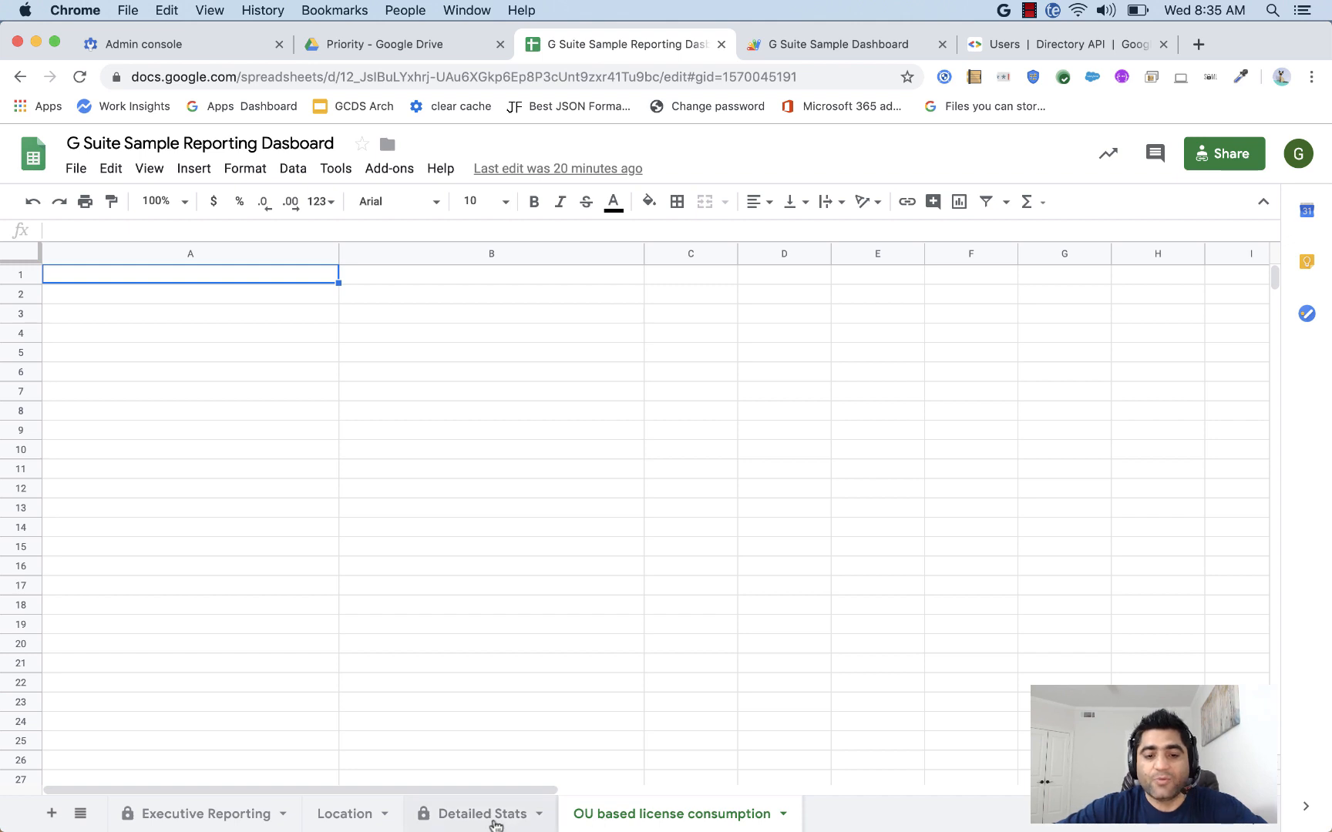
pyautogui.click(479, 814)
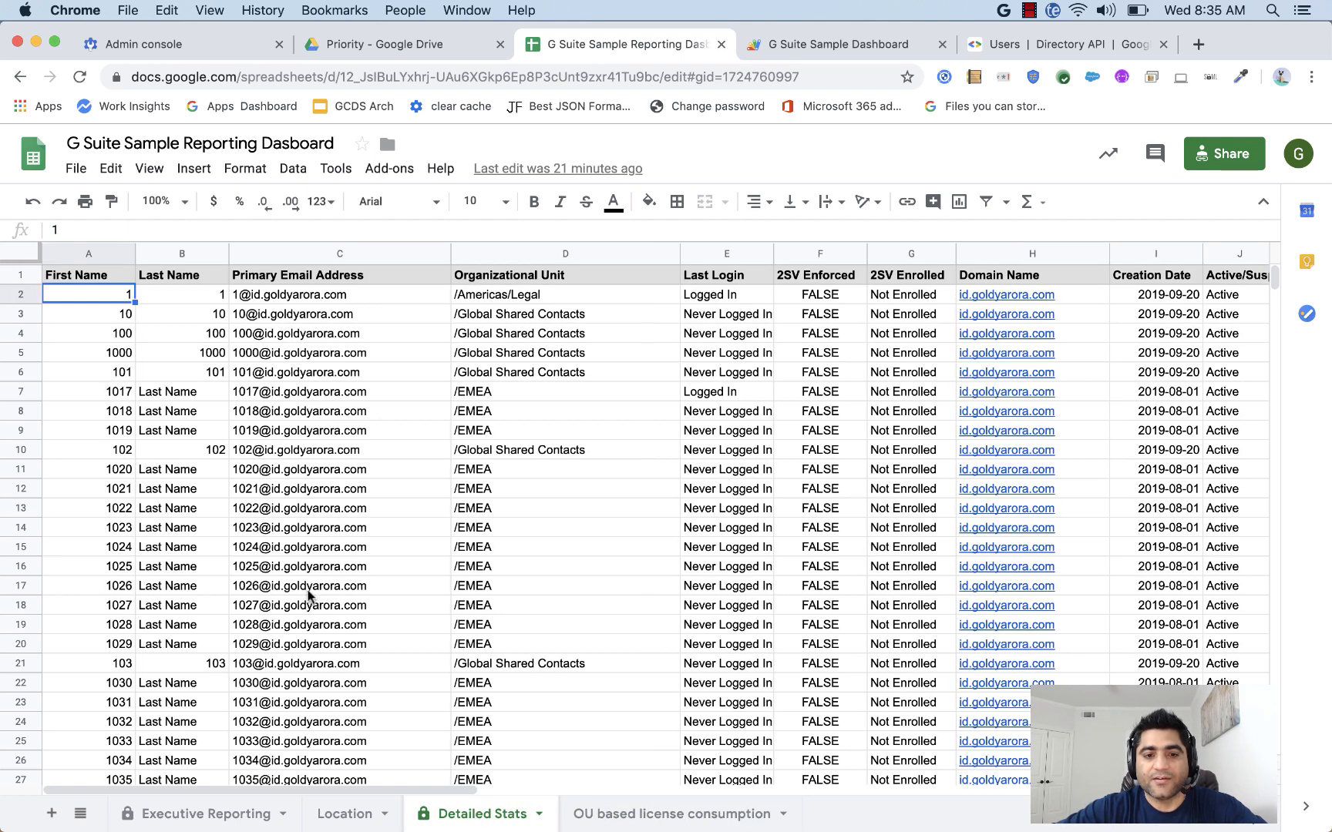
pyautogui.moveTo(323, 397)
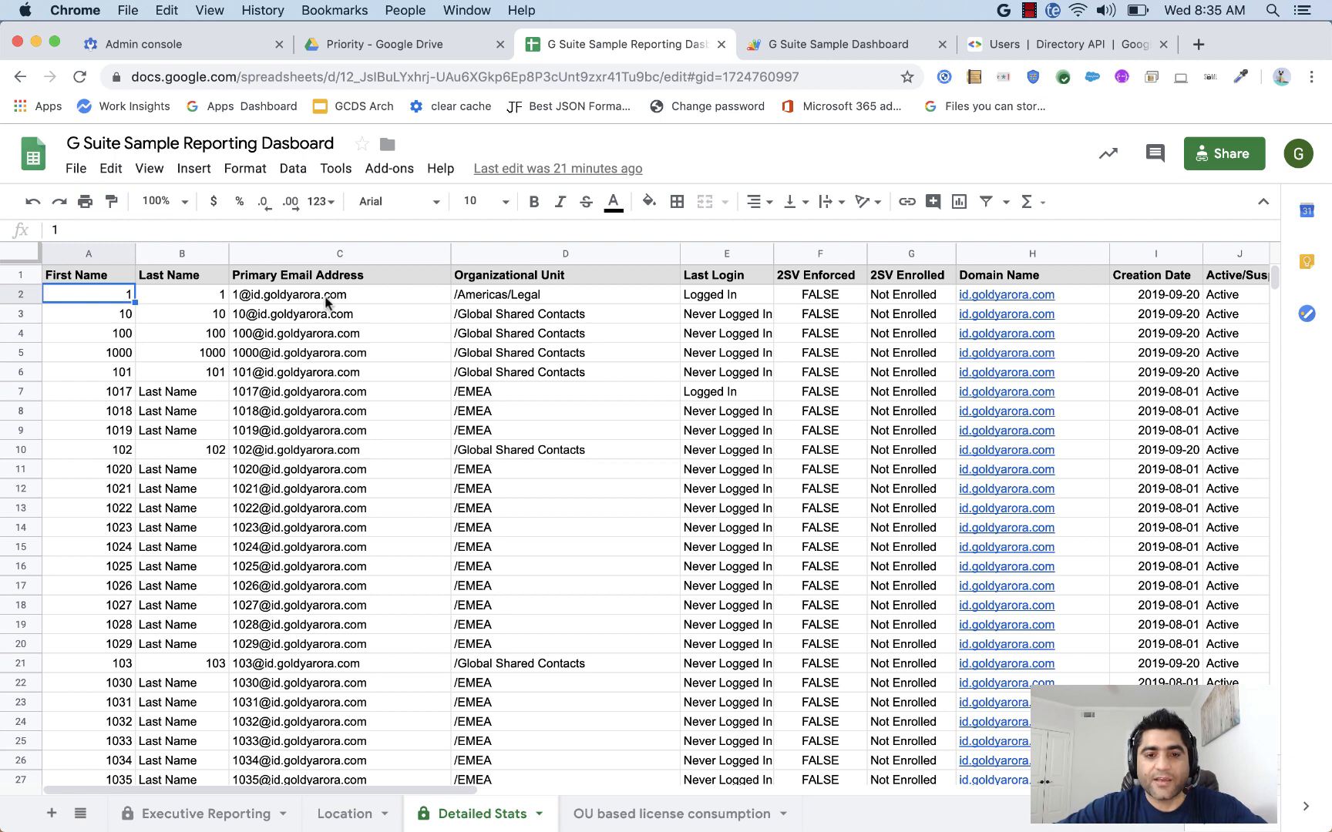
# Inspect the Organizational Unit and G Suite License Assigned columns, cross-checking isMailboxSetup in the API docs.
pyautogui.click(564, 295)
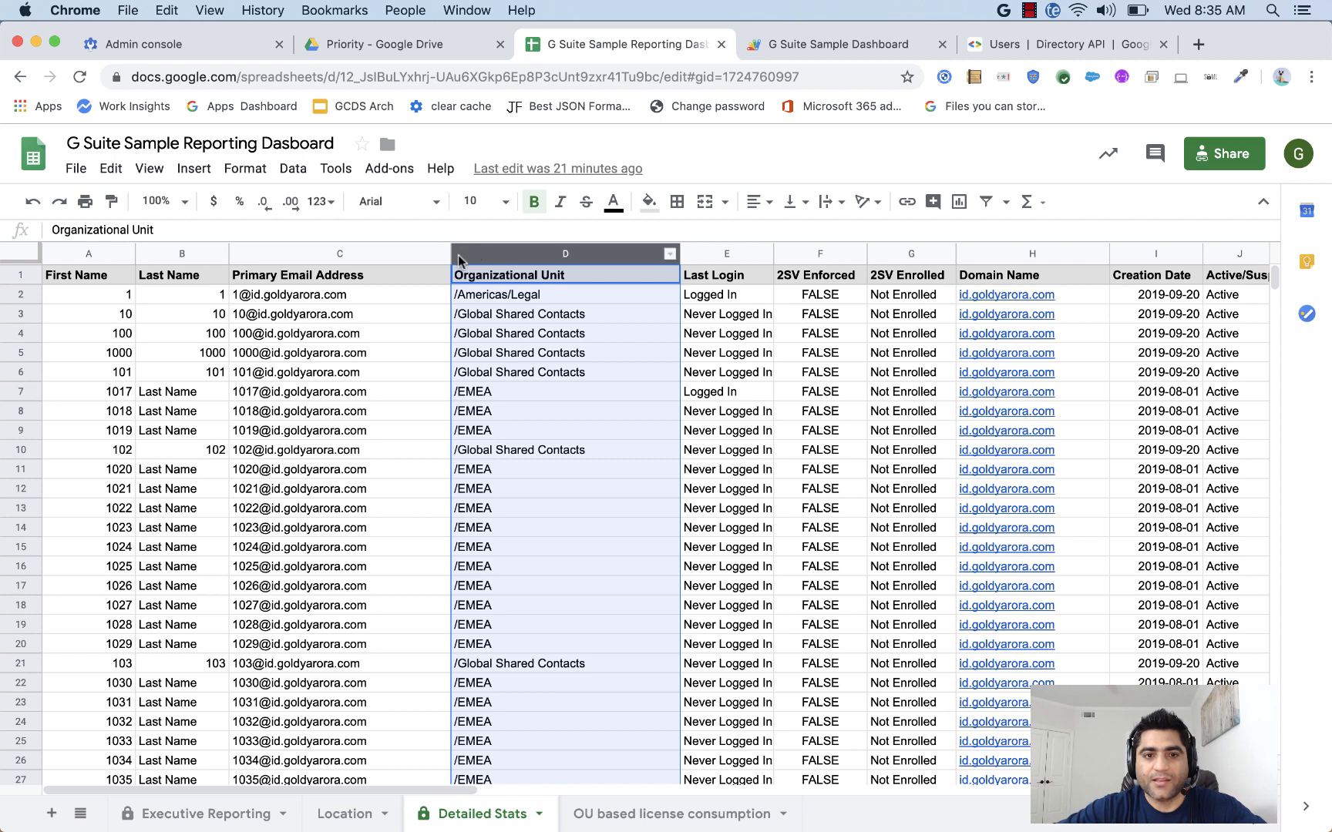
pyautogui.click(339, 253)
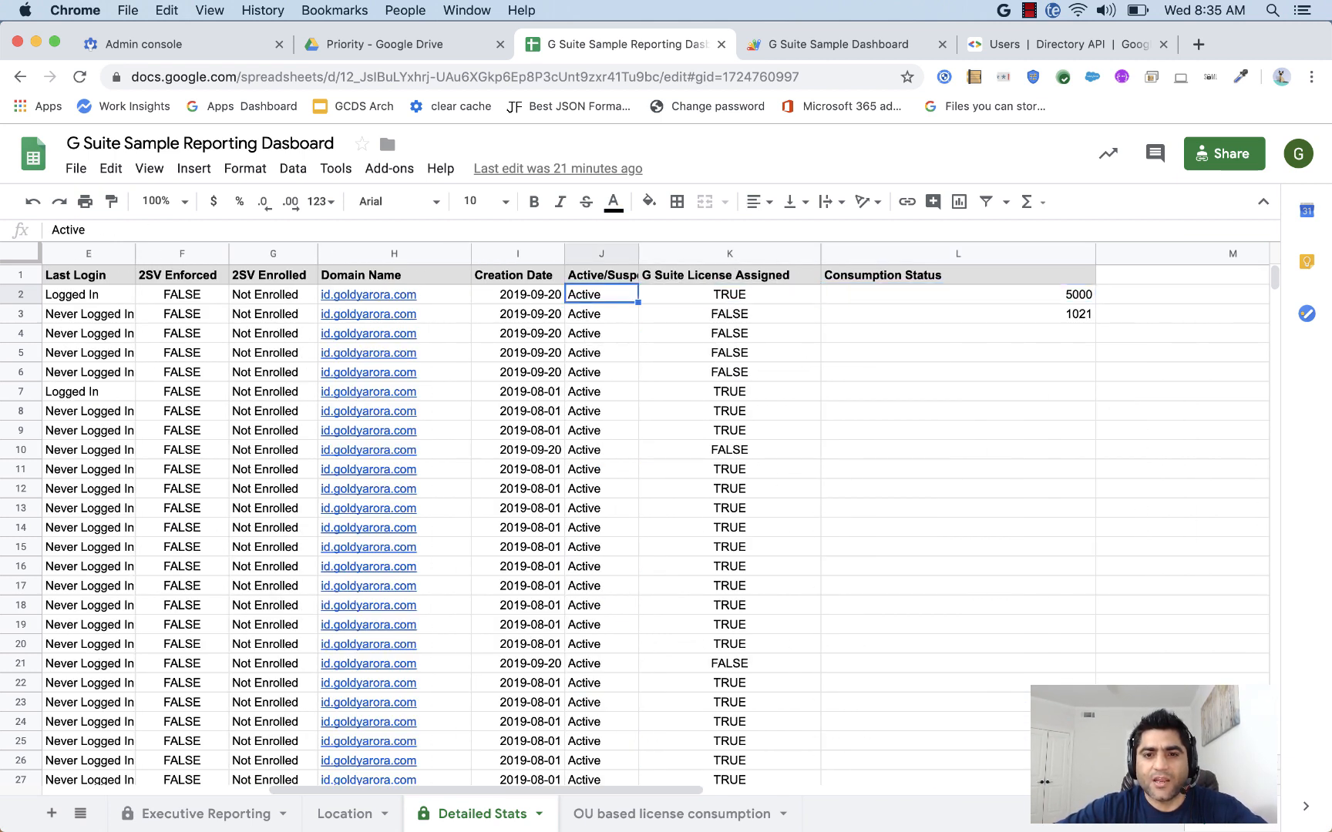
pyautogui.moveTo(686, 251)
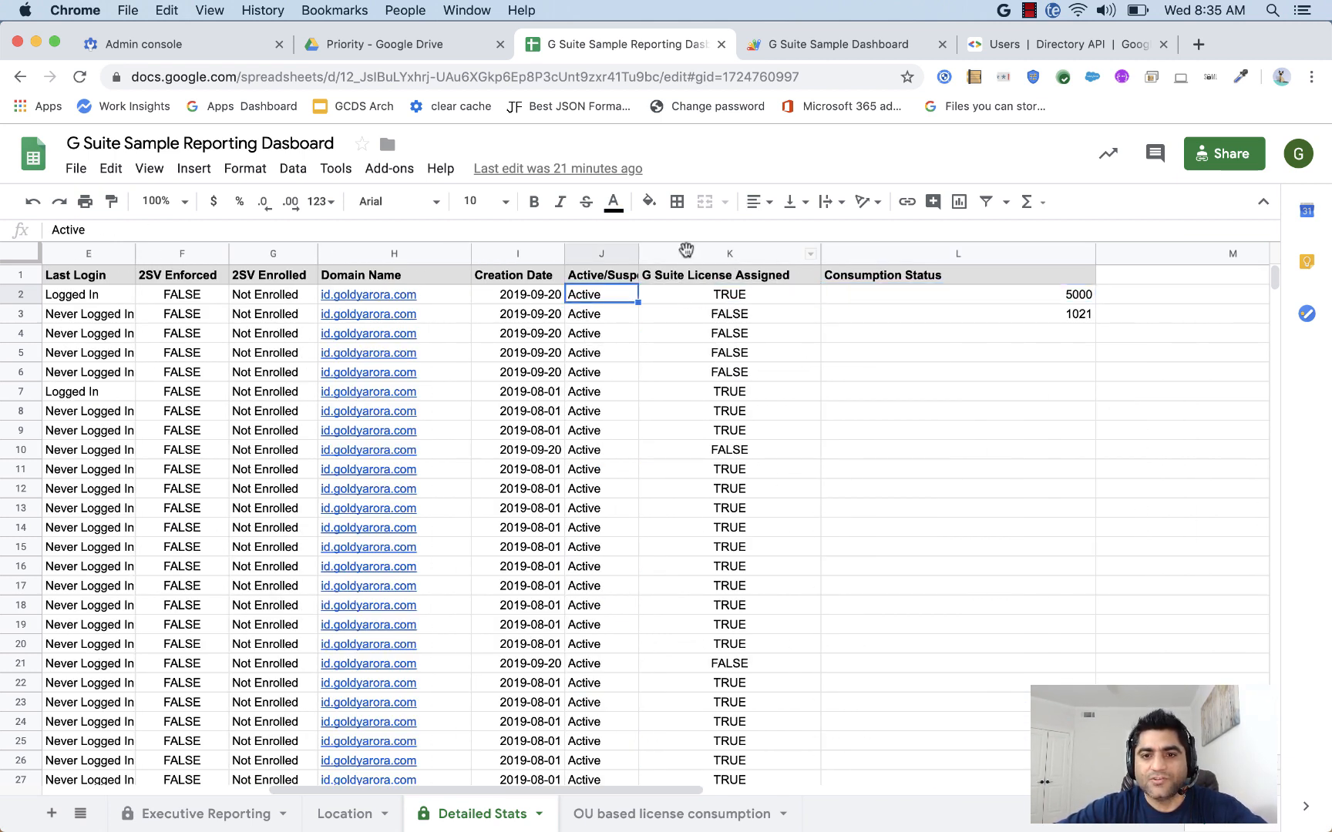
pyautogui.click(728, 253)
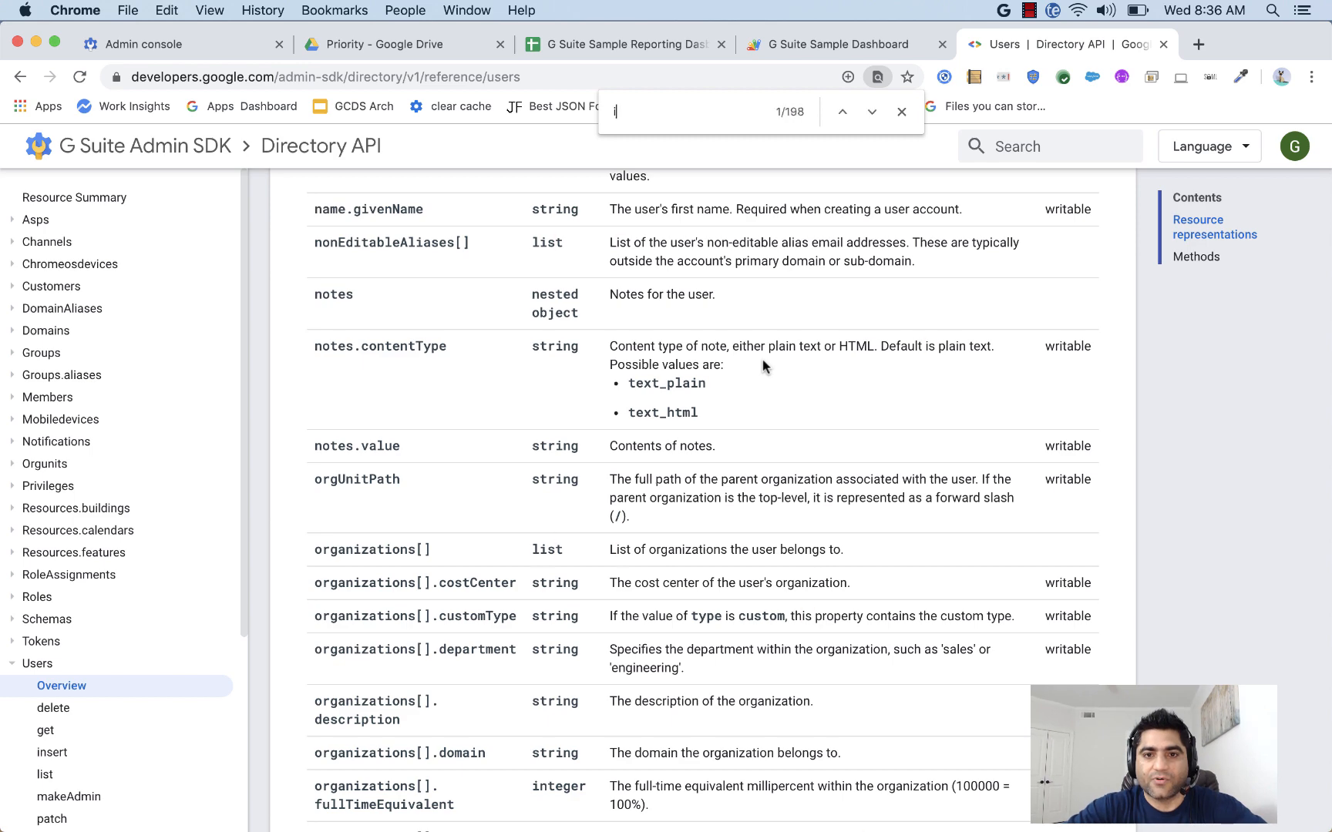
pyautogui.write('smail')
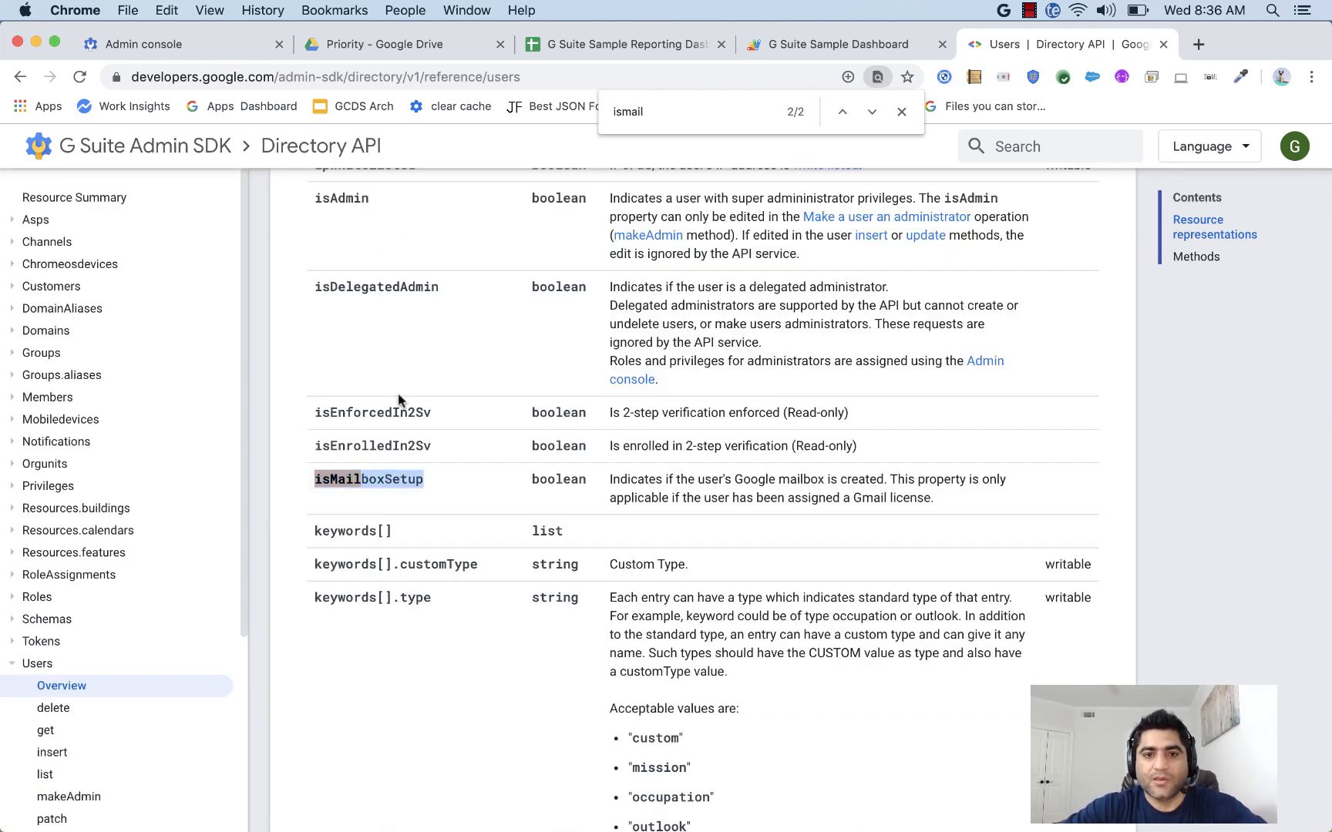
pyautogui.click(620, 43)
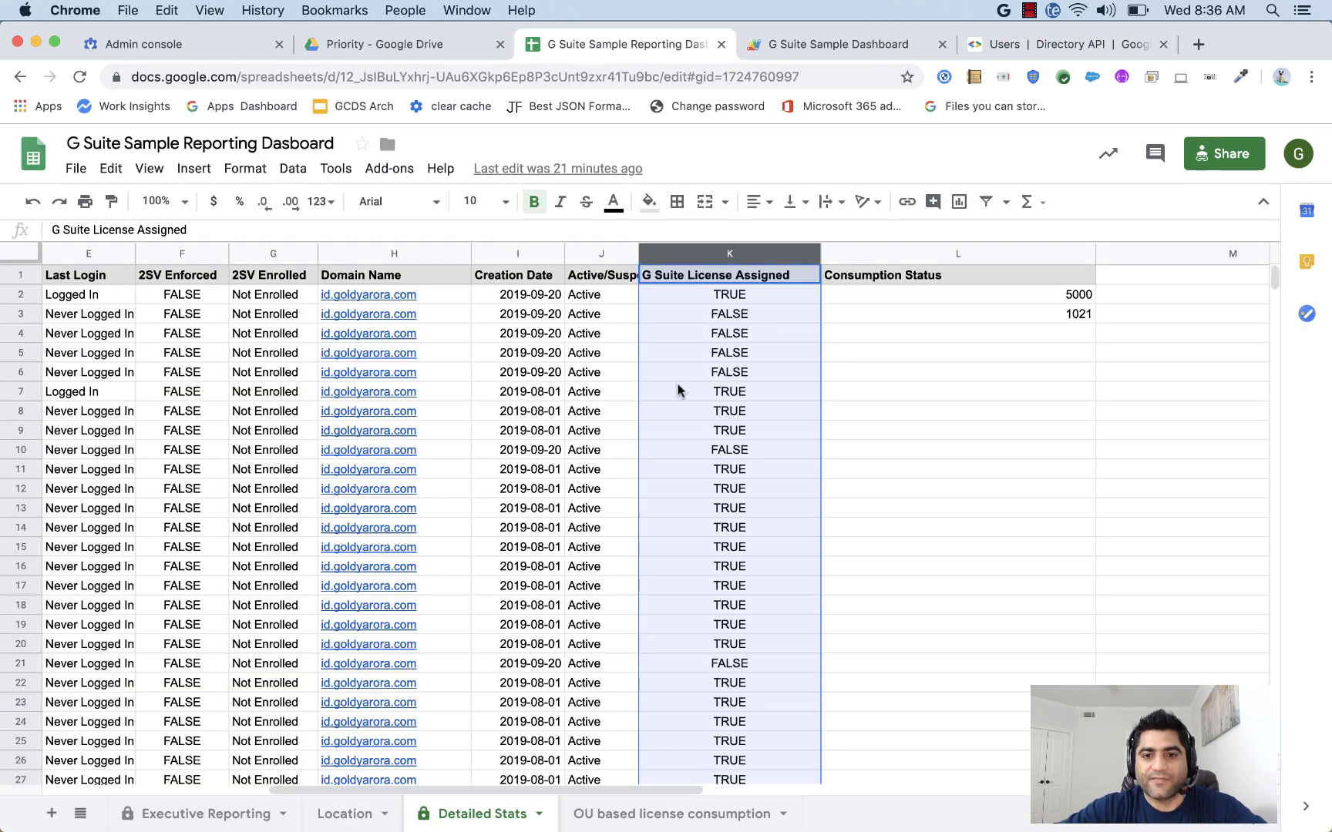
pyautogui.moveTo(729, 305)
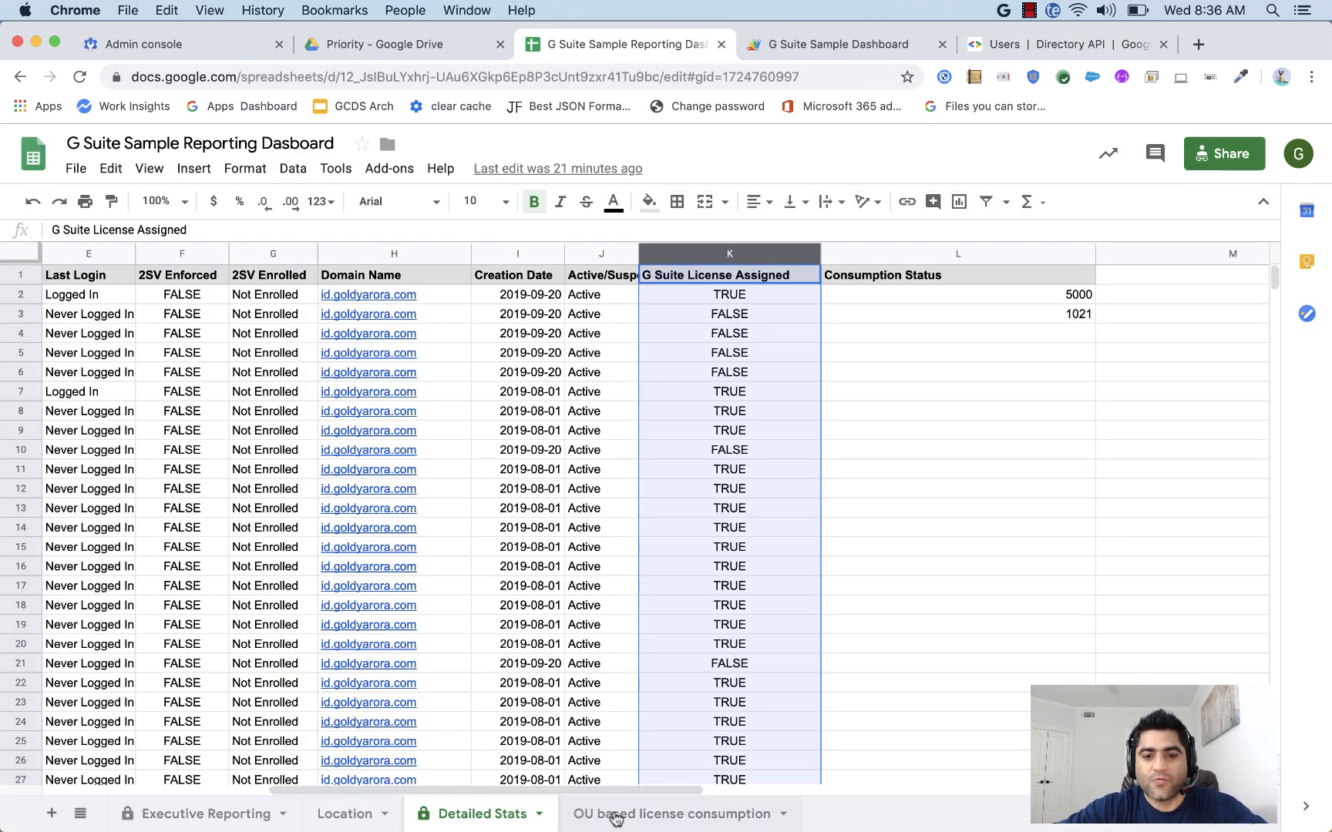
# Enter 'OU Name' and 'License consumption number' headers in A1 and B1 of the OU sheet.
pyautogui.click(670, 814)
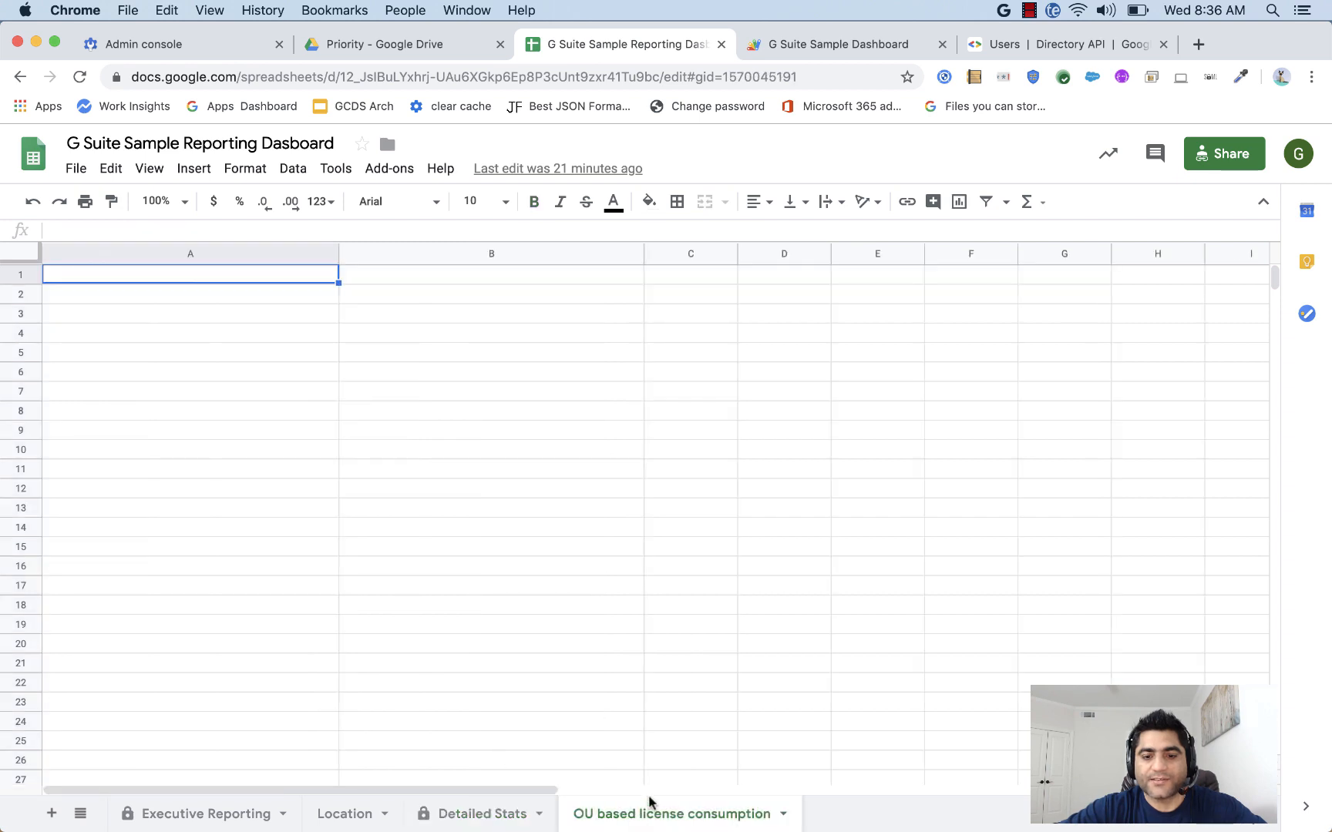
pyautogui.moveTo(463, 527)
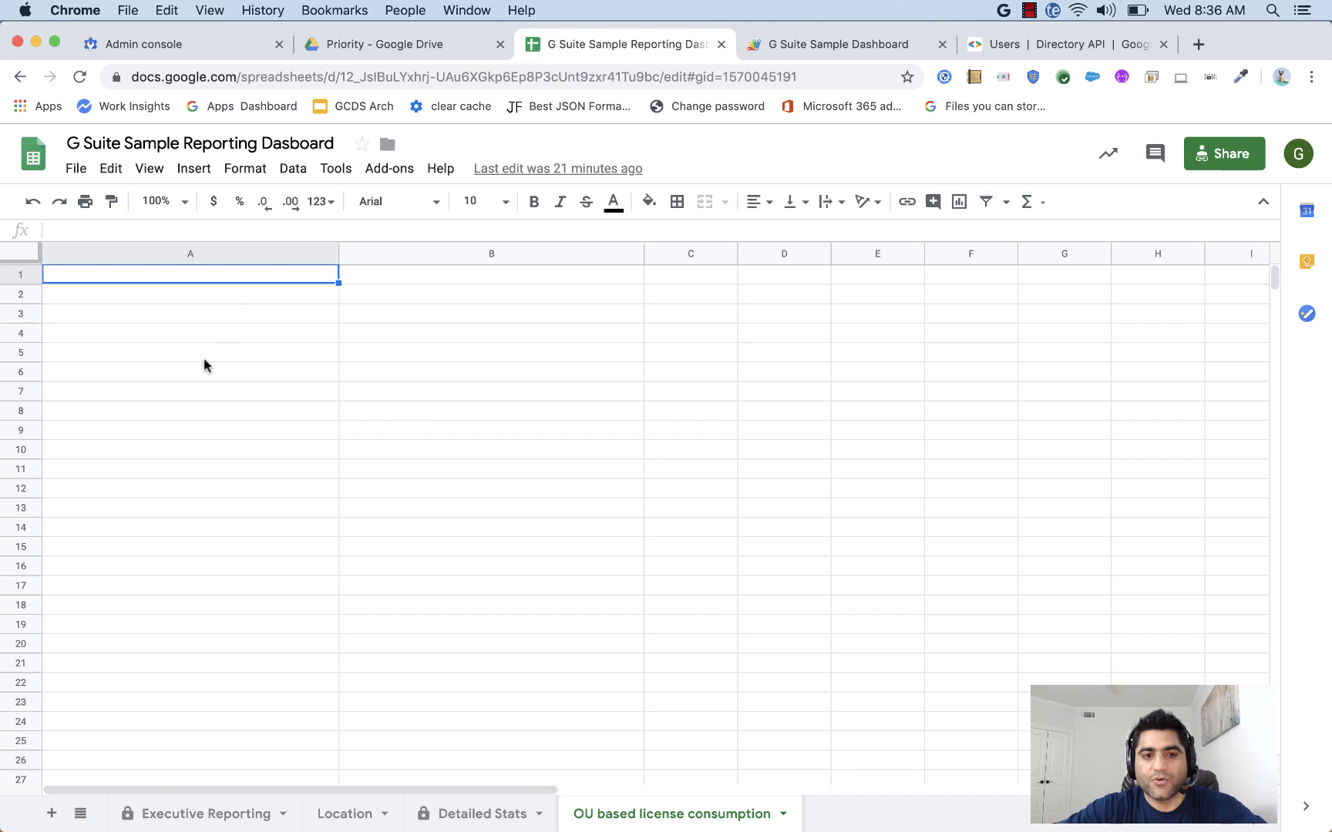
pyautogui.moveTo(217, 337)
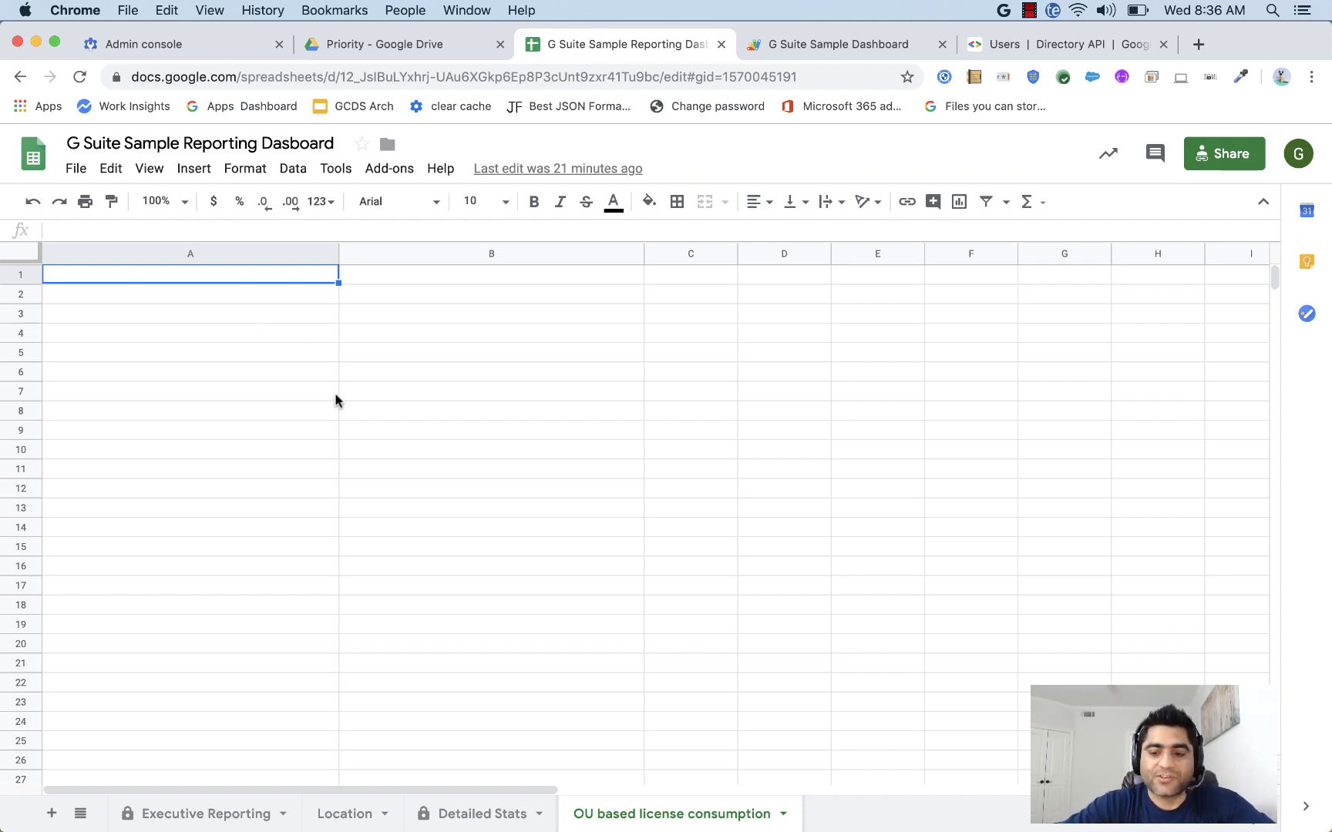
pyautogui.write('O')
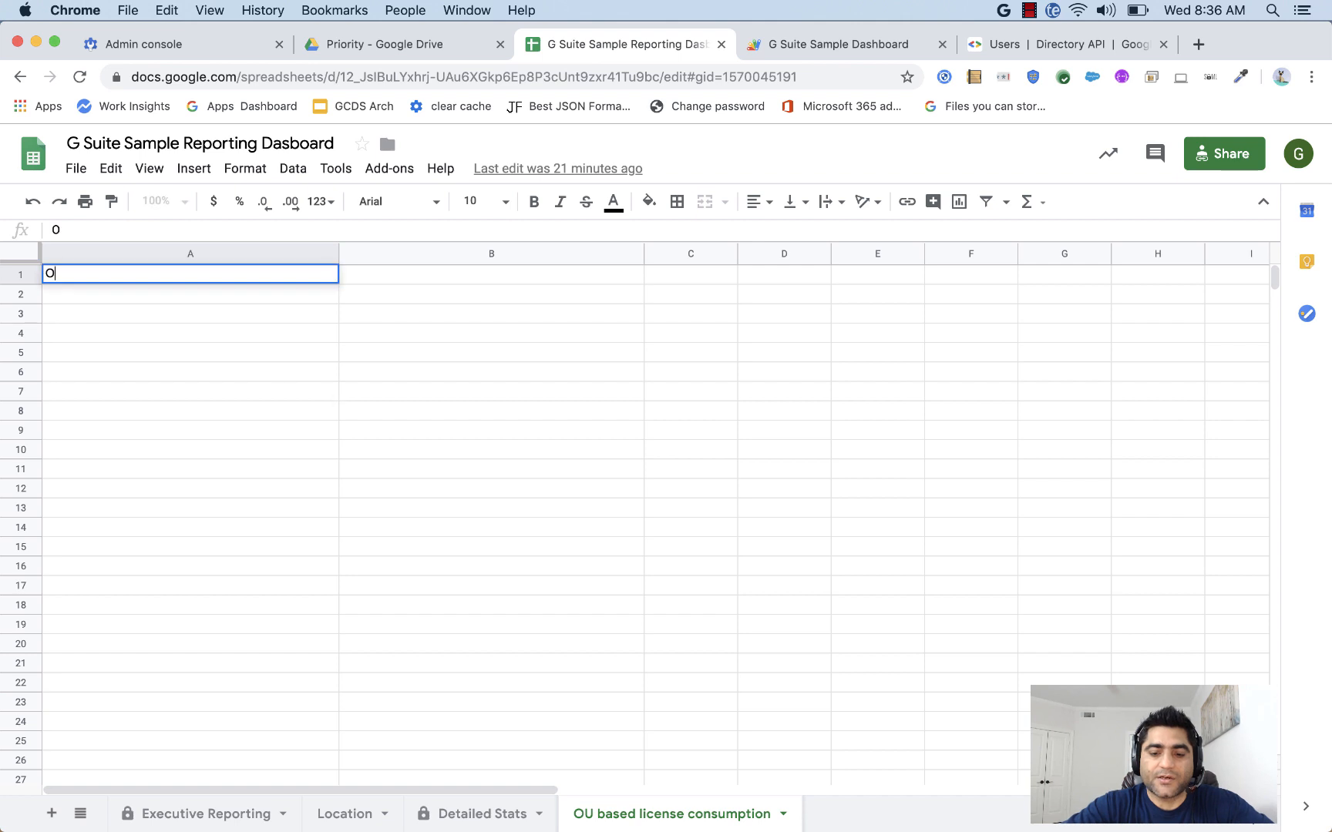
pyautogui.write('U N')
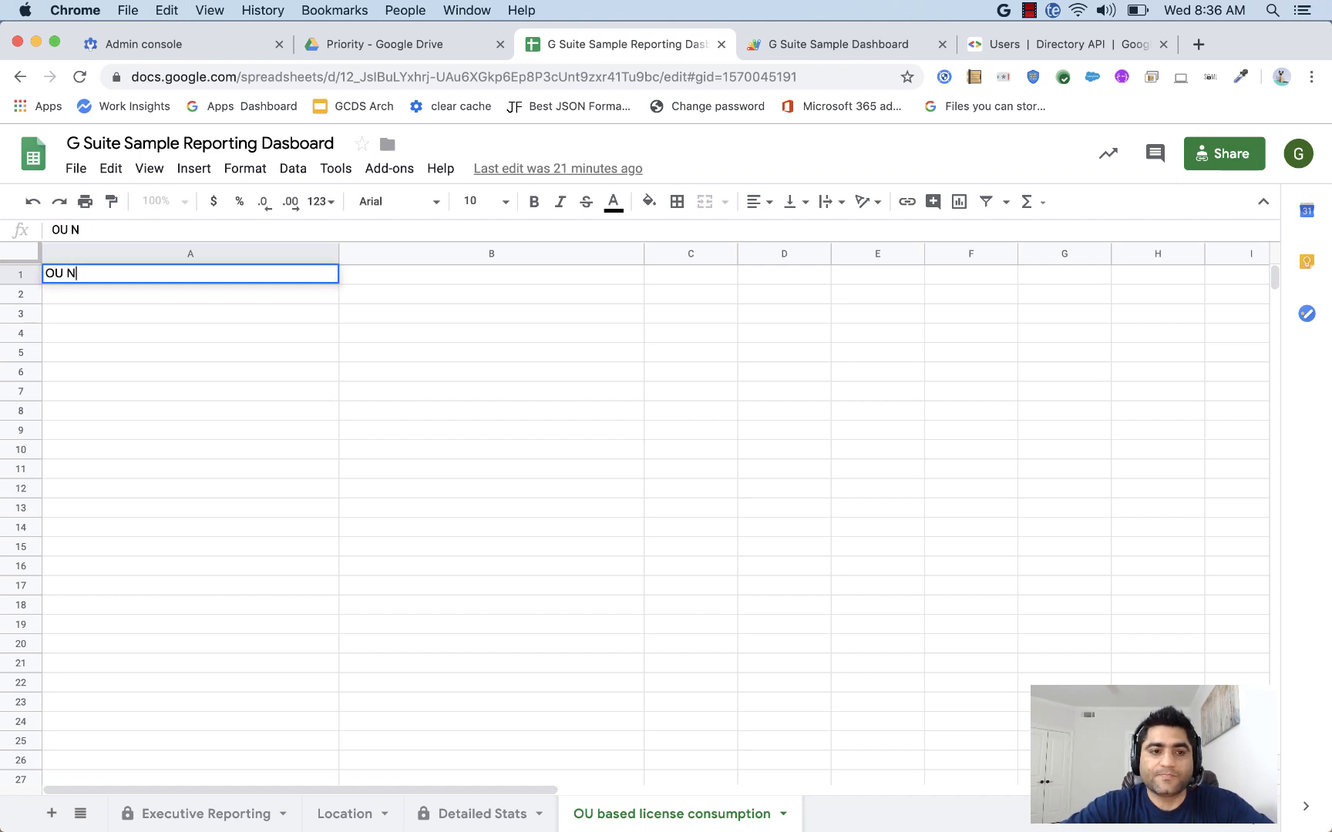
pyautogui.press('Tab')
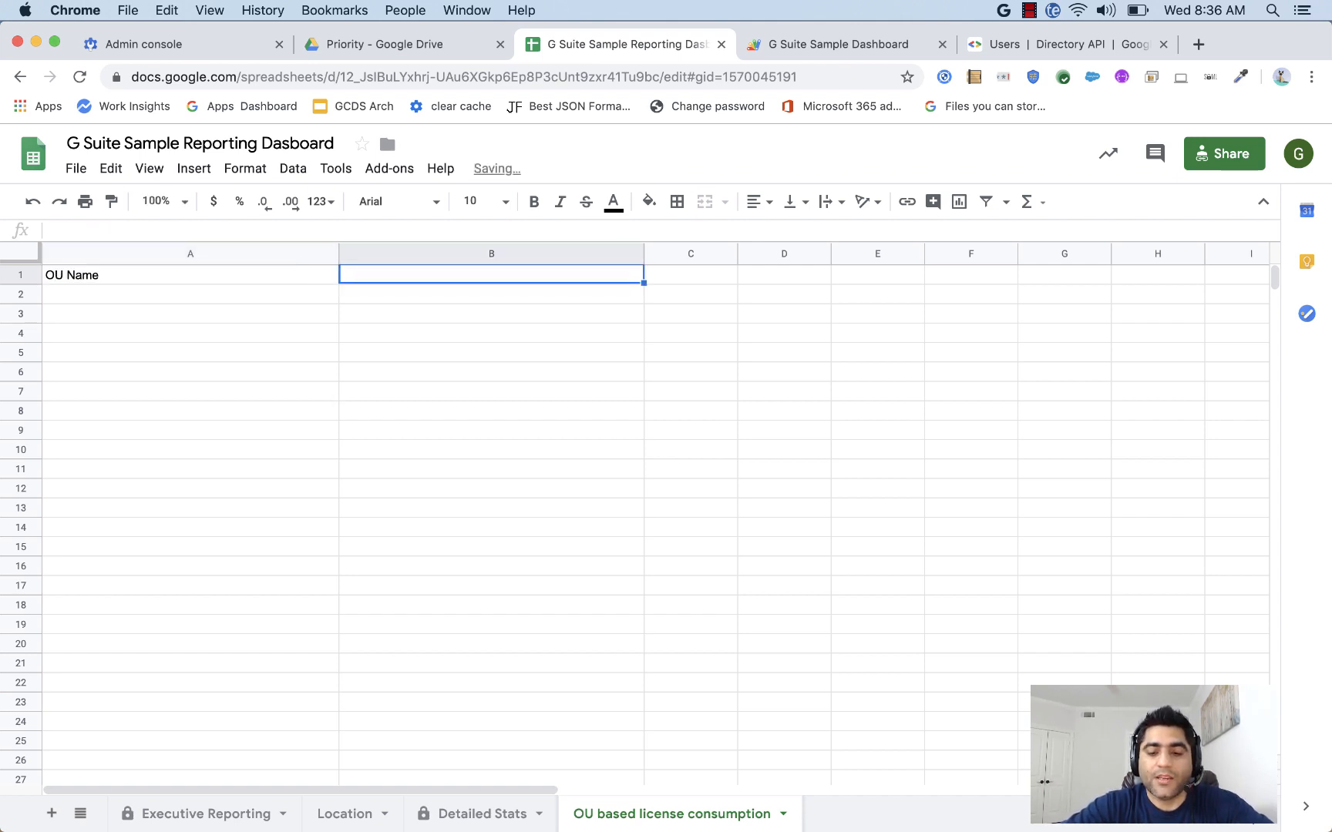
pyautogui.write('License')
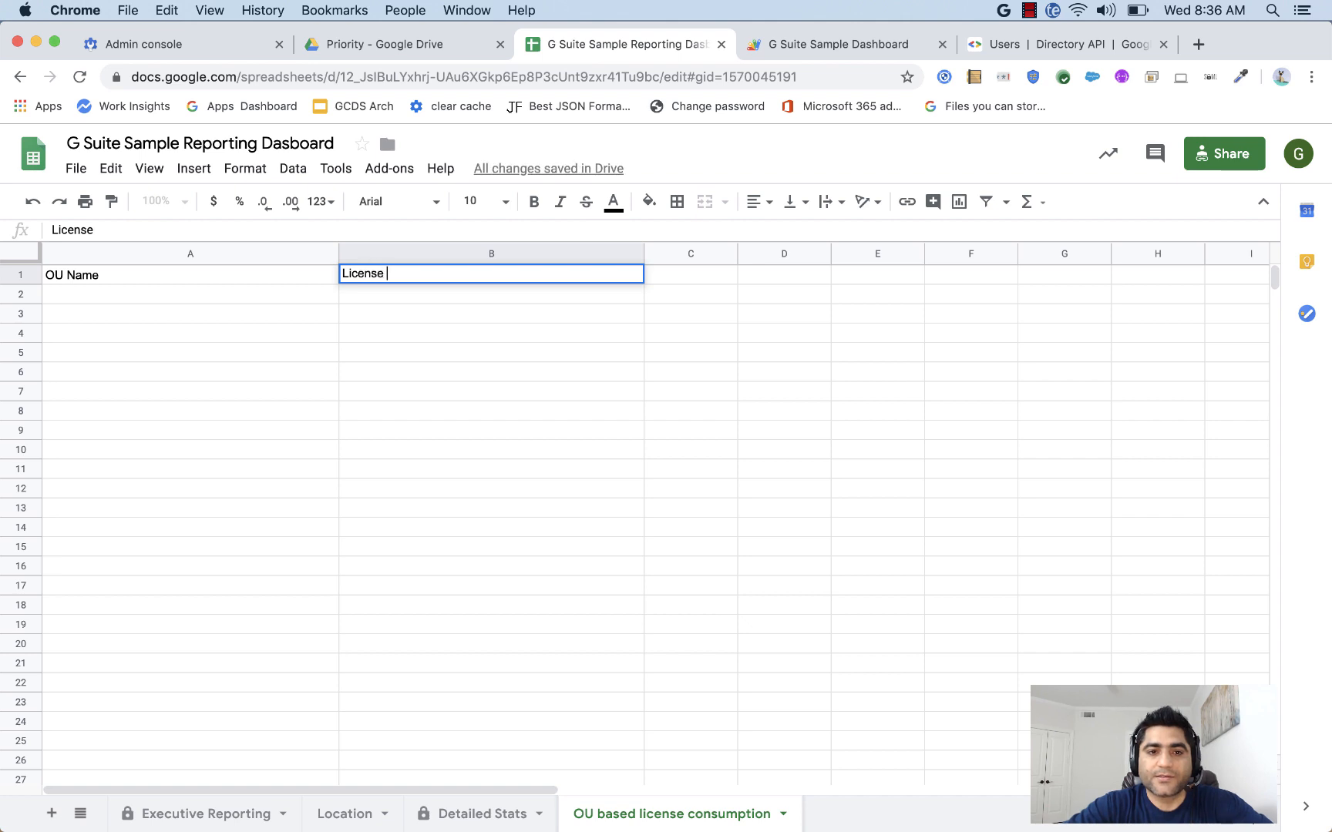
pyautogui.write('consuj')
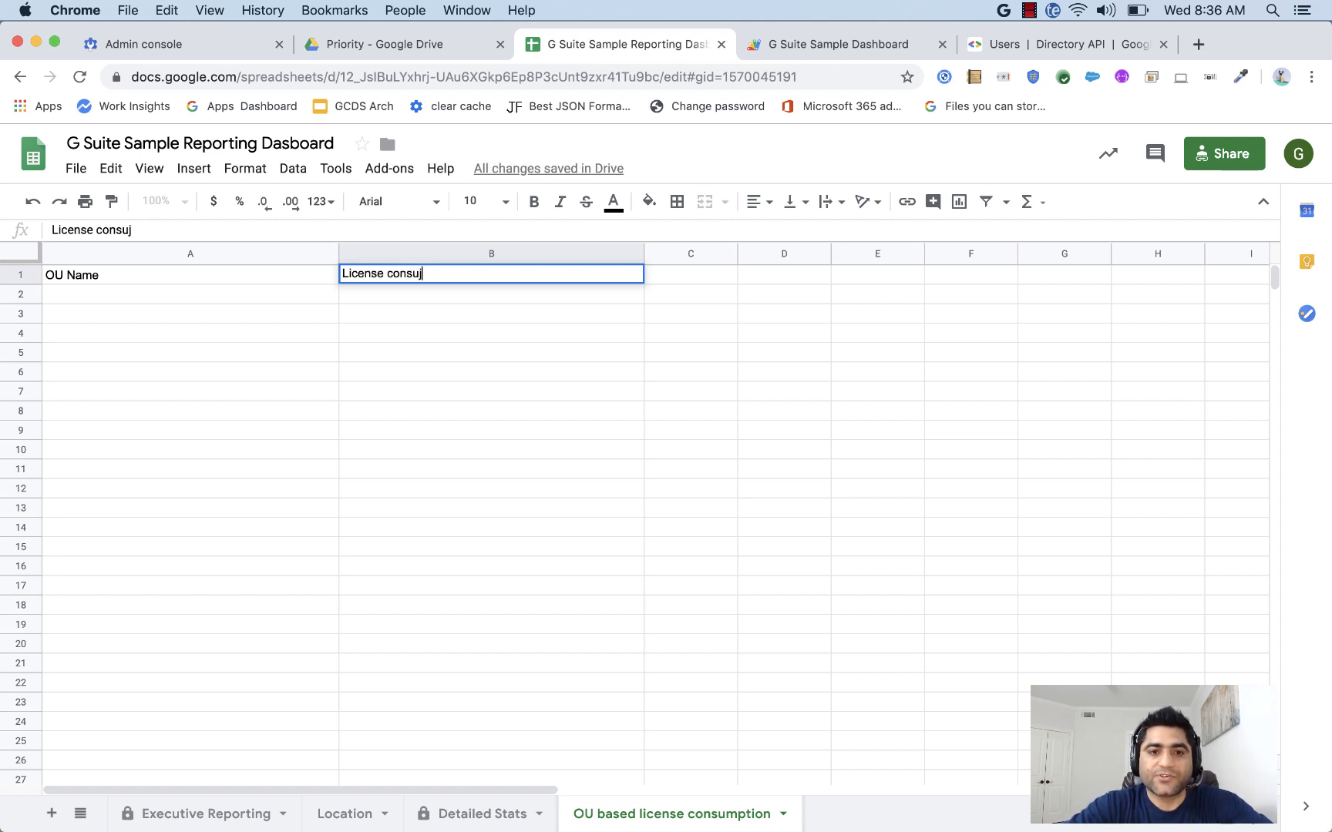
pyautogui.write('mption nuber')
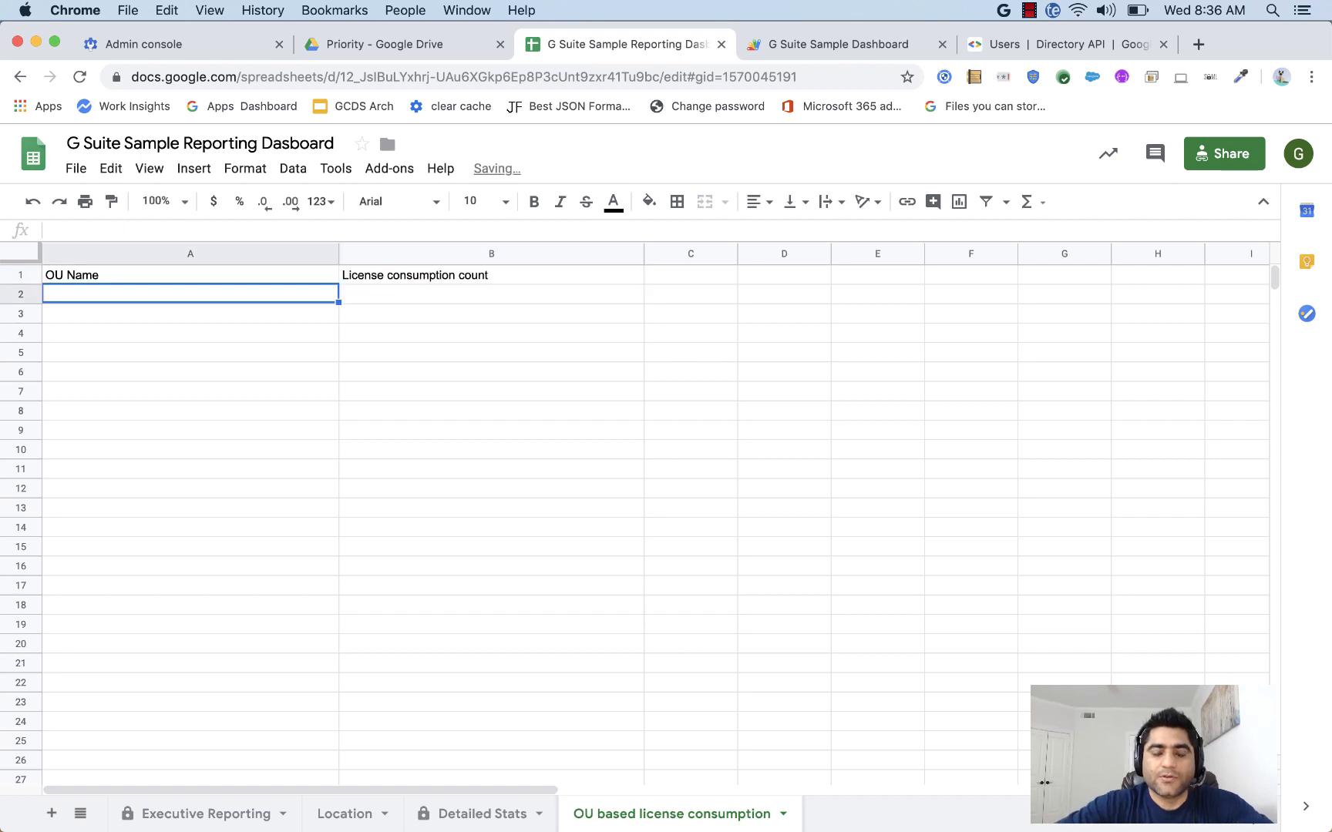
# Replace A1 with =UNIQUE('Detailed Stats'!D:D) to list every distinct organizational unit.
pyautogui.click(190, 274)
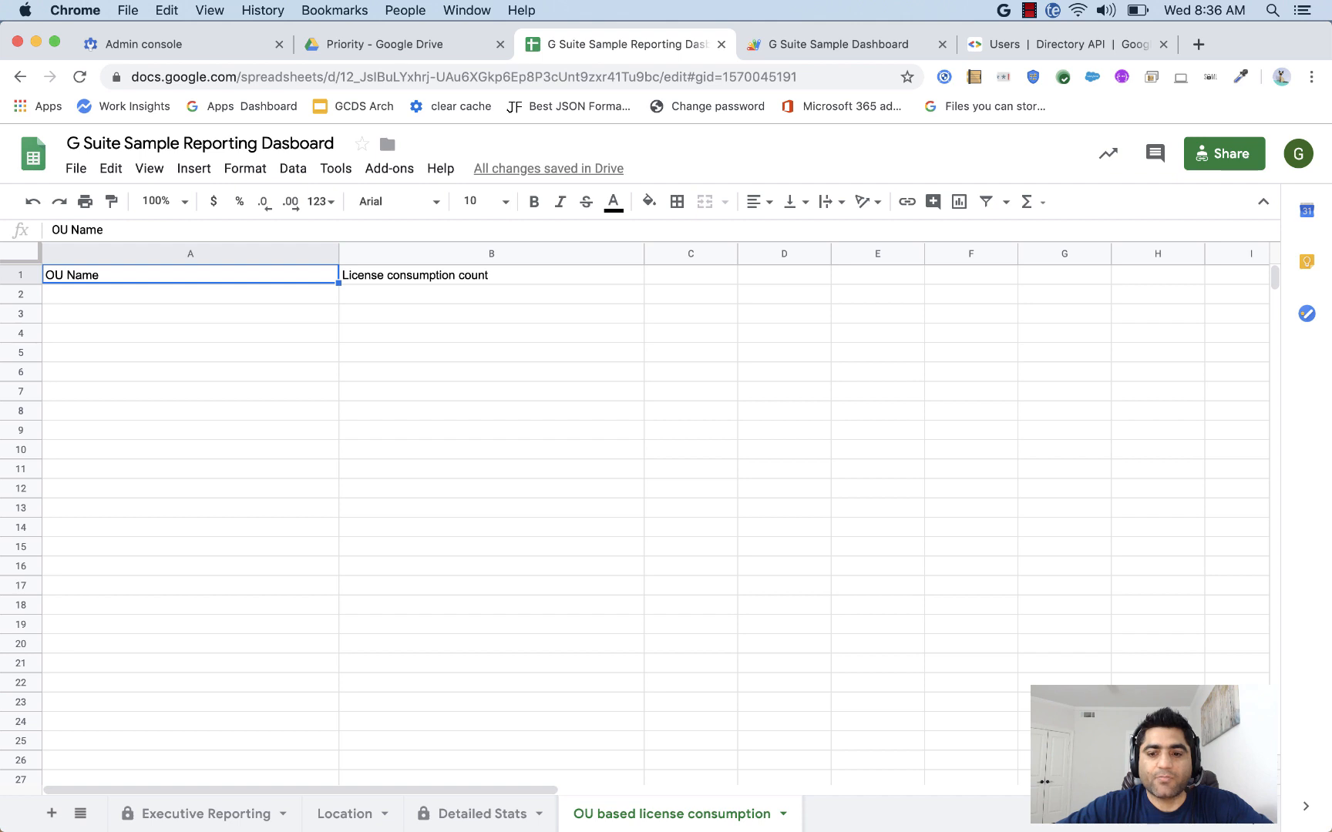
pyautogui.write('=UNIQUE(')
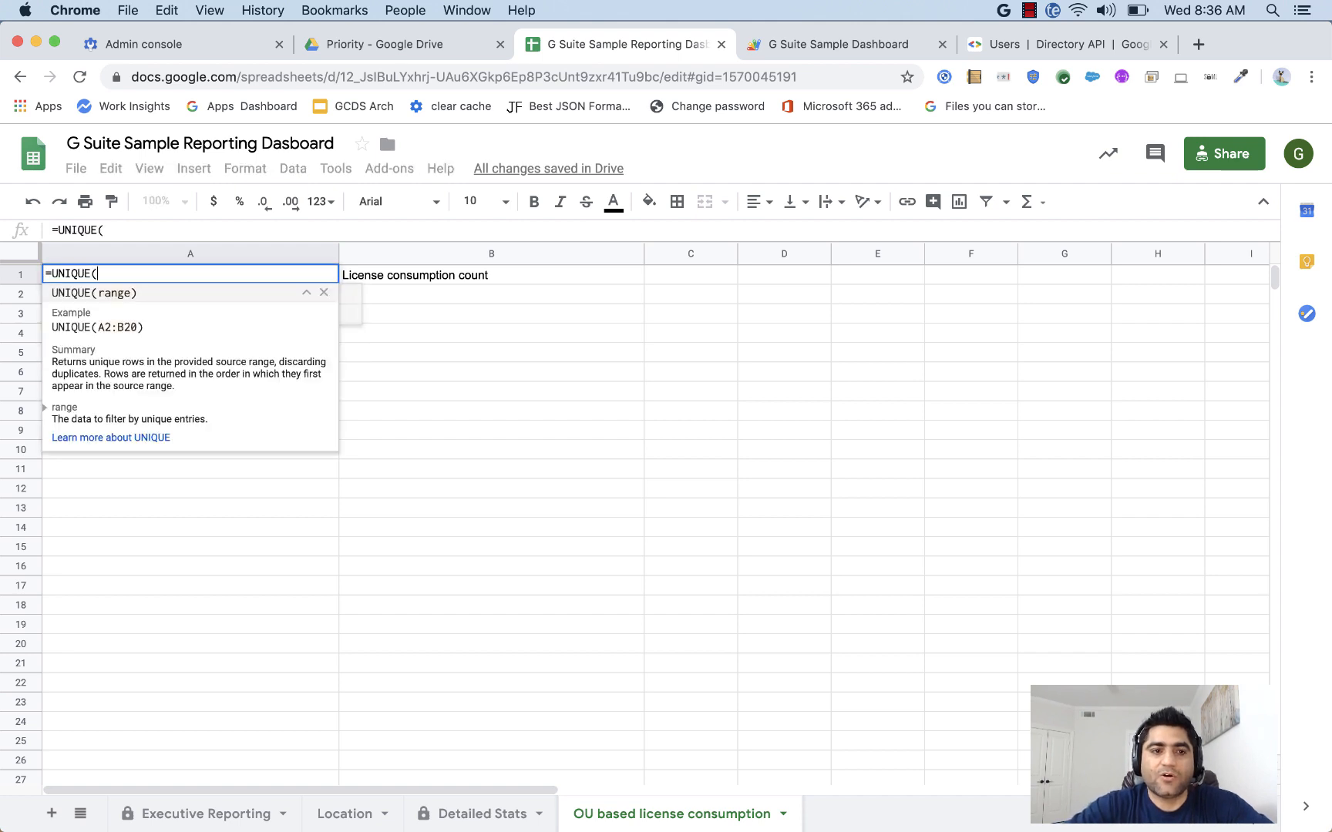
pyautogui.click(470, 814)
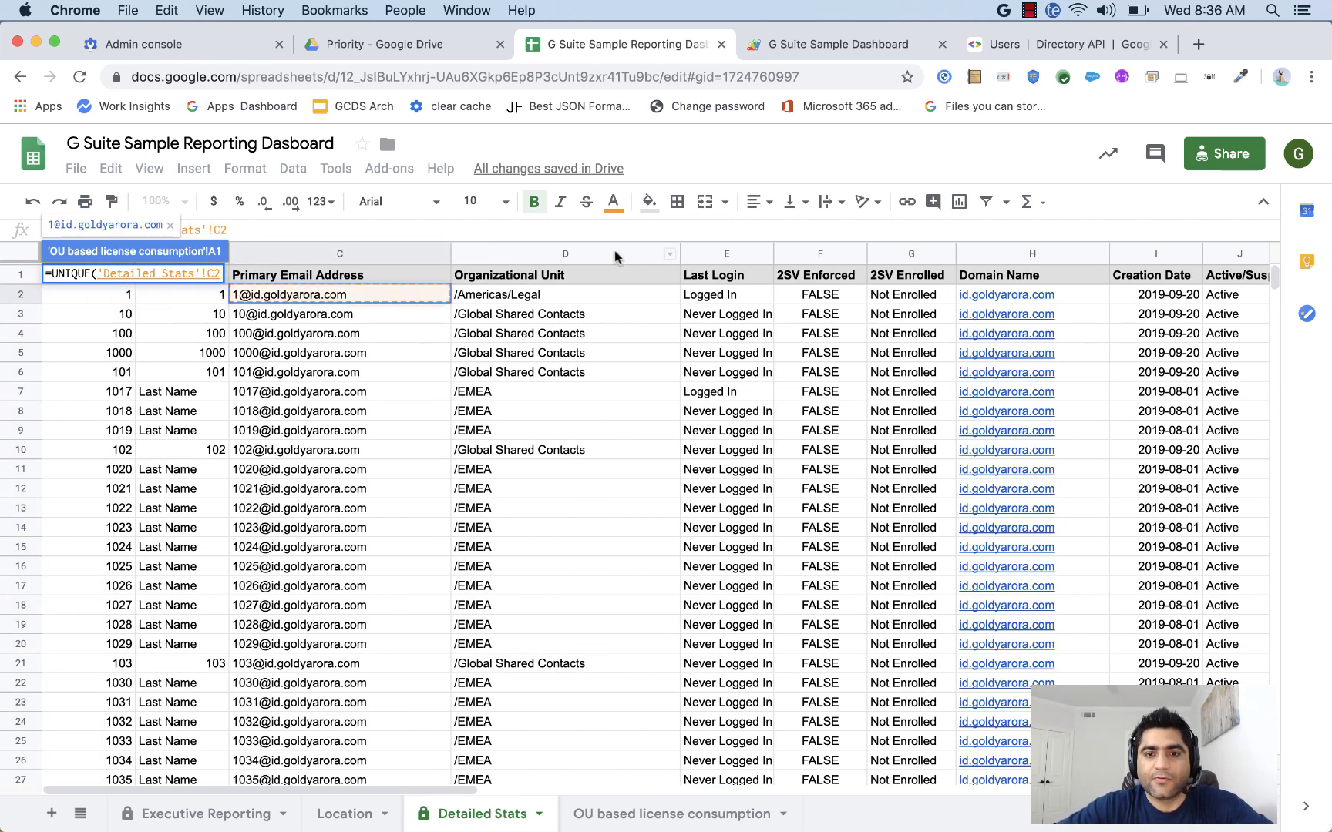
pyautogui.click(564, 253)
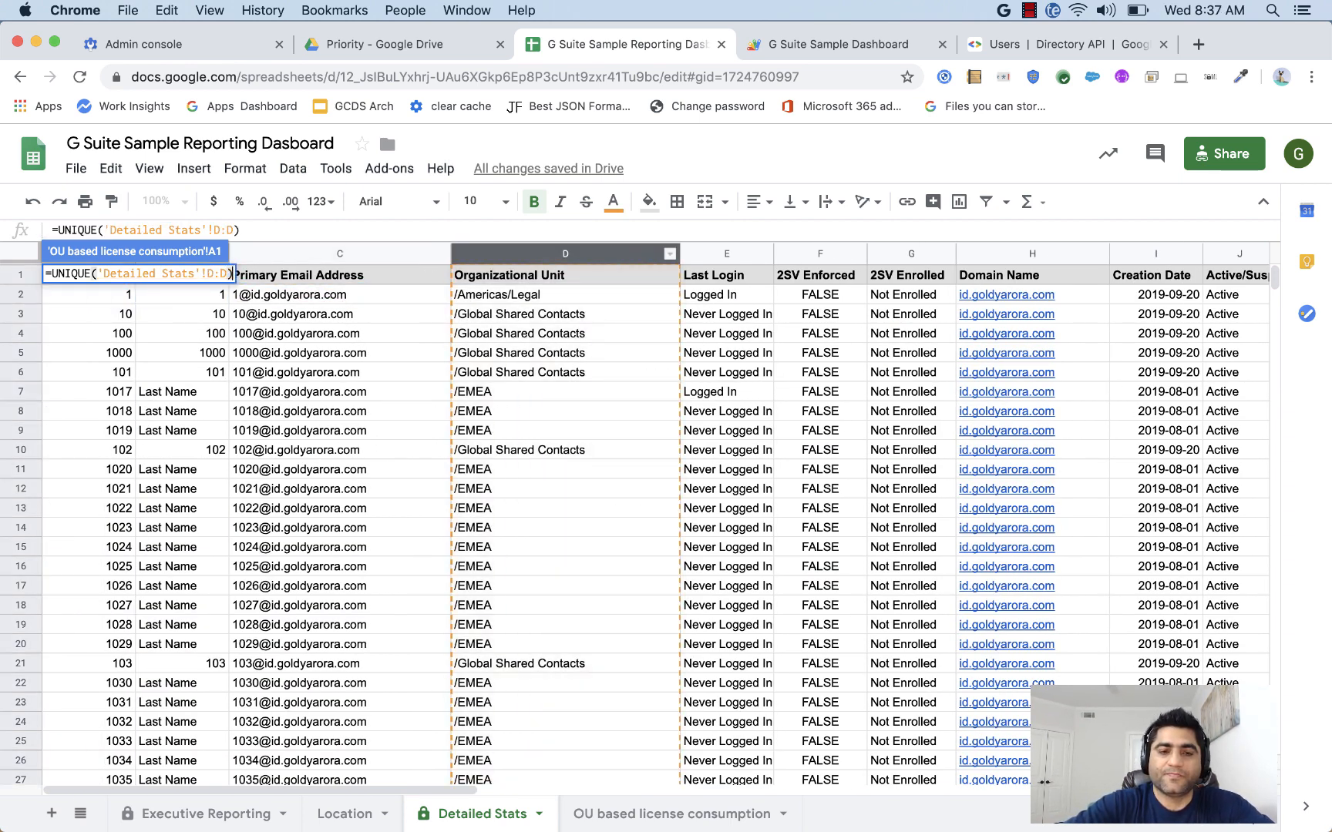
pyautogui.click(671, 814)
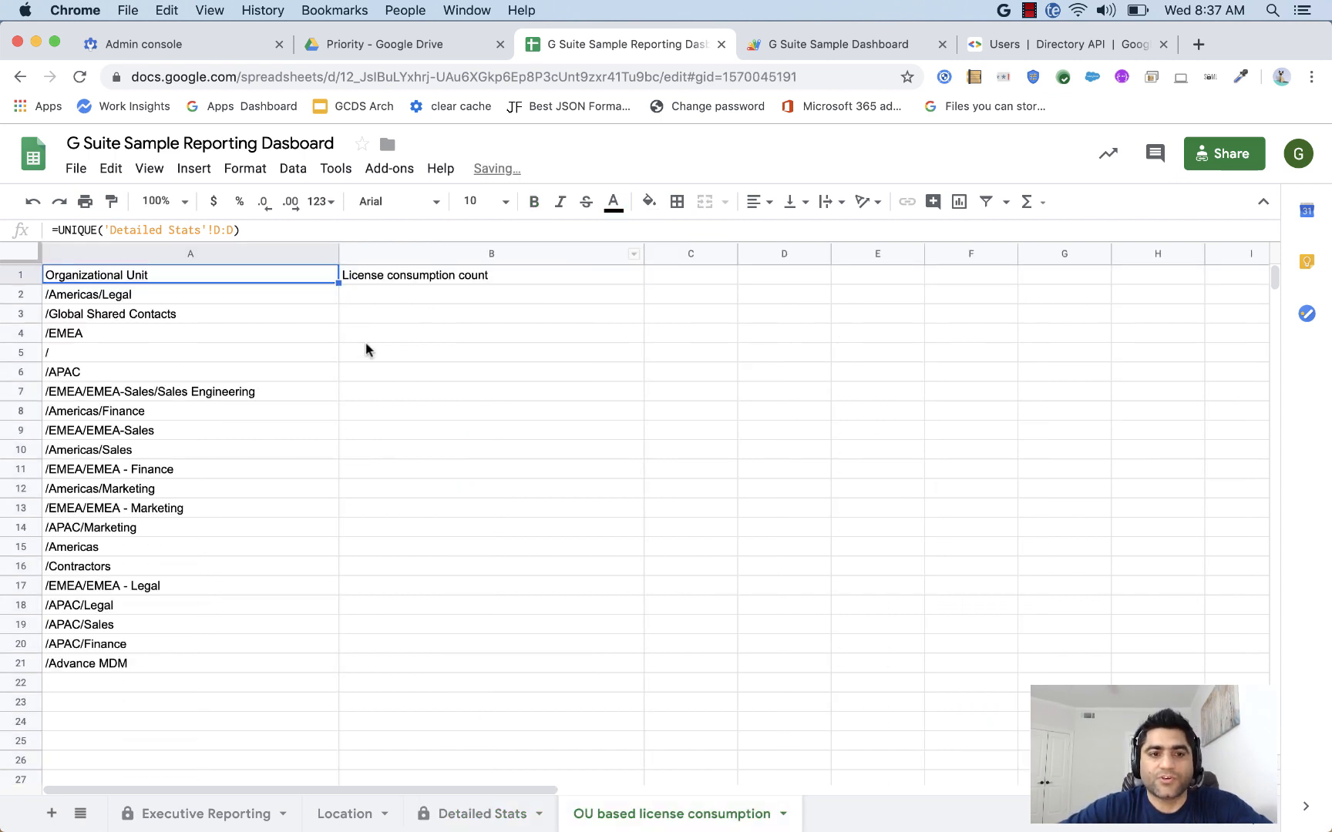
pyautogui.moveTo(253, 302)
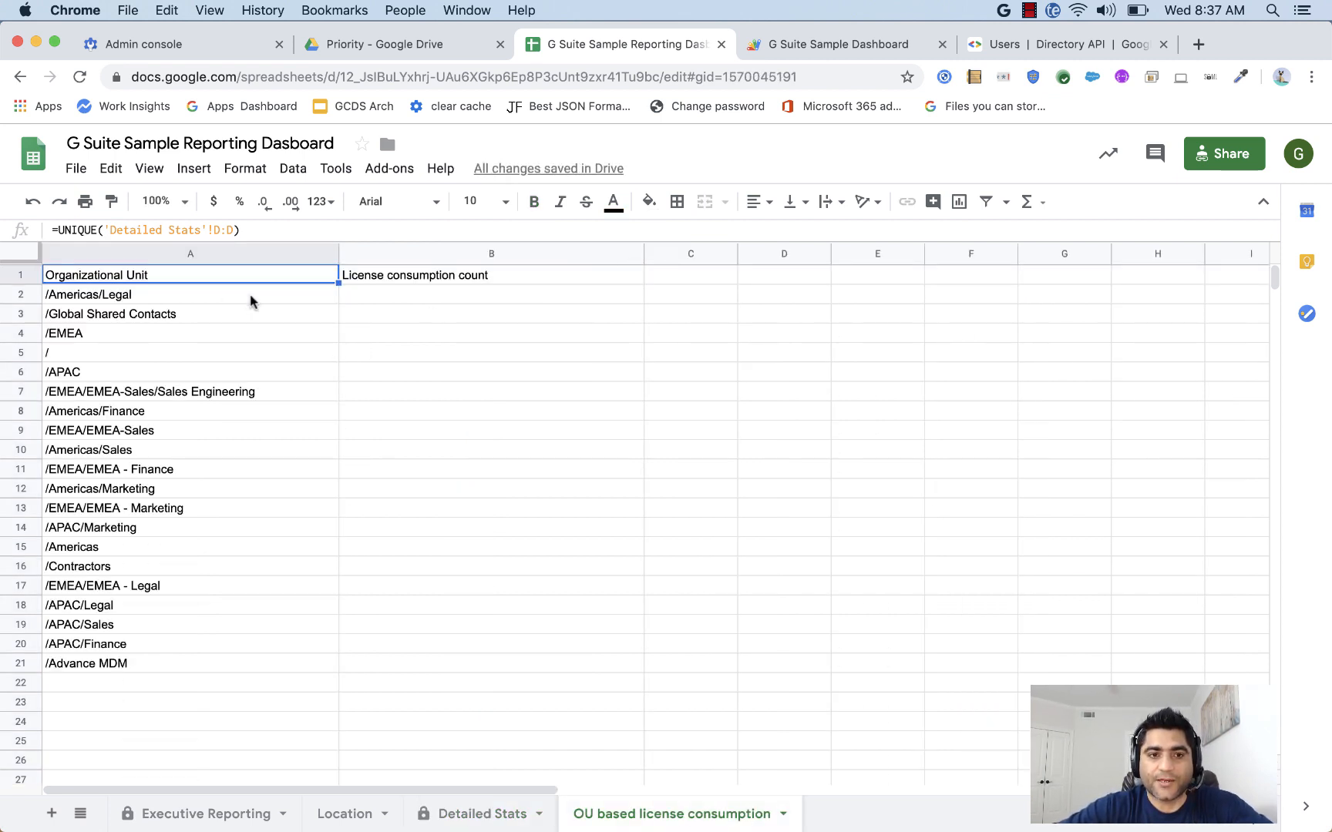
# Build a COUNTIFS in B2 counting Detailed Stats rows with license TRUE and matching organizational unit.
pyautogui.click(490, 275)
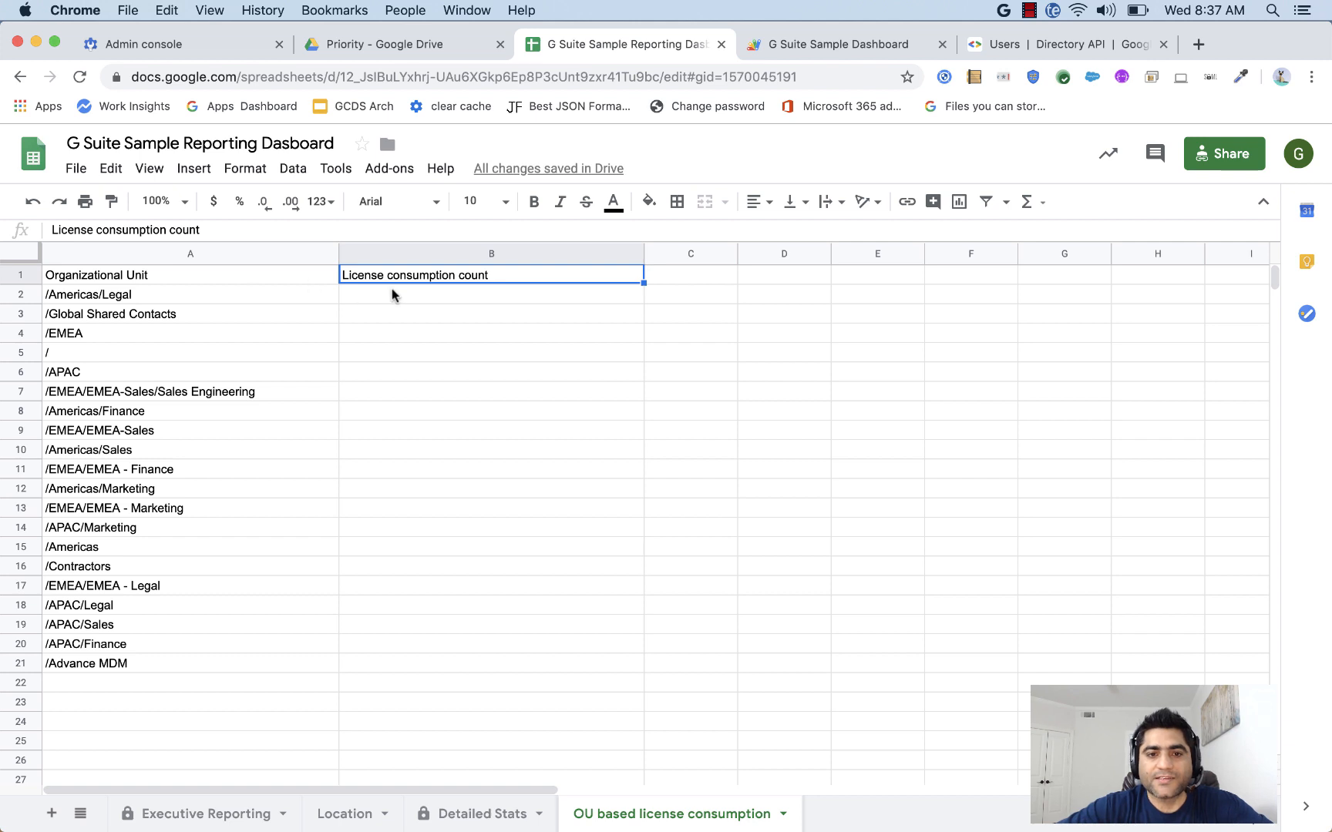
pyautogui.moveTo(330, 308)
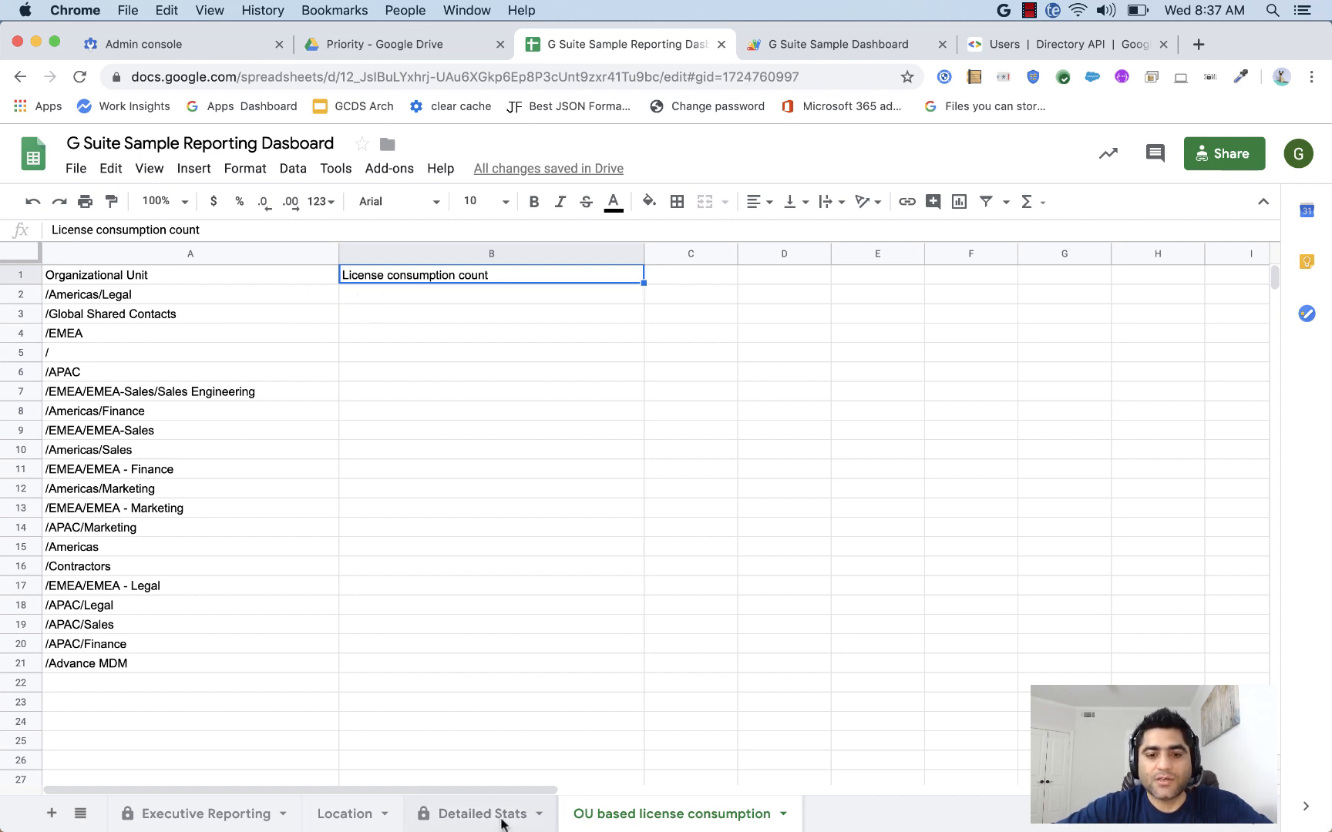
pyautogui.click(477, 814)
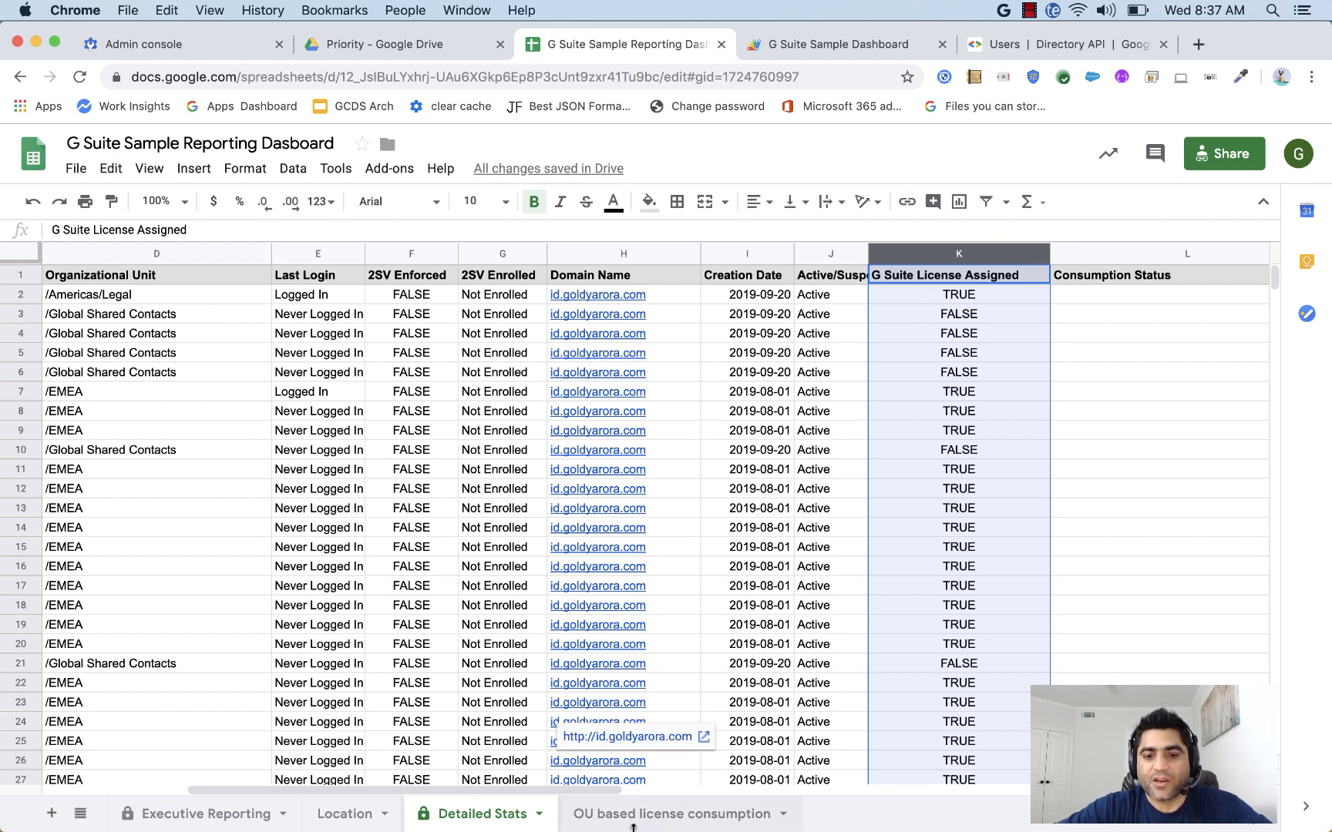
pyautogui.click(669, 814)
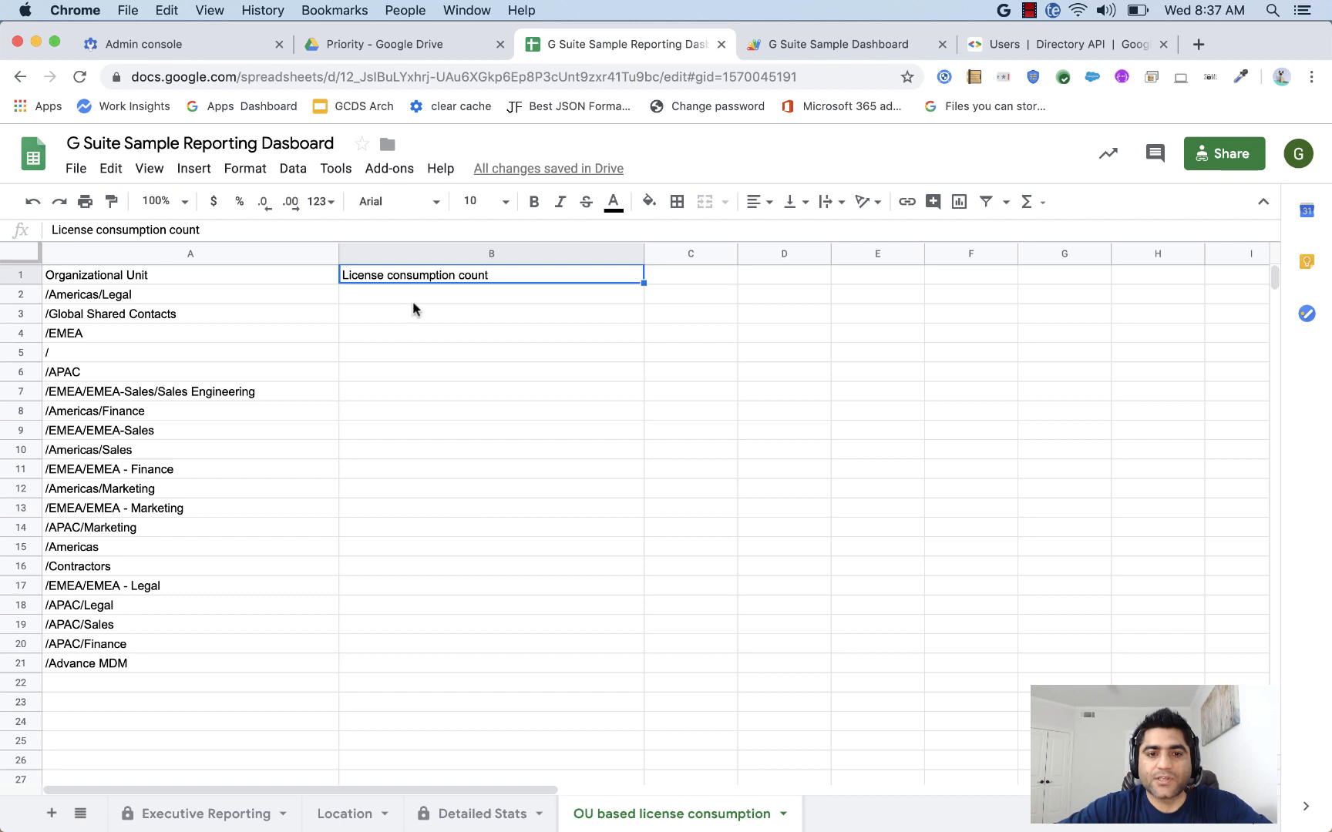
pyautogui.write('=c')
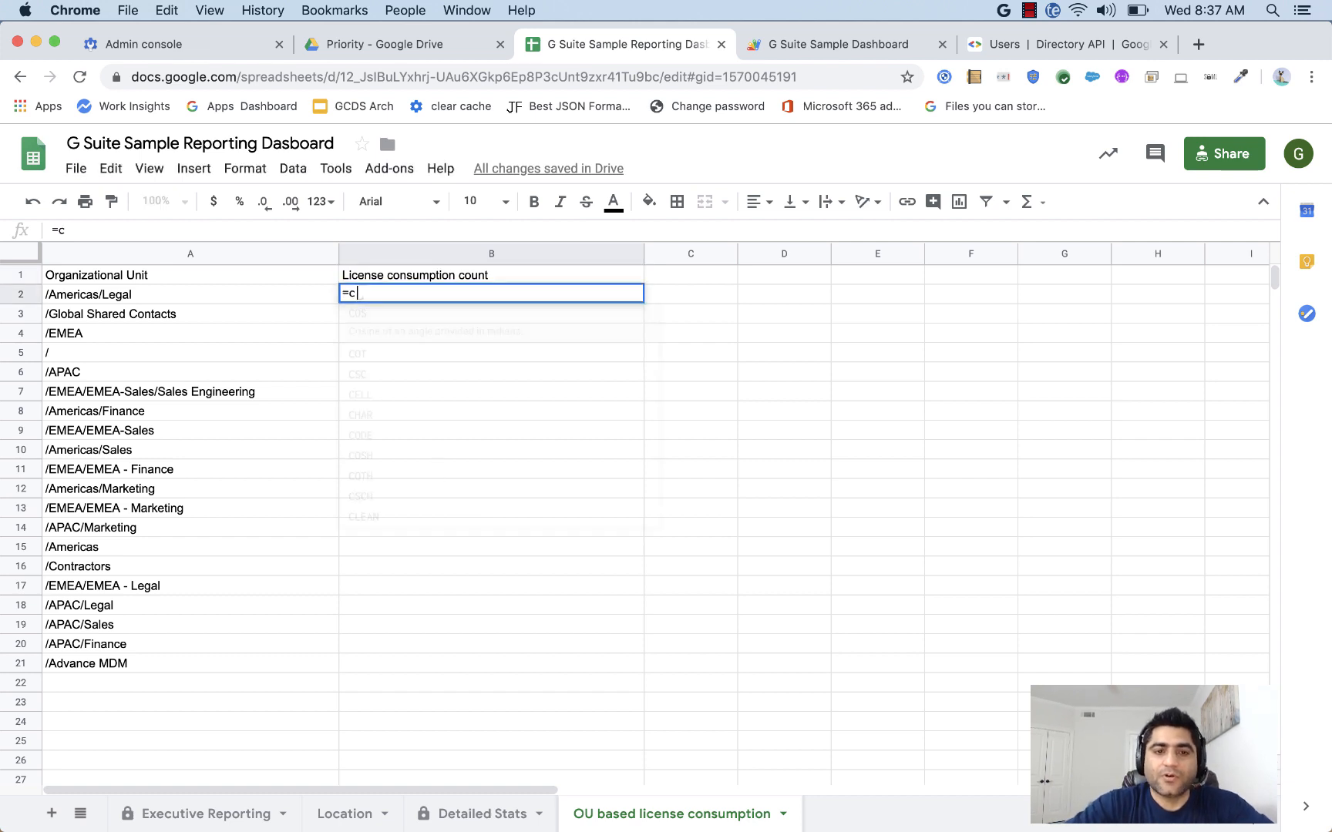
pyautogui.write('ouuni')
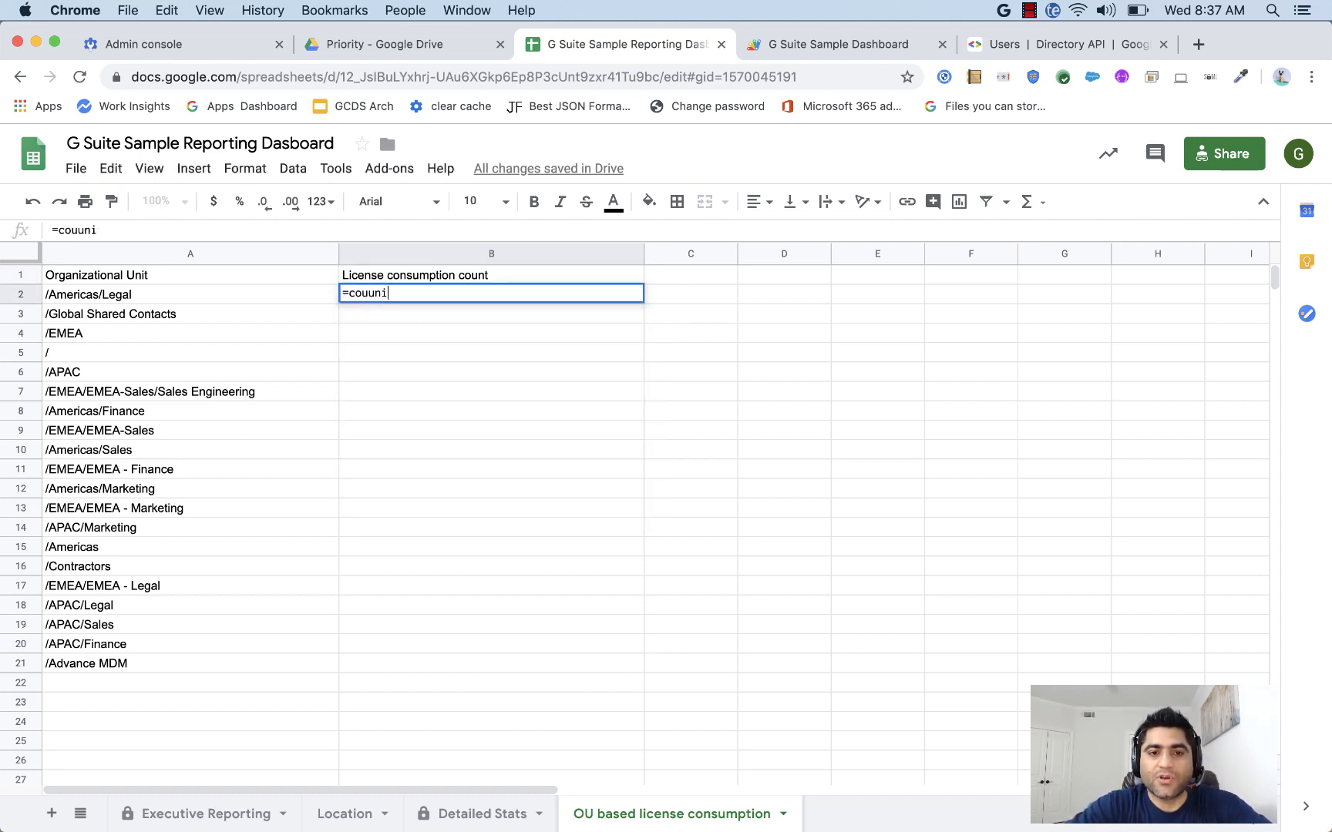
pyautogui.write('countif')
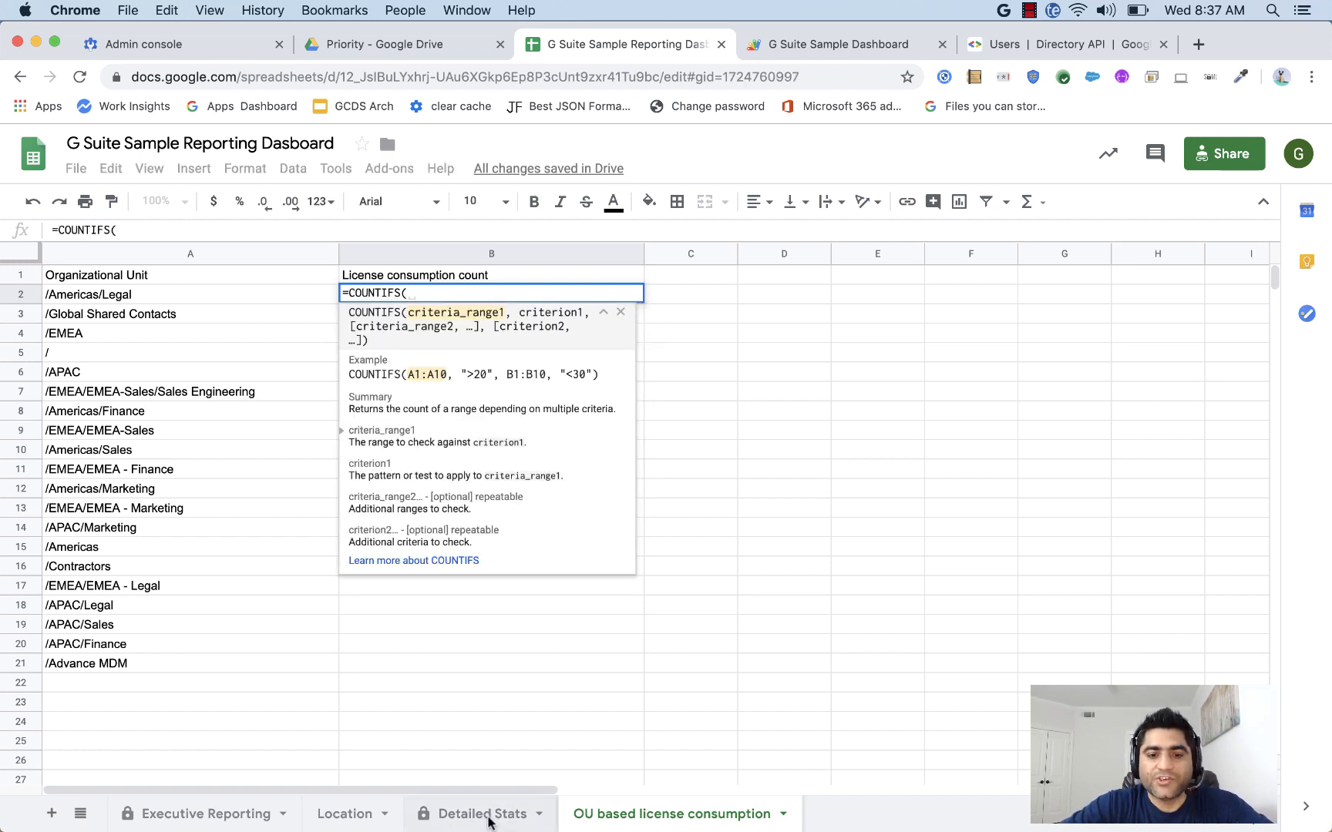
pyautogui.click(478, 813)
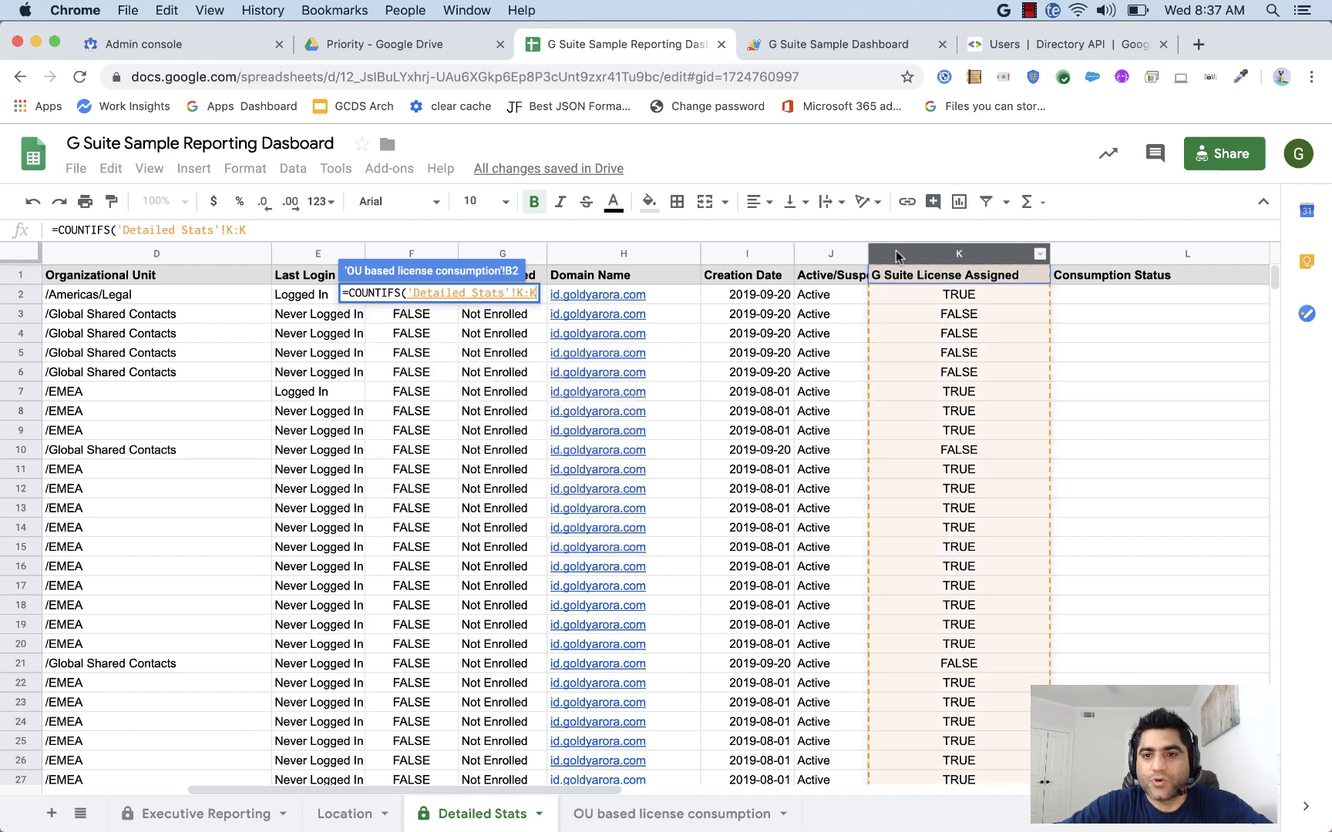
pyautogui.write(',')
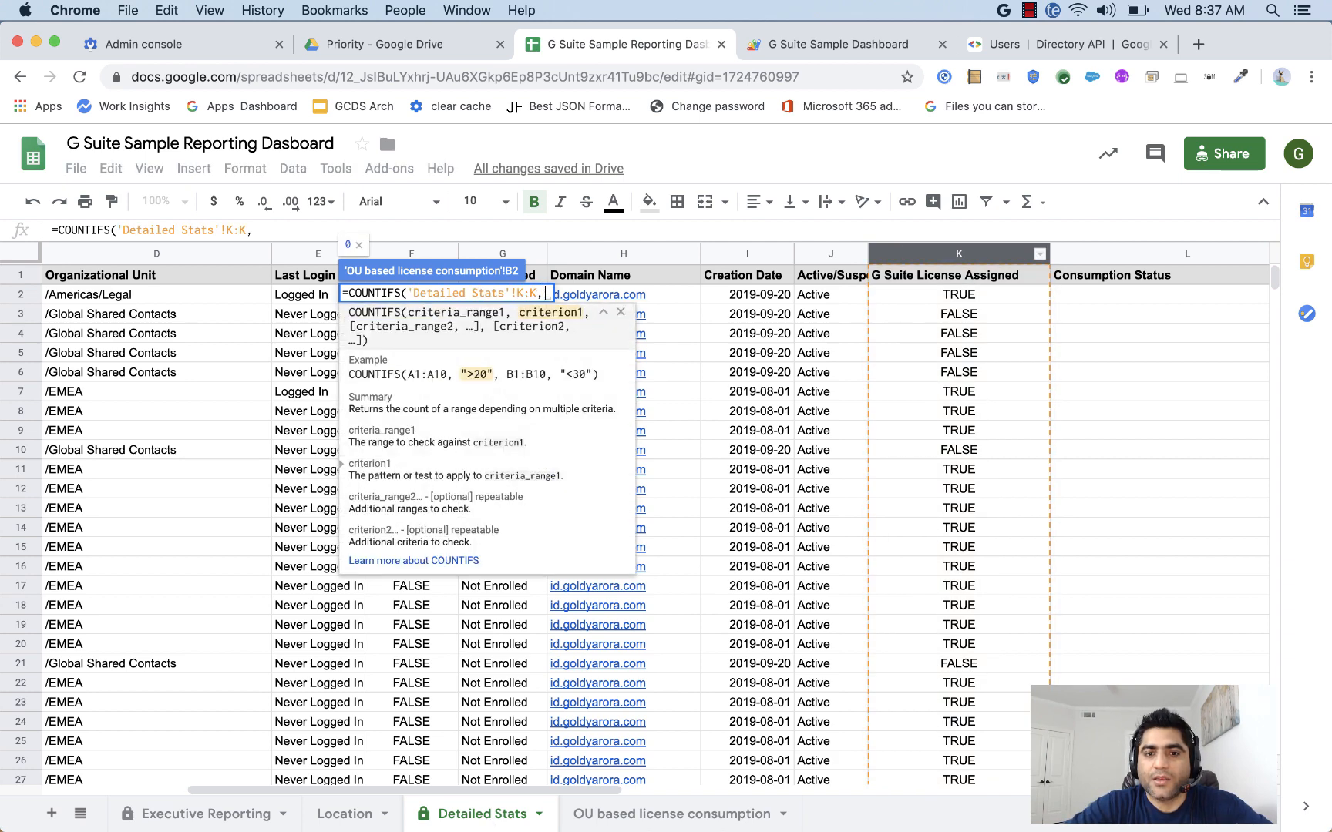
pyautogui.write('TRUE')
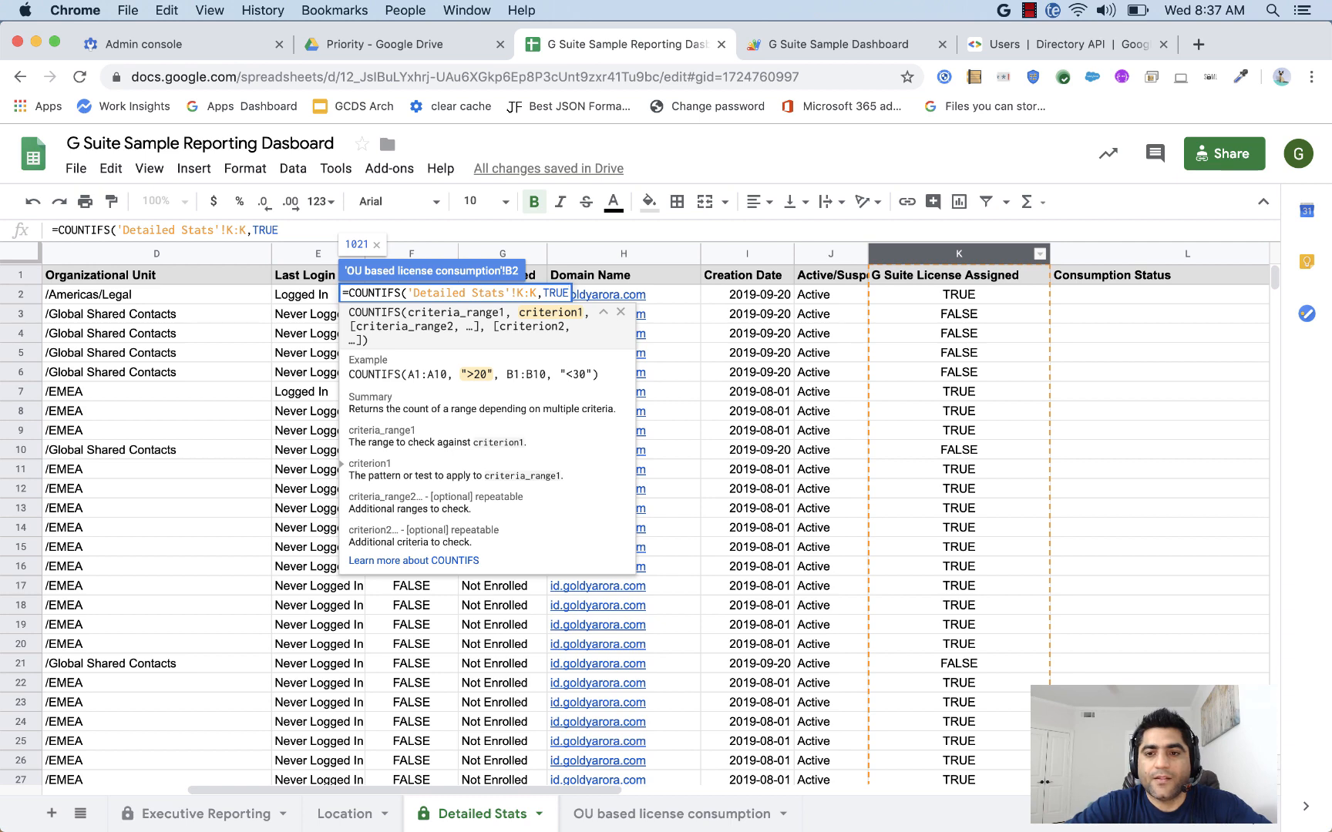
pyautogui.write(",'Detailed Stats'!D:D,")
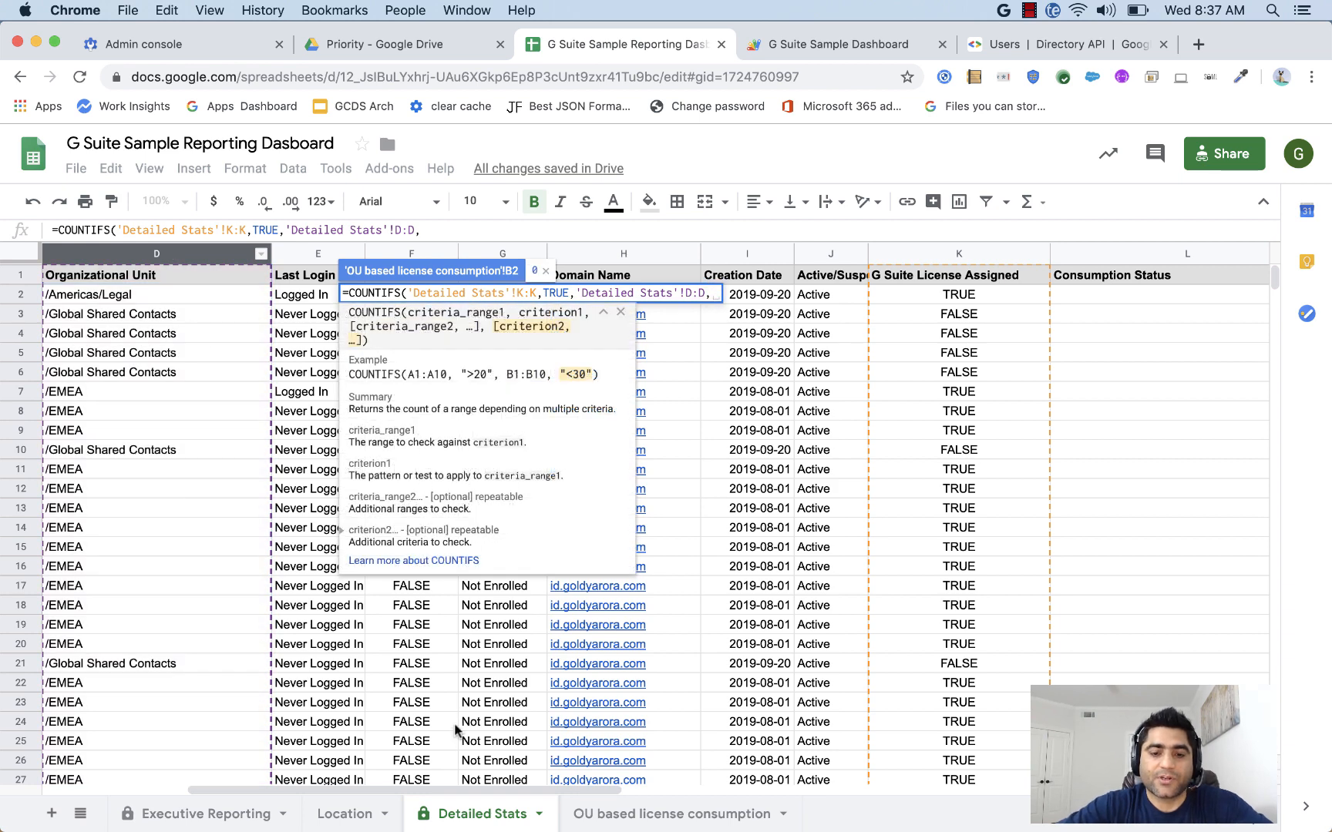
pyautogui.click(669, 814)
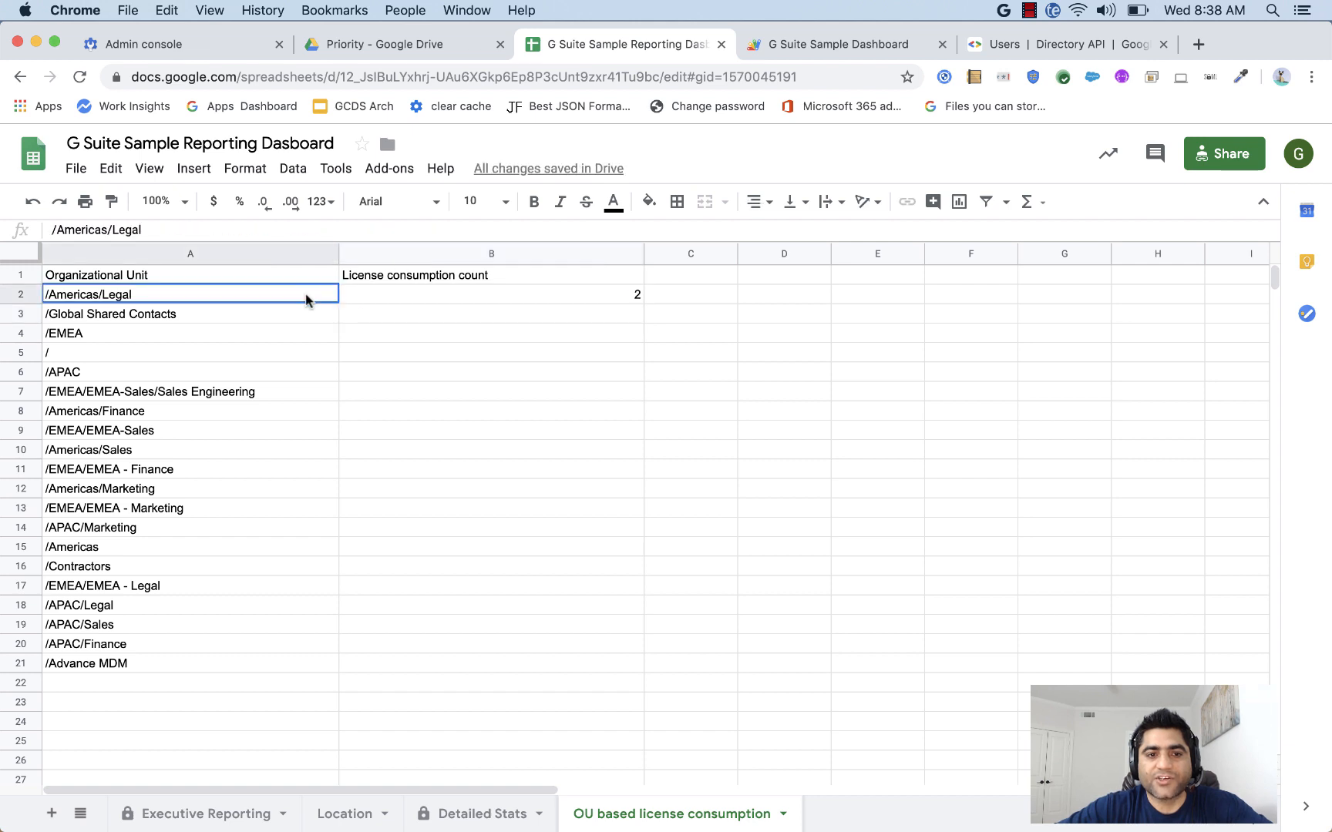
# Fill the COUNTIFS down to the last unit and verify the total against 1021 on Detailed Stats.
pyautogui.click(490, 294)
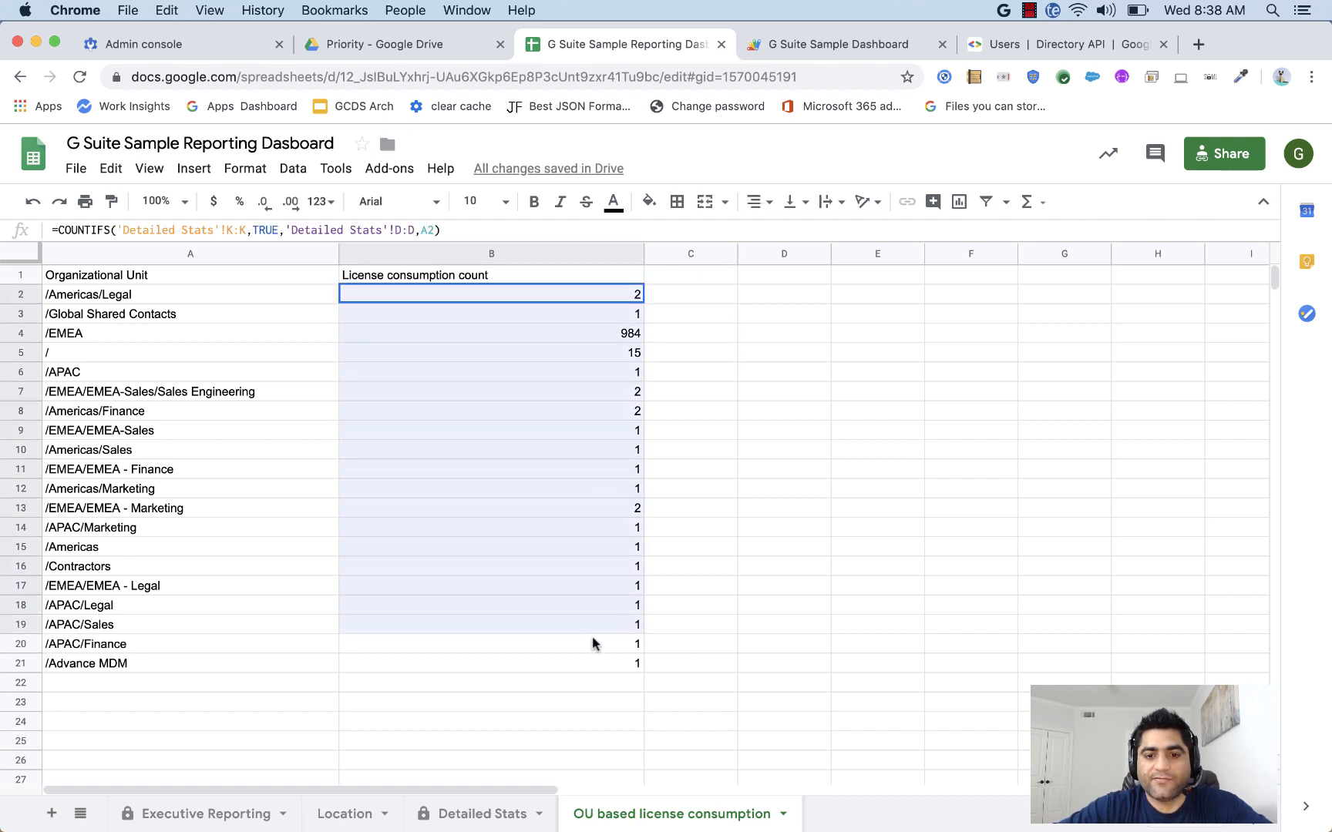
pyautogui.moveTo(490, 295); pyautogui.dragTo(490, 663)
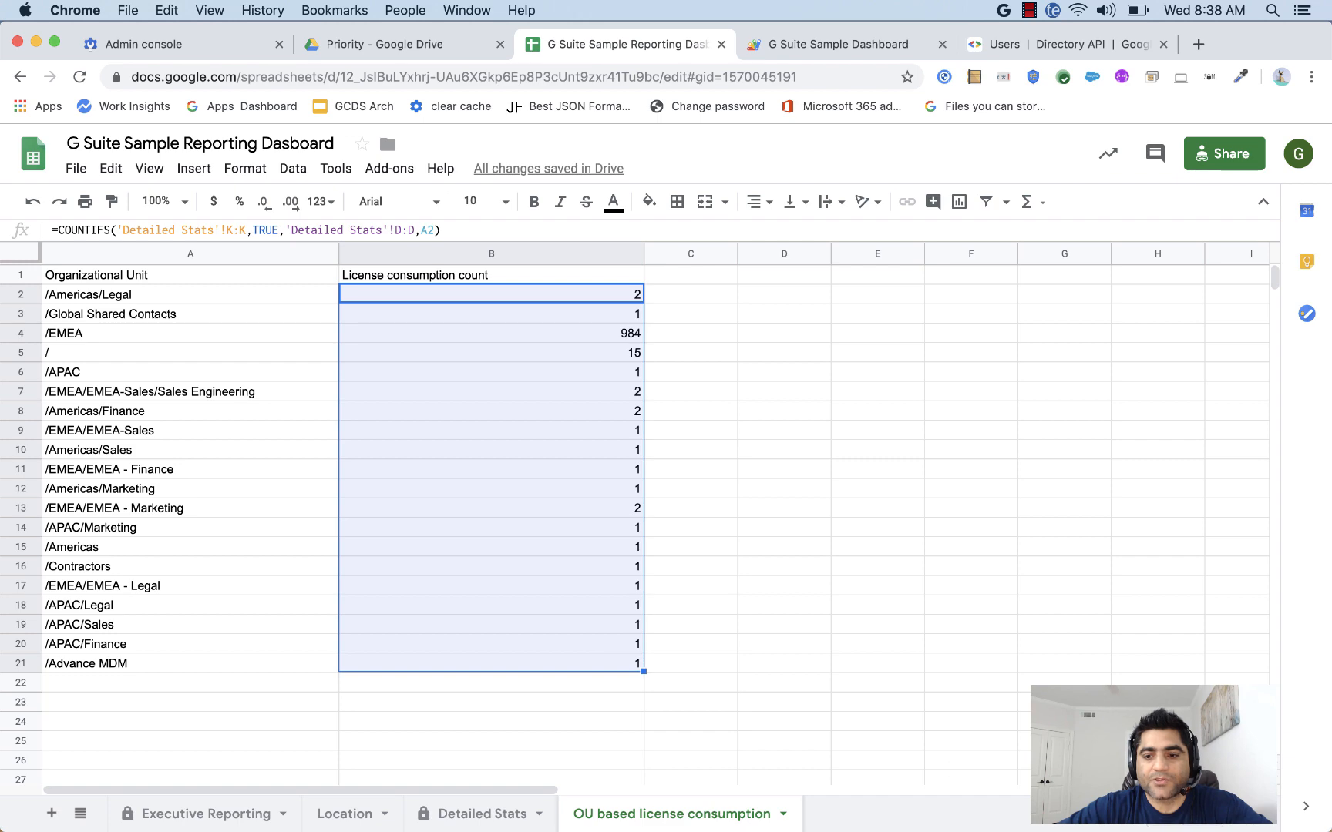
pyautogui.click(470, 813)
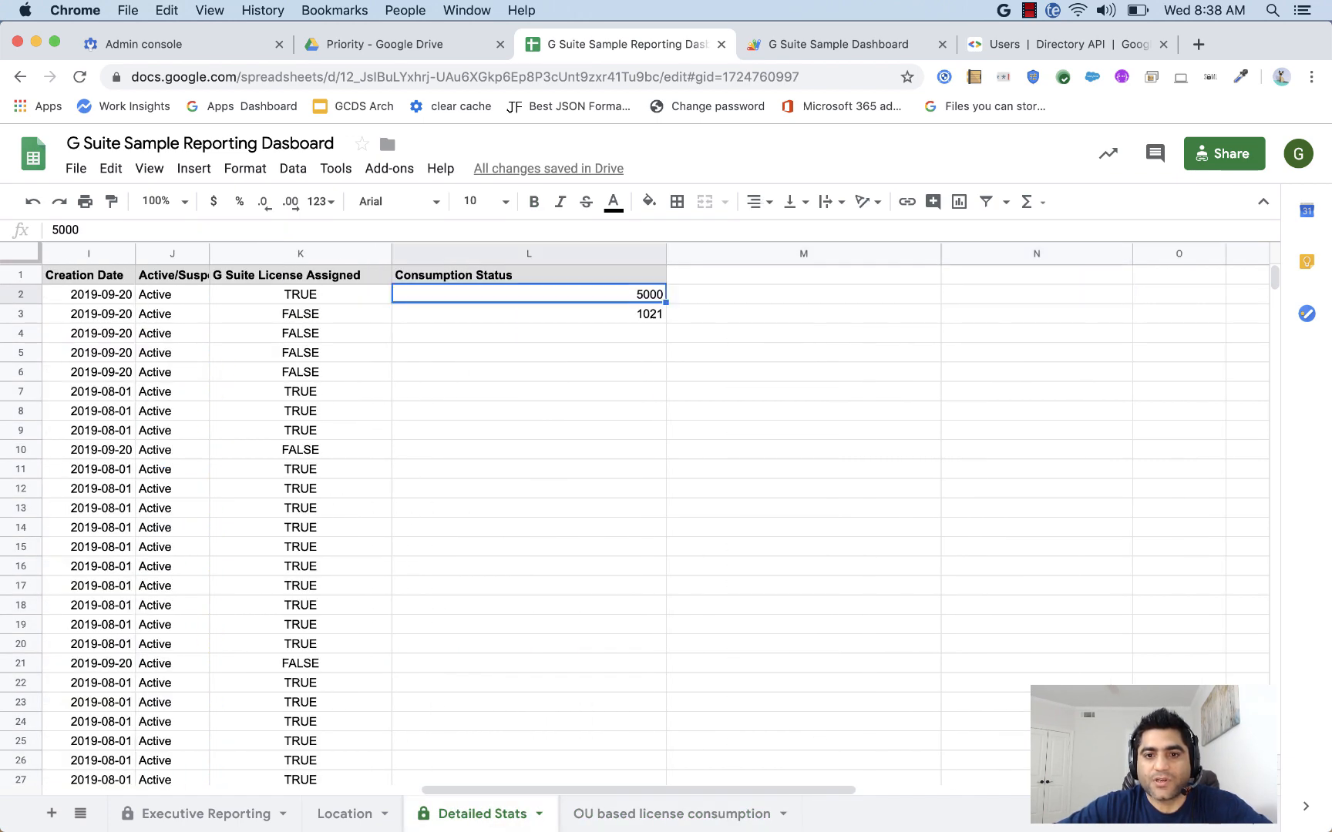
pyautogui.click(528, 313)
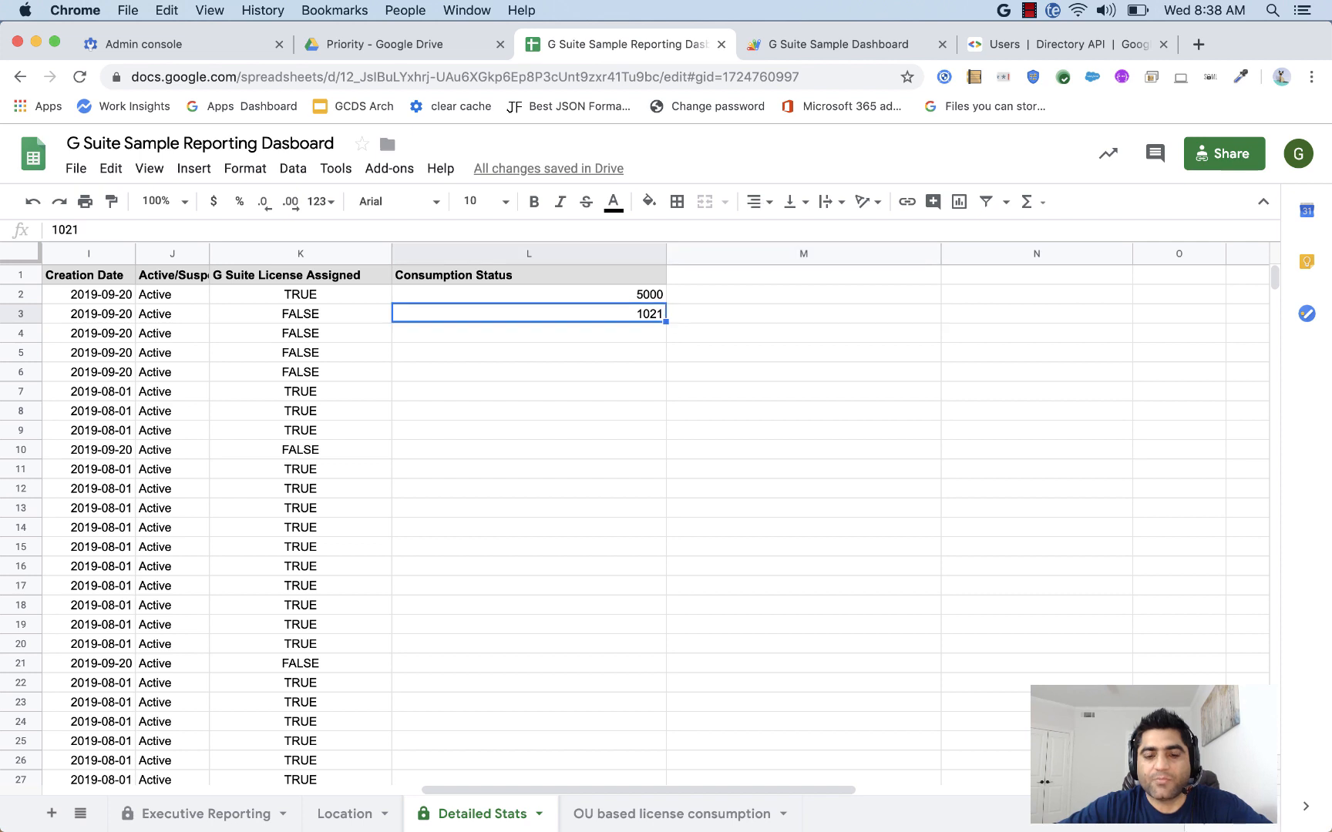
pyautogui.click(670, 813)
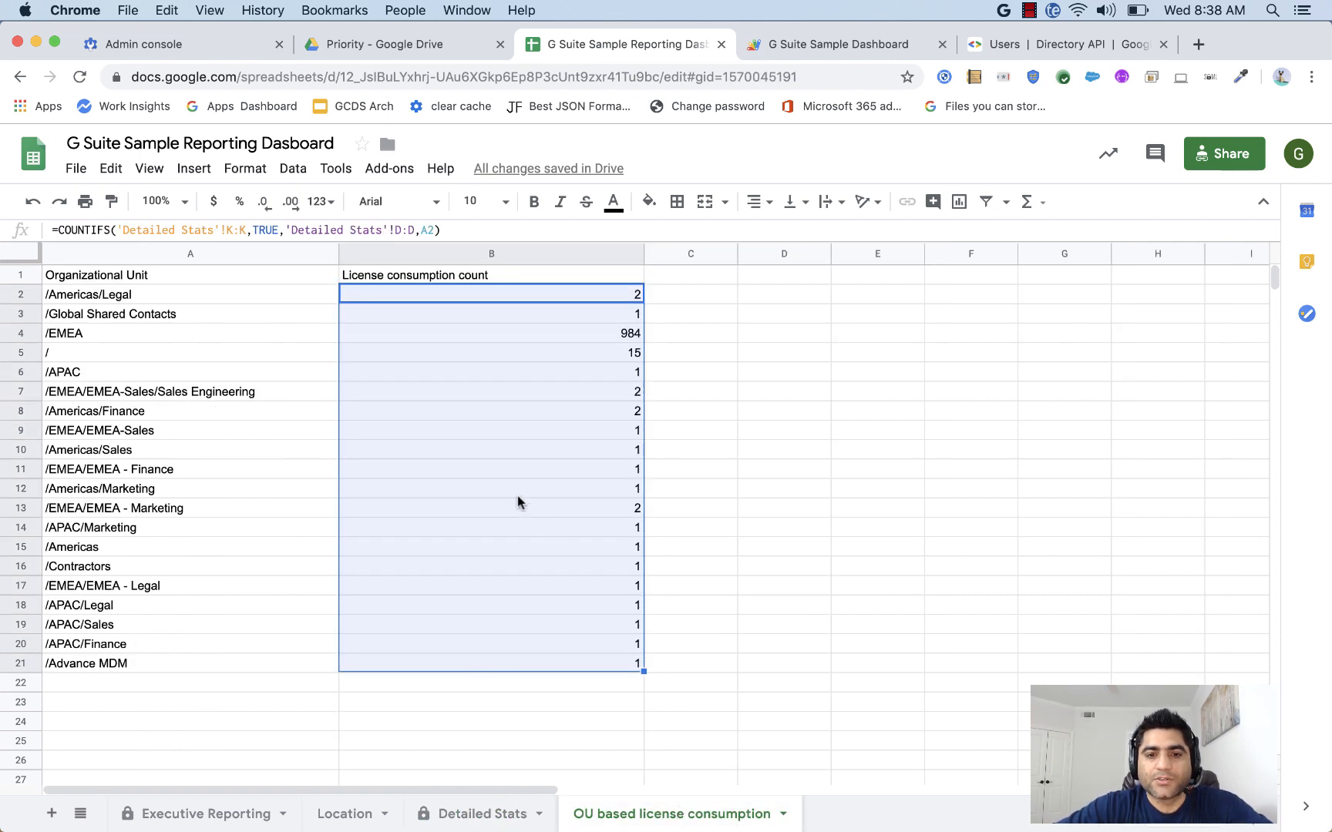
# Insert Explore's suggested License consumption count pie chart beside the table.
pyautogui.click(690, 294)
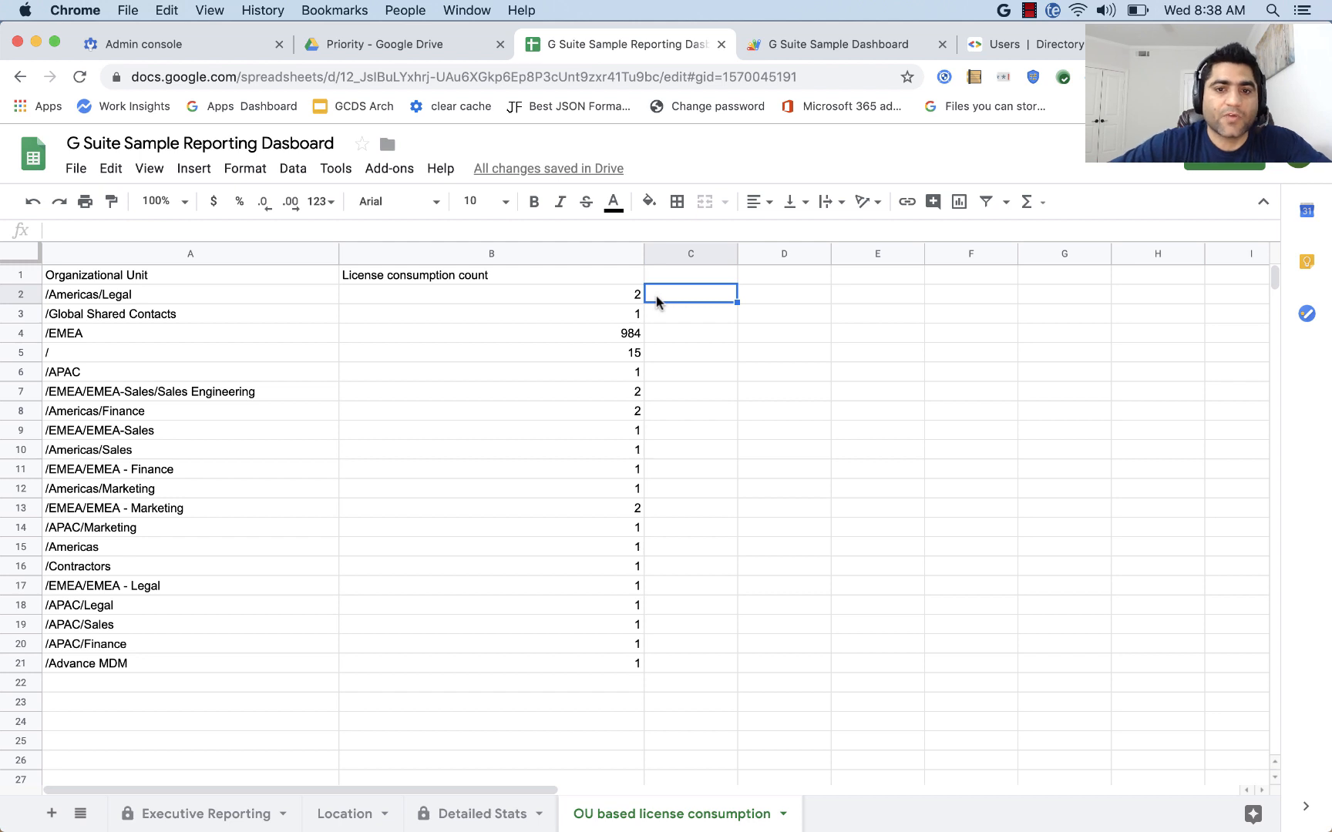
pyautogui.moveTo(855, 518)
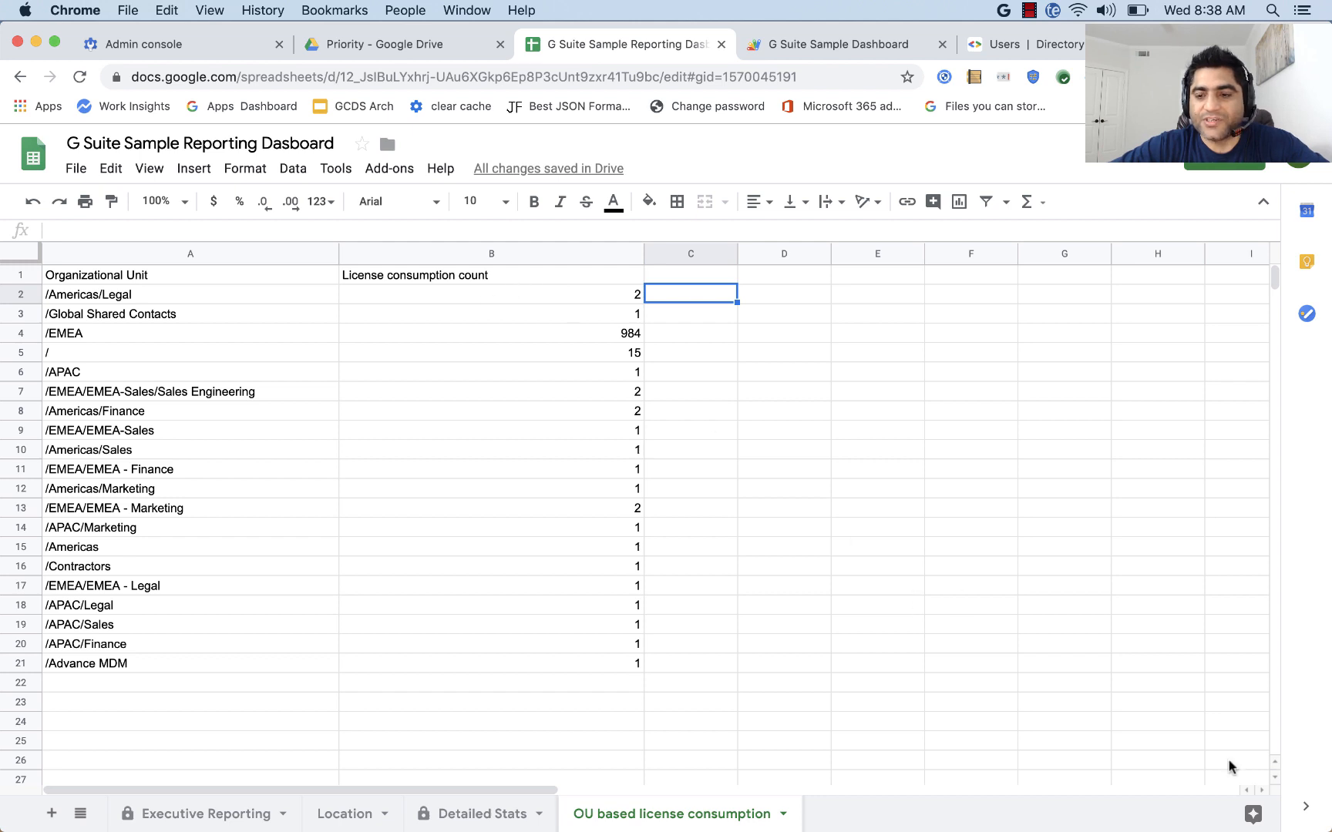
pyautogui.click(1233, 814)
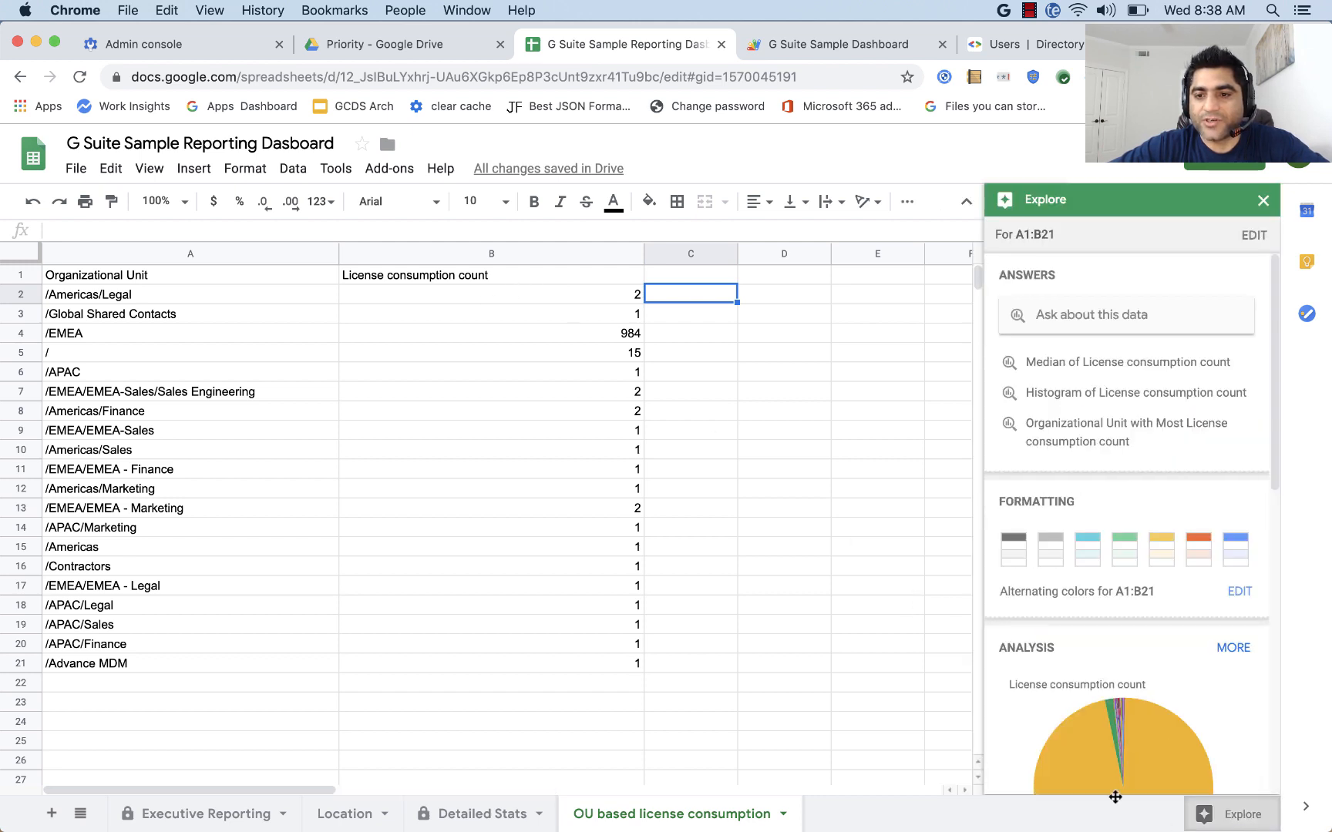
pyautogui.scroll(-3)
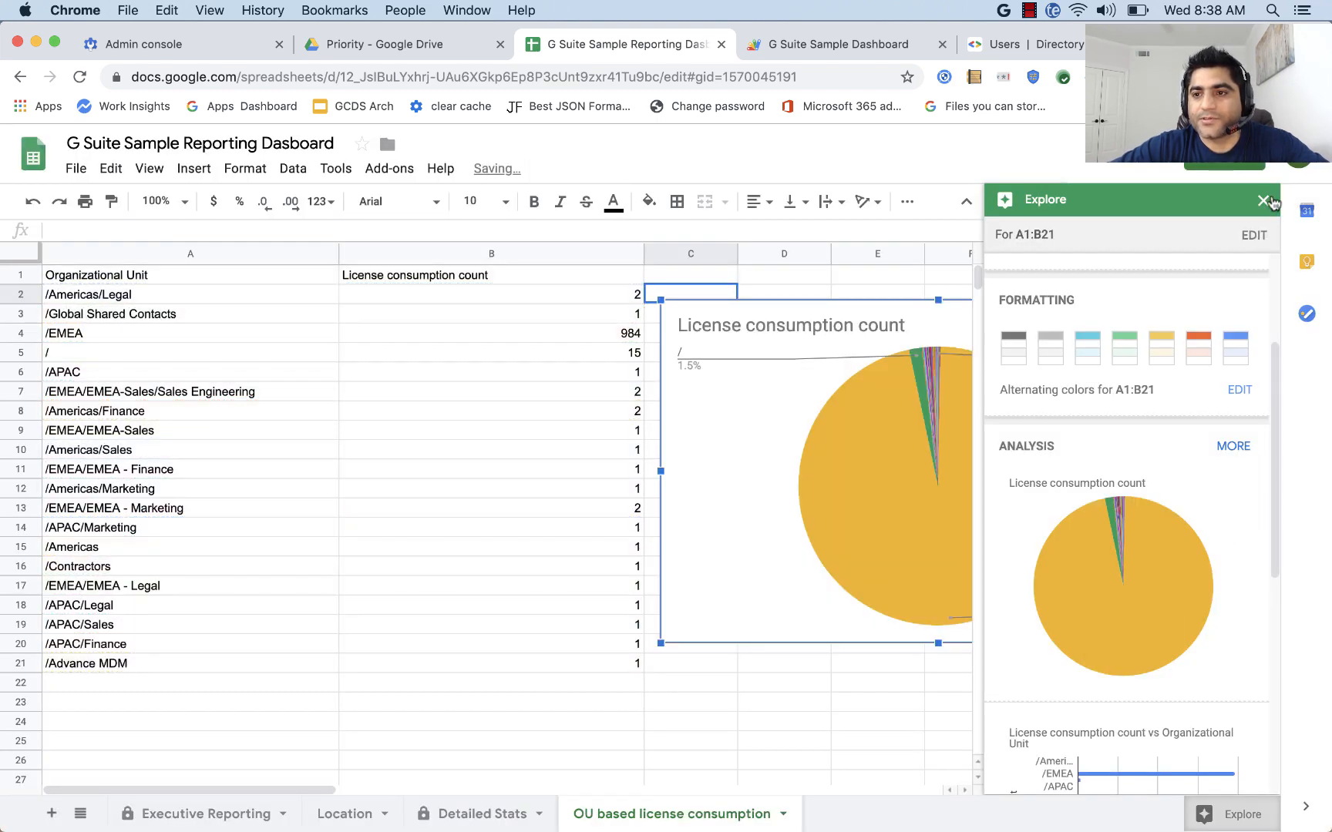
pyautogui.click(1264, 198)
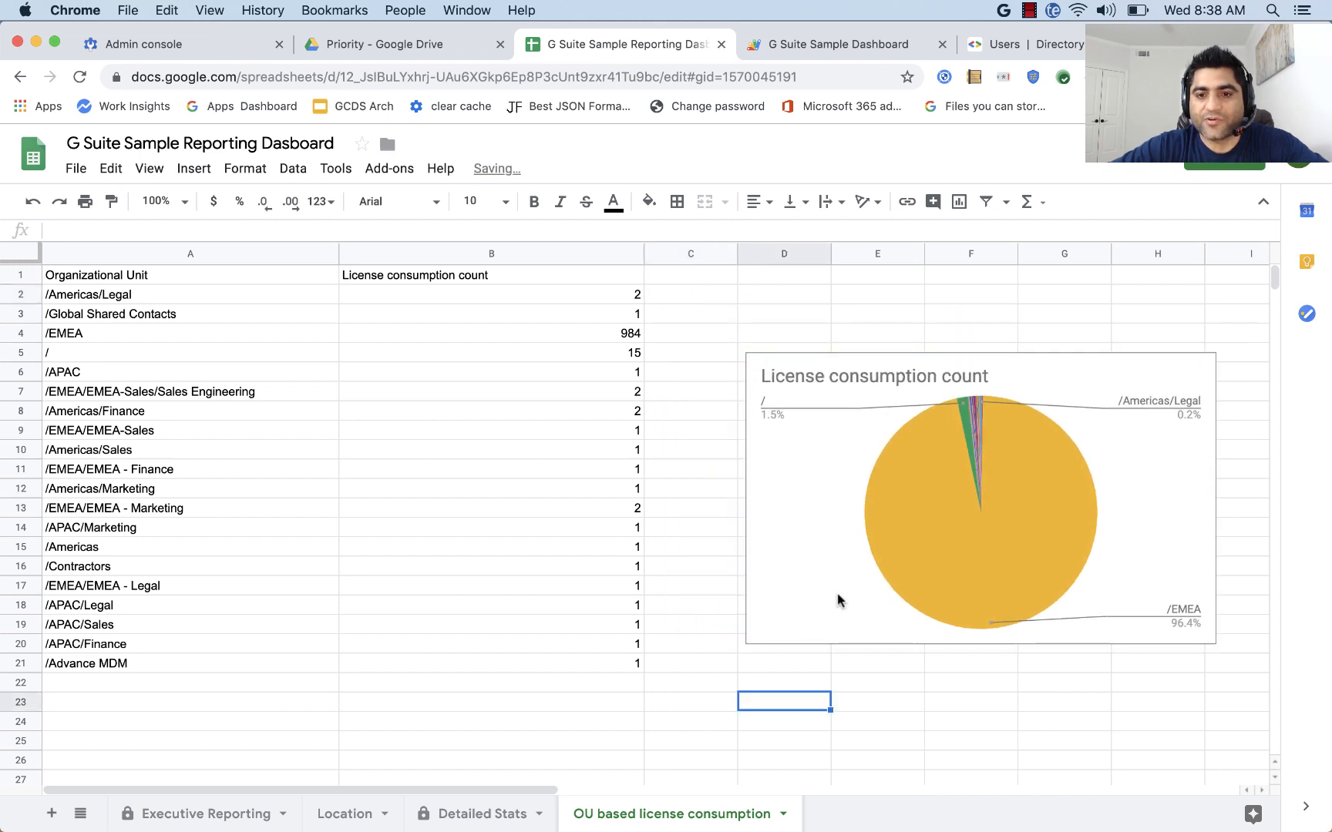
# Scroll through the report charts on the published dashboard site's Home page.
pyautogui.click(977, 493)
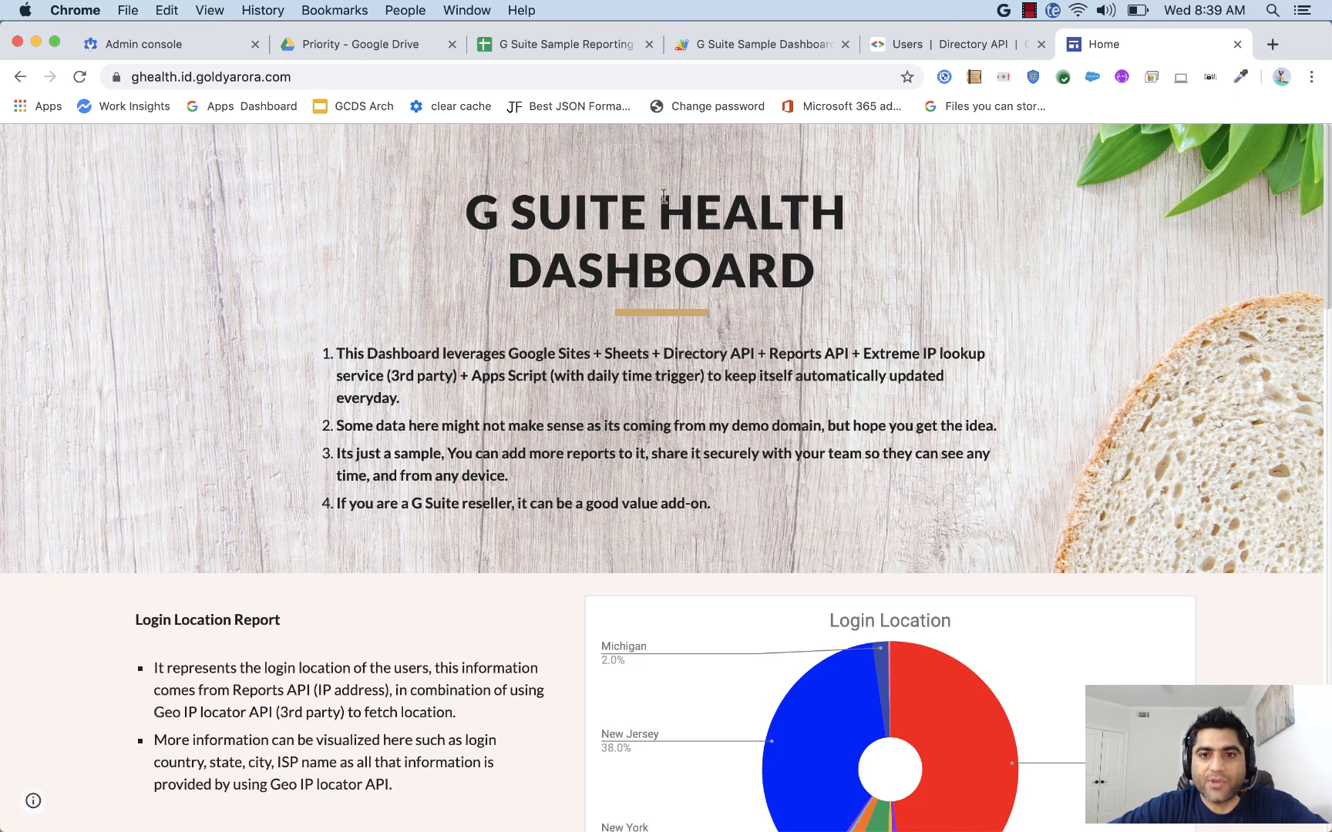
pyautogui.click(559, 44)
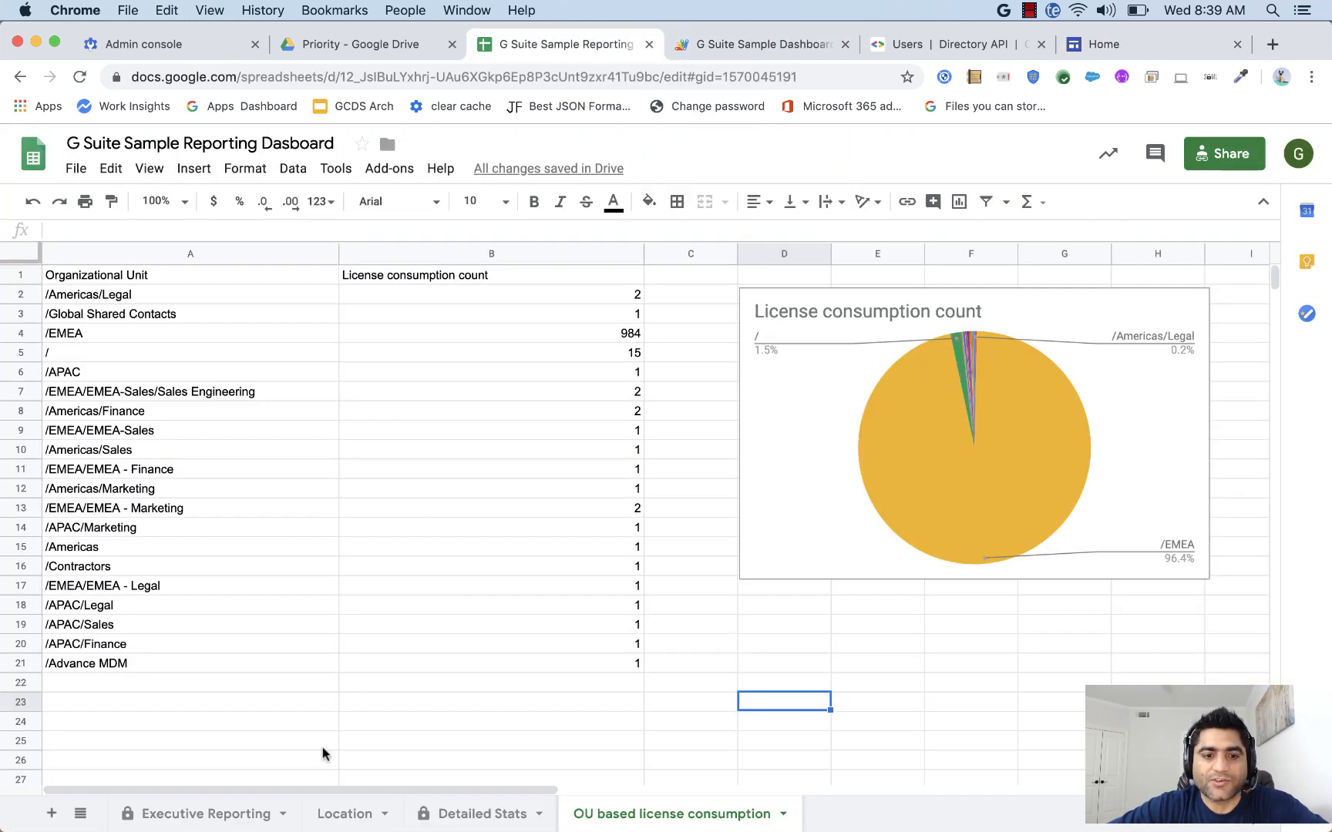
pyautogui.click(193, 814)
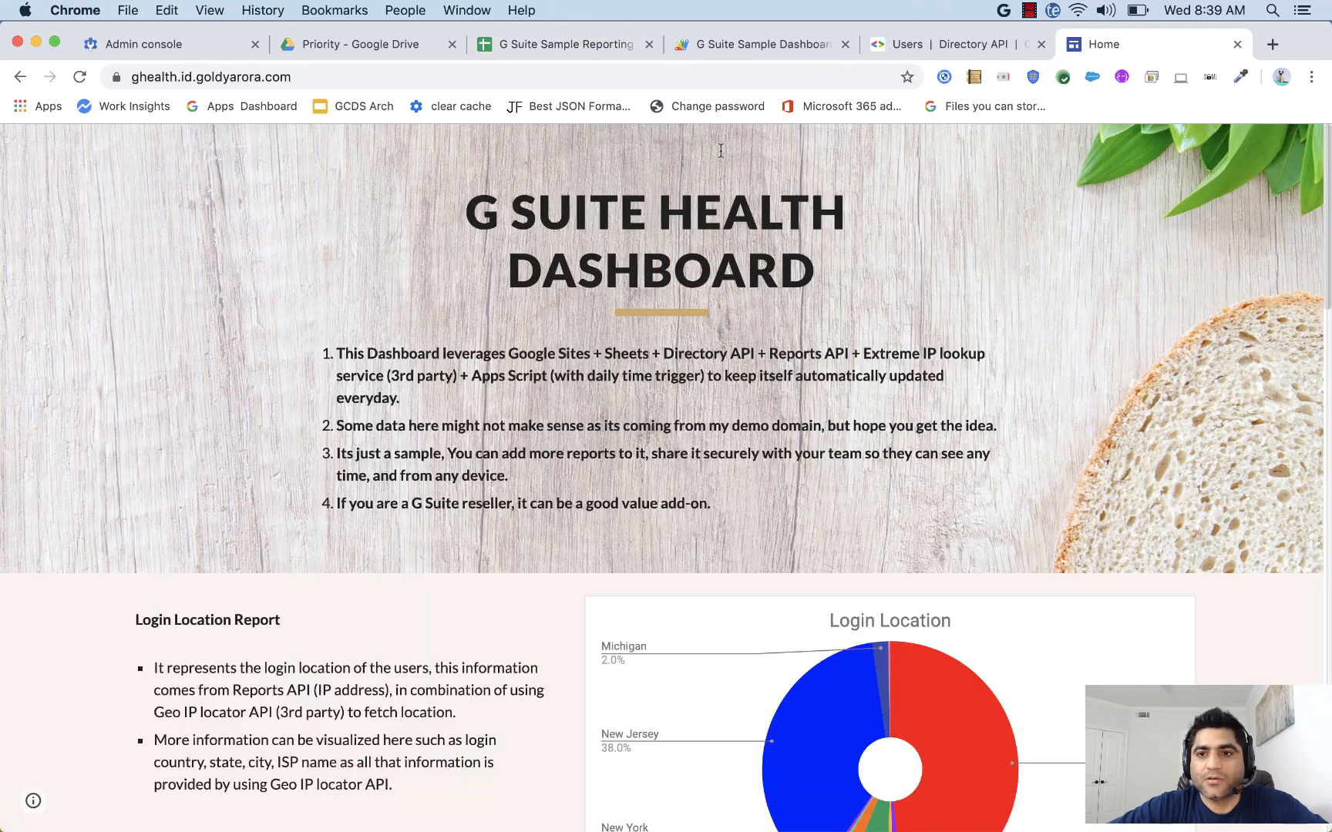
pyautogui.scroll(-3)
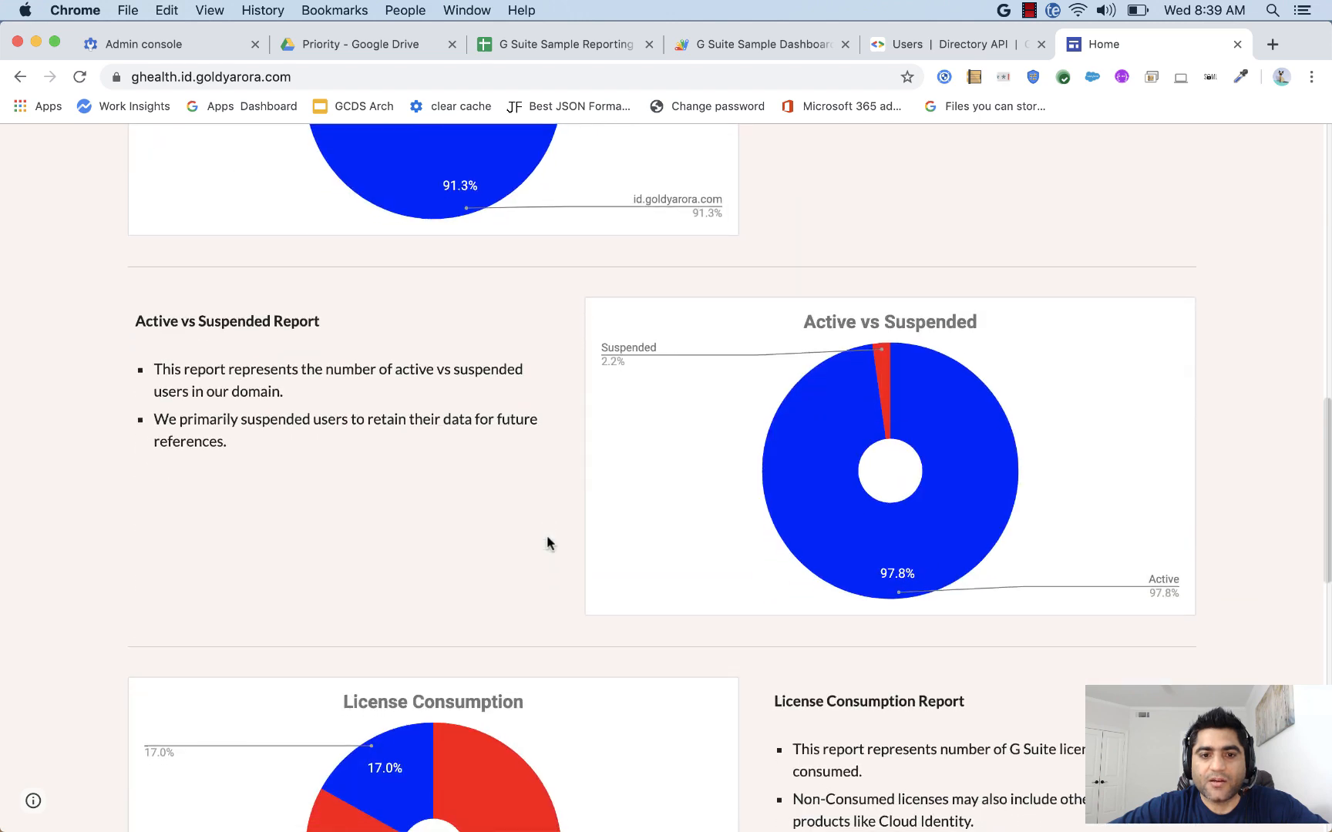
pyautogui.scroll(-3)
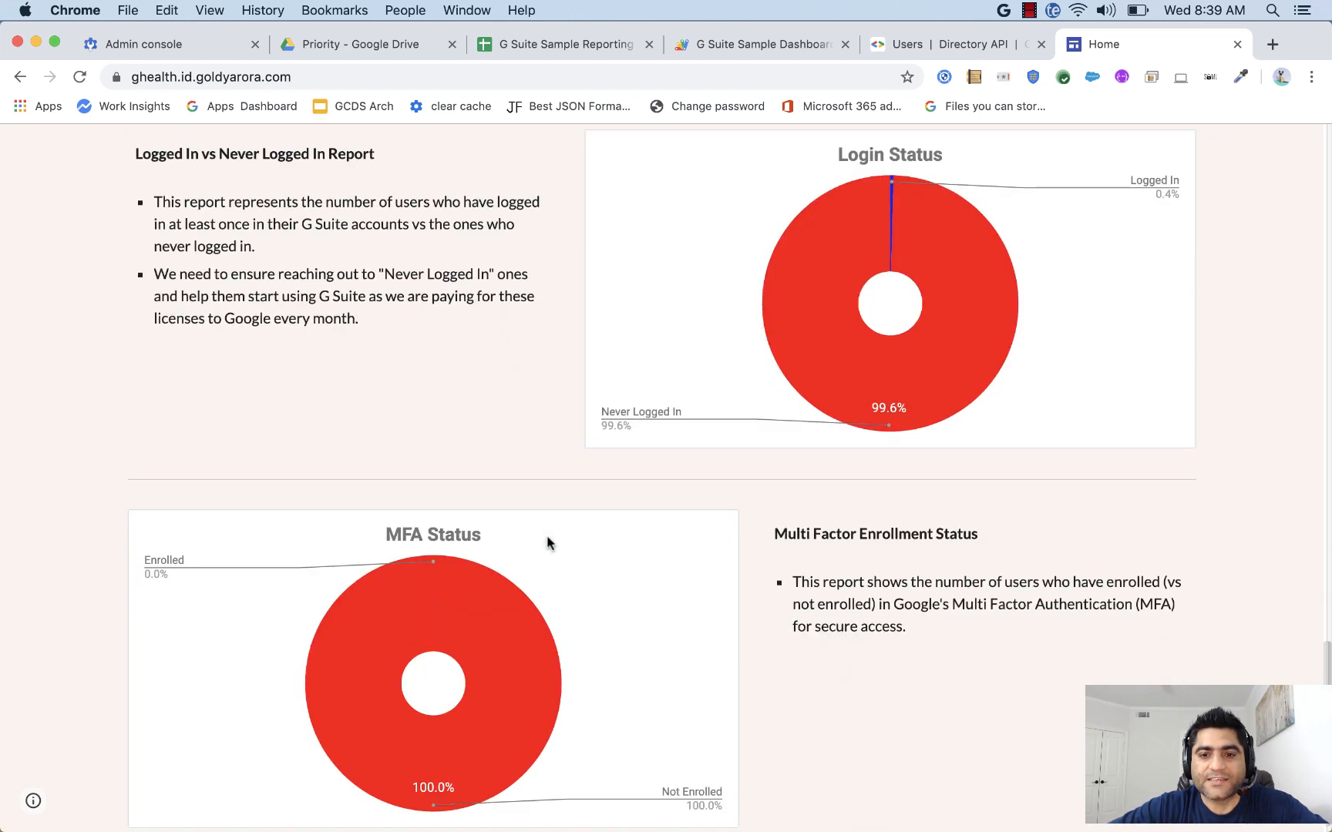
# Glance at the Executive Reporting and OU sheets, then return to the dashboard site.
pyautogui.click(560, 43)
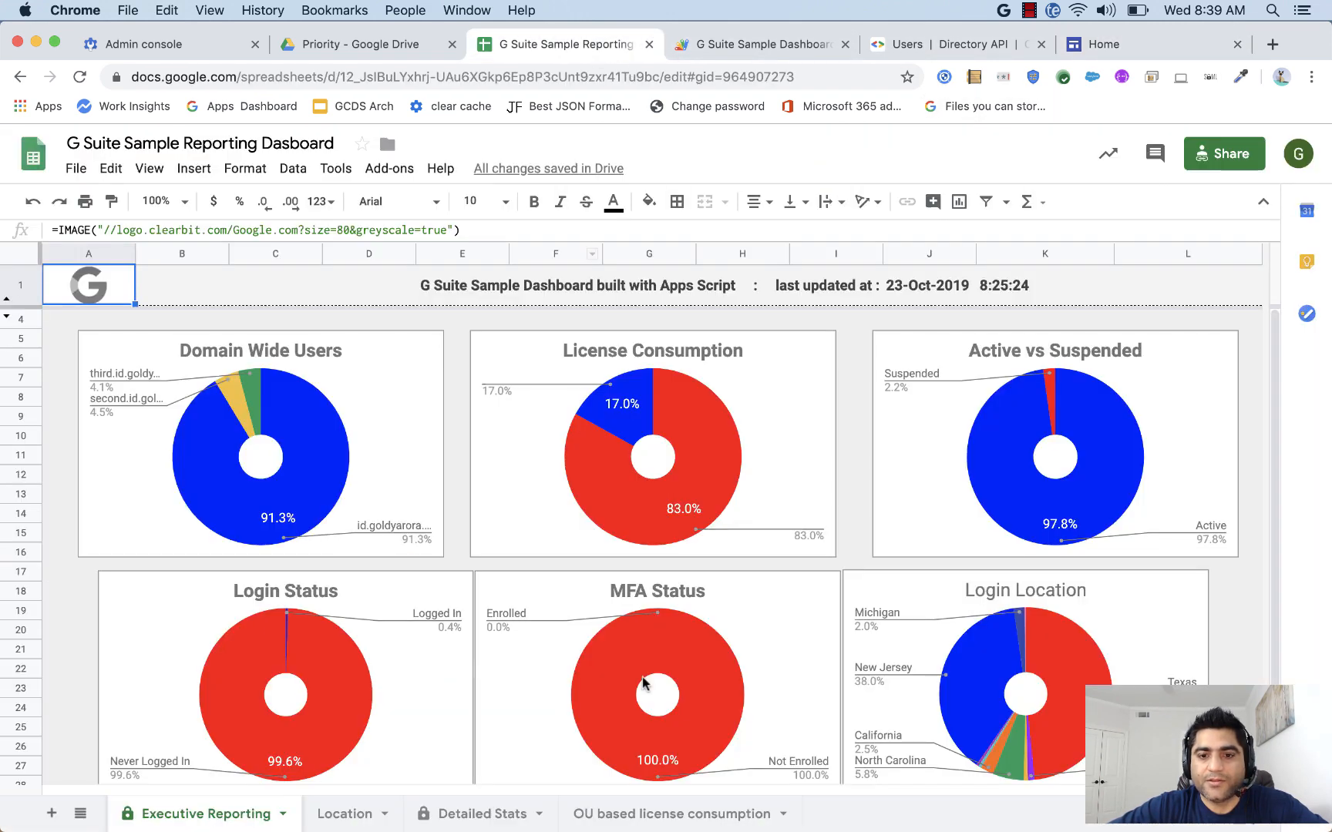
pyautogui.click(669, 814)
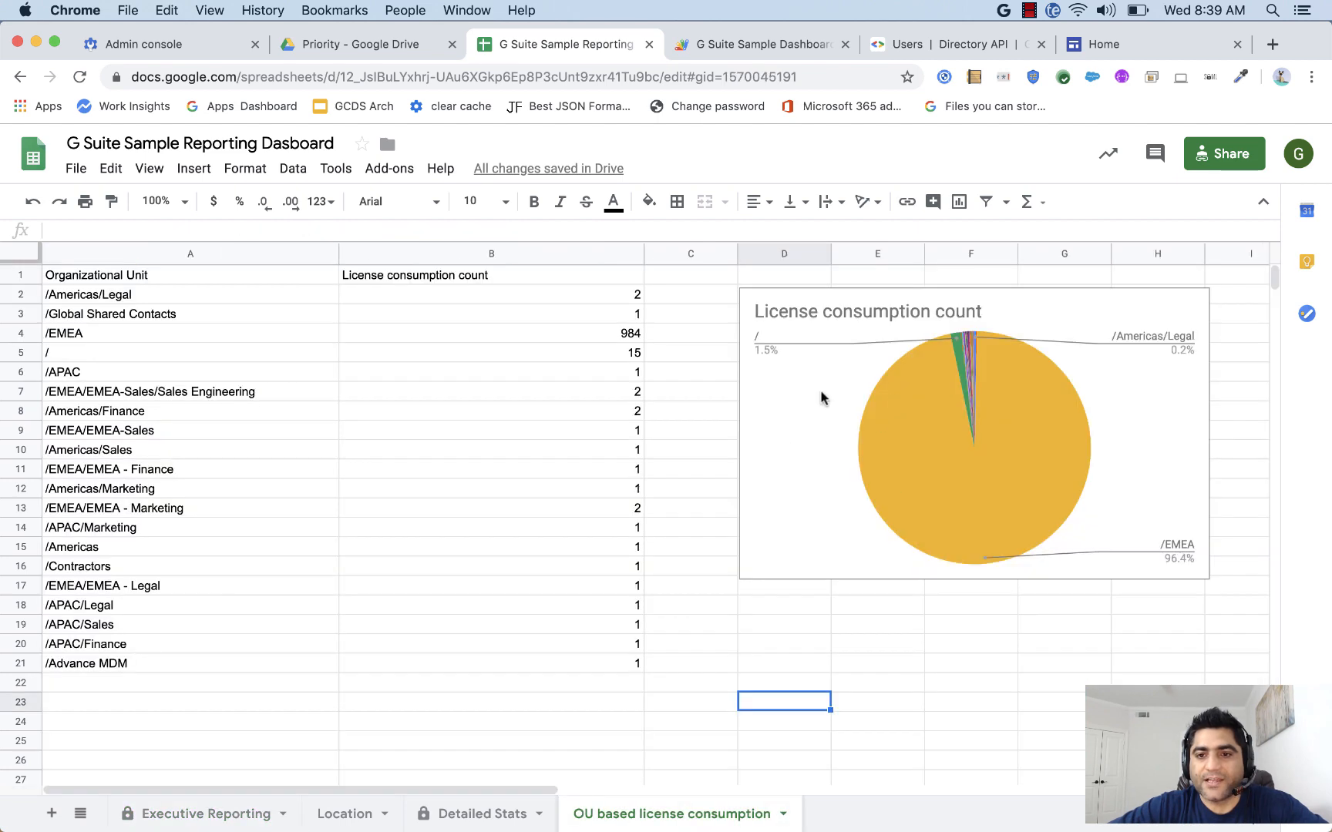
pyautogui.moveTo(862, 380)
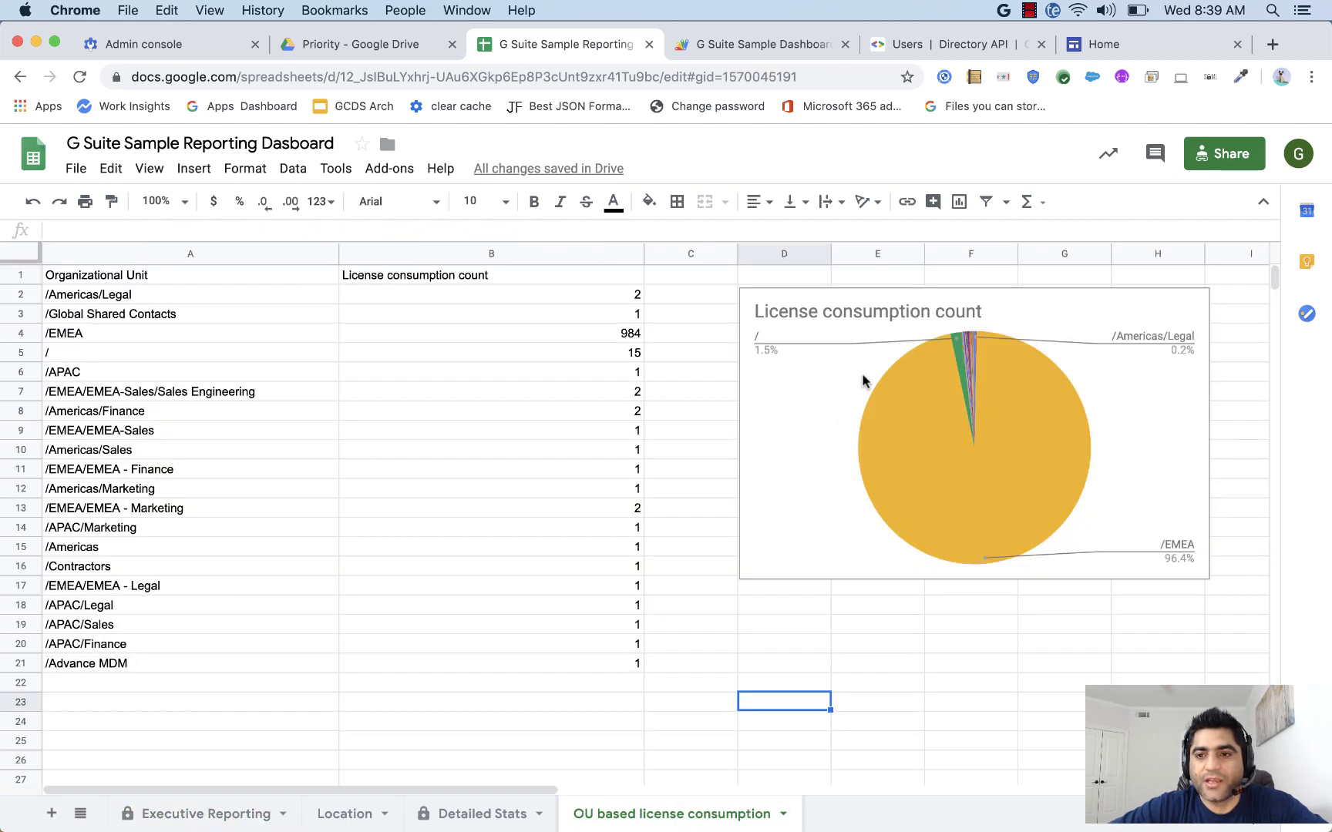
pyautogui.click(1100, 43)
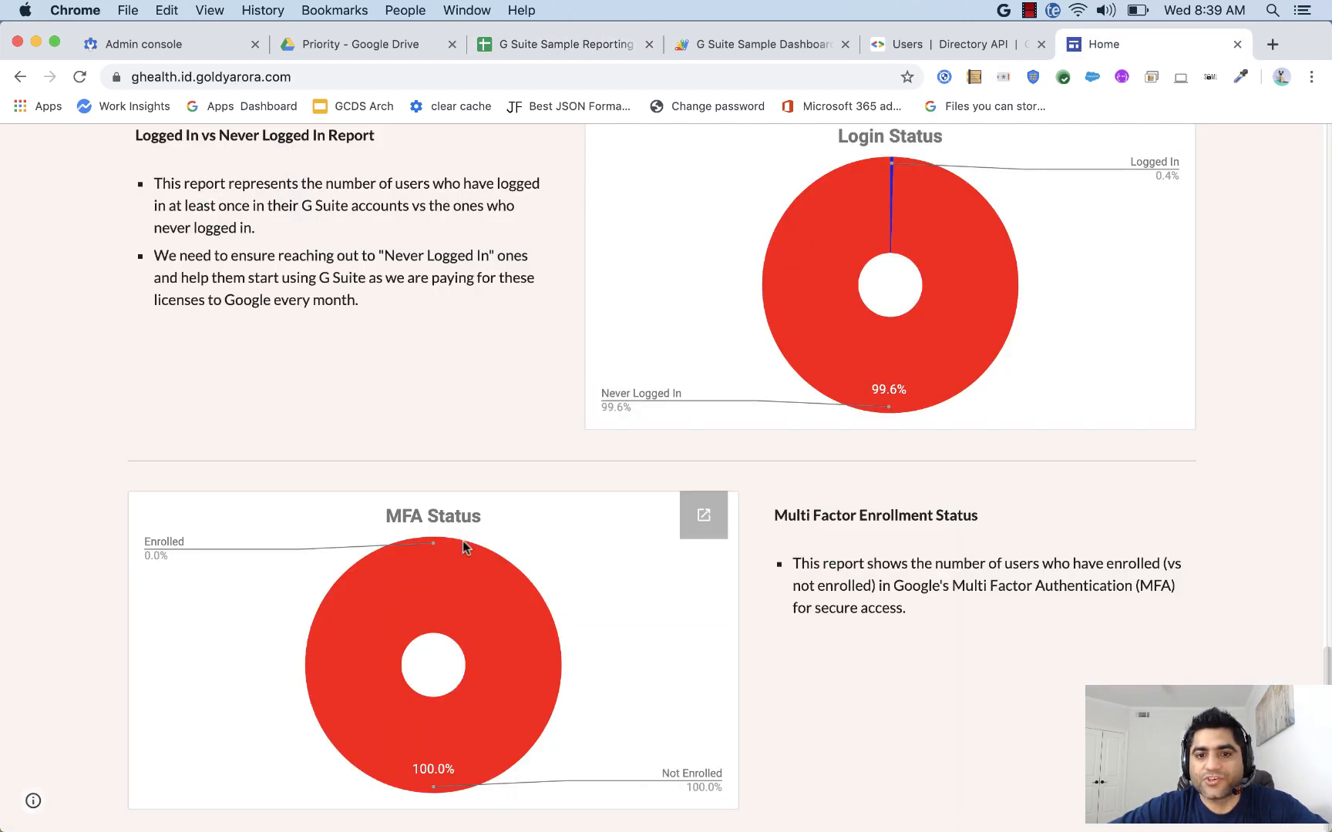
pyautogui.moveTo(486, 431)
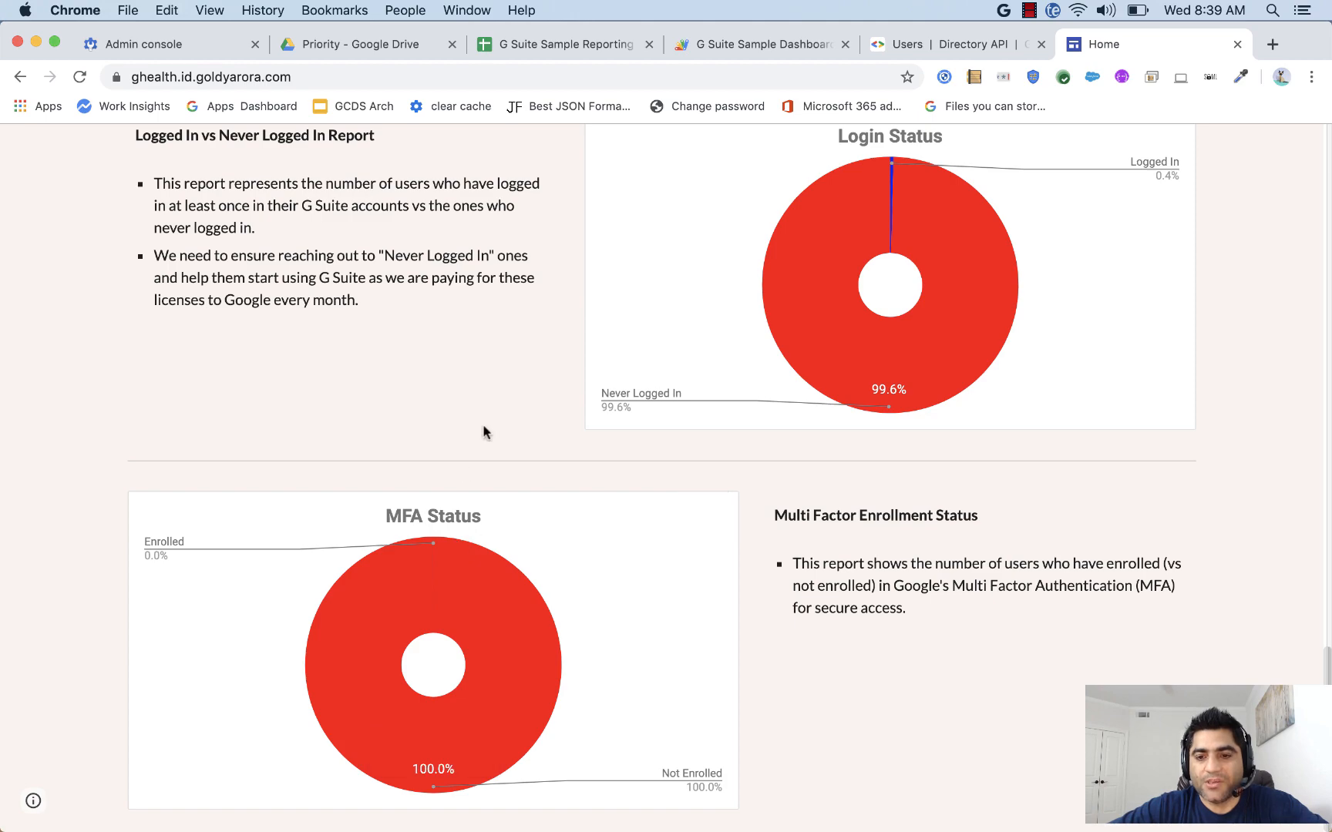
pyautogui.scroll(-3)
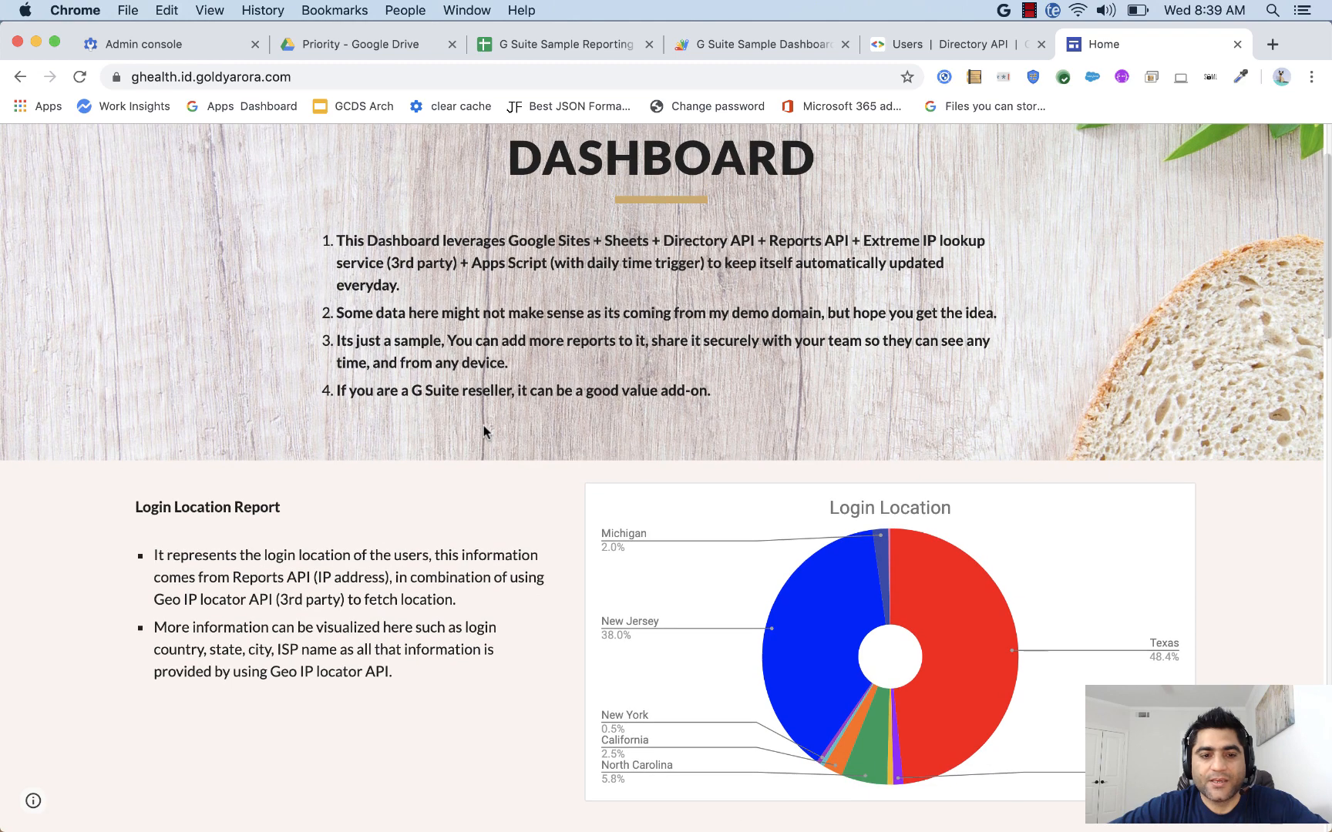
pyautogui.moveTo(443, 547)
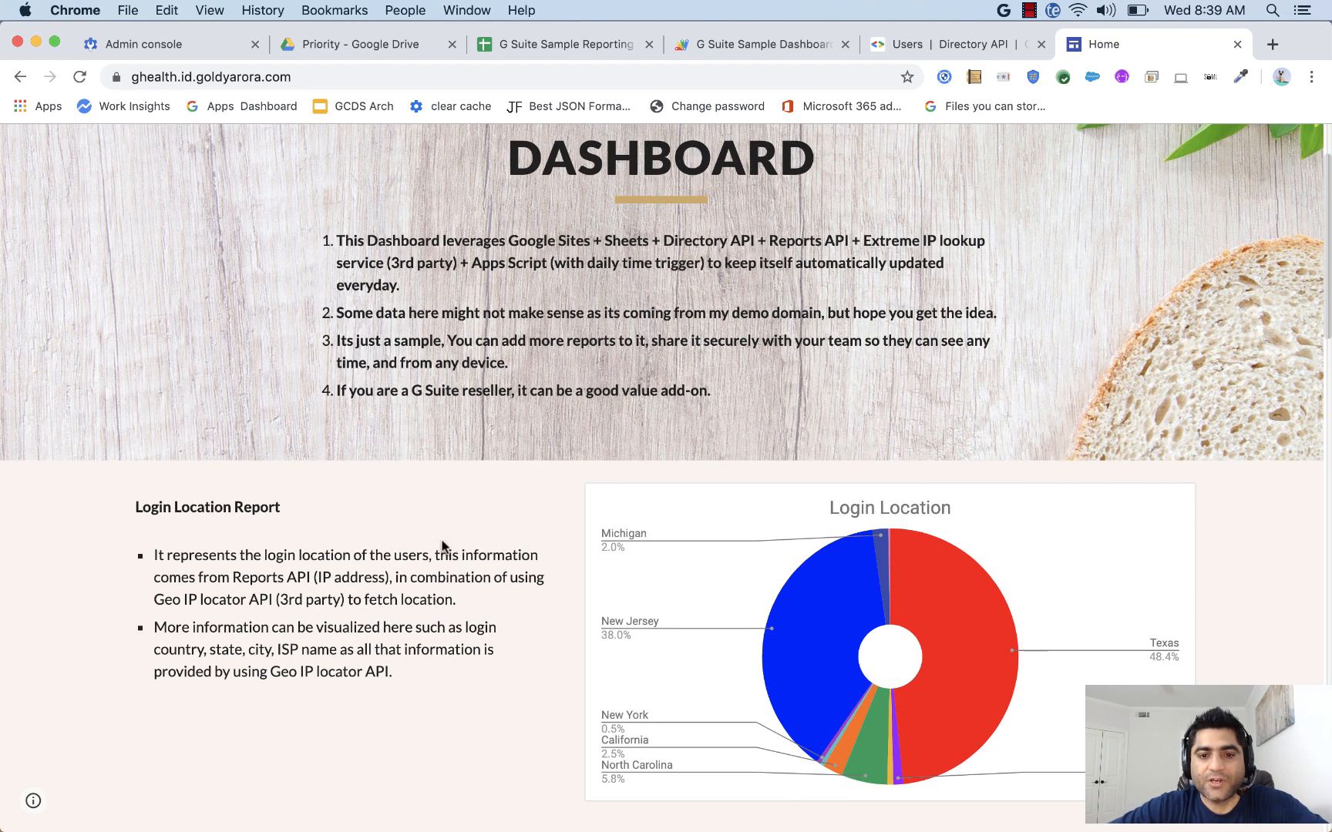
pyautogui.moveTo(704, 73)
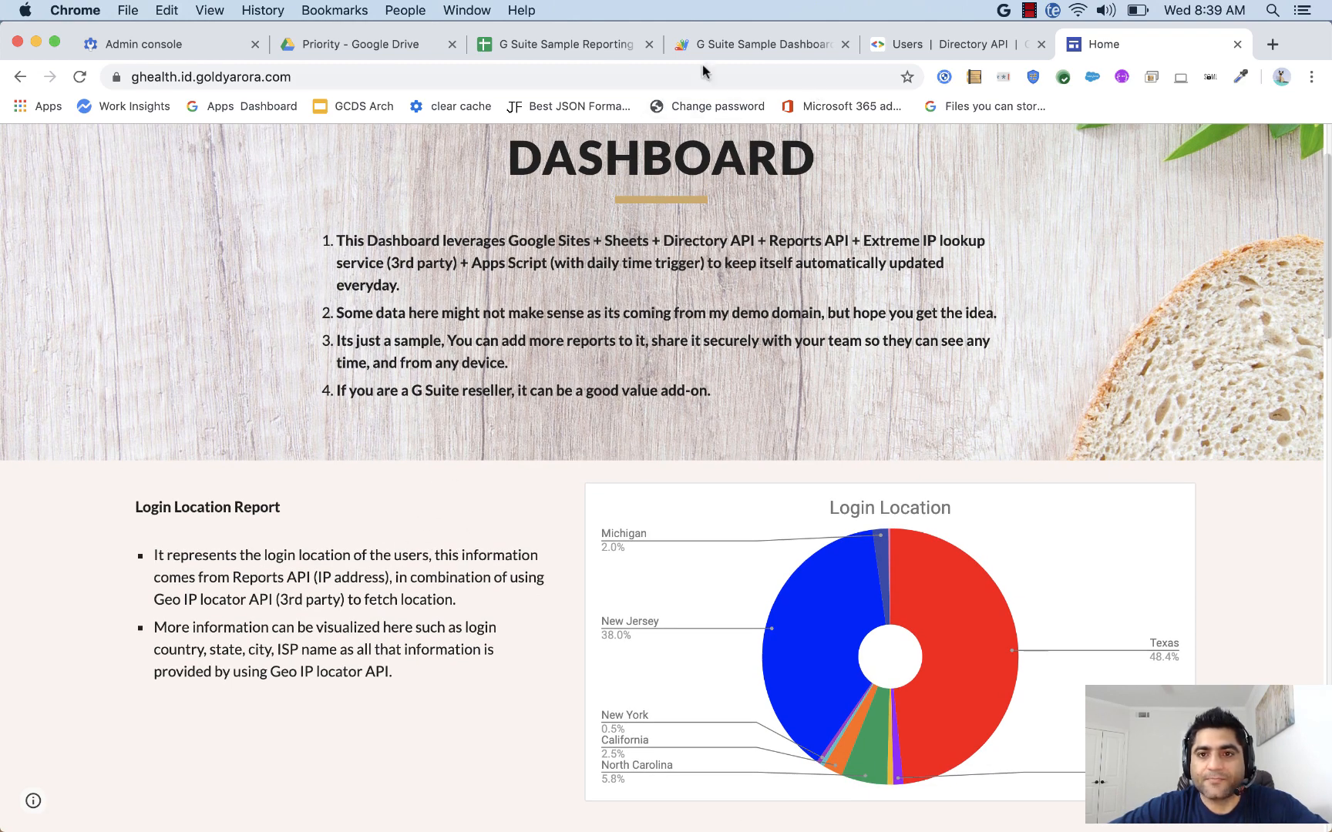
pyautogui.click(561, 43)
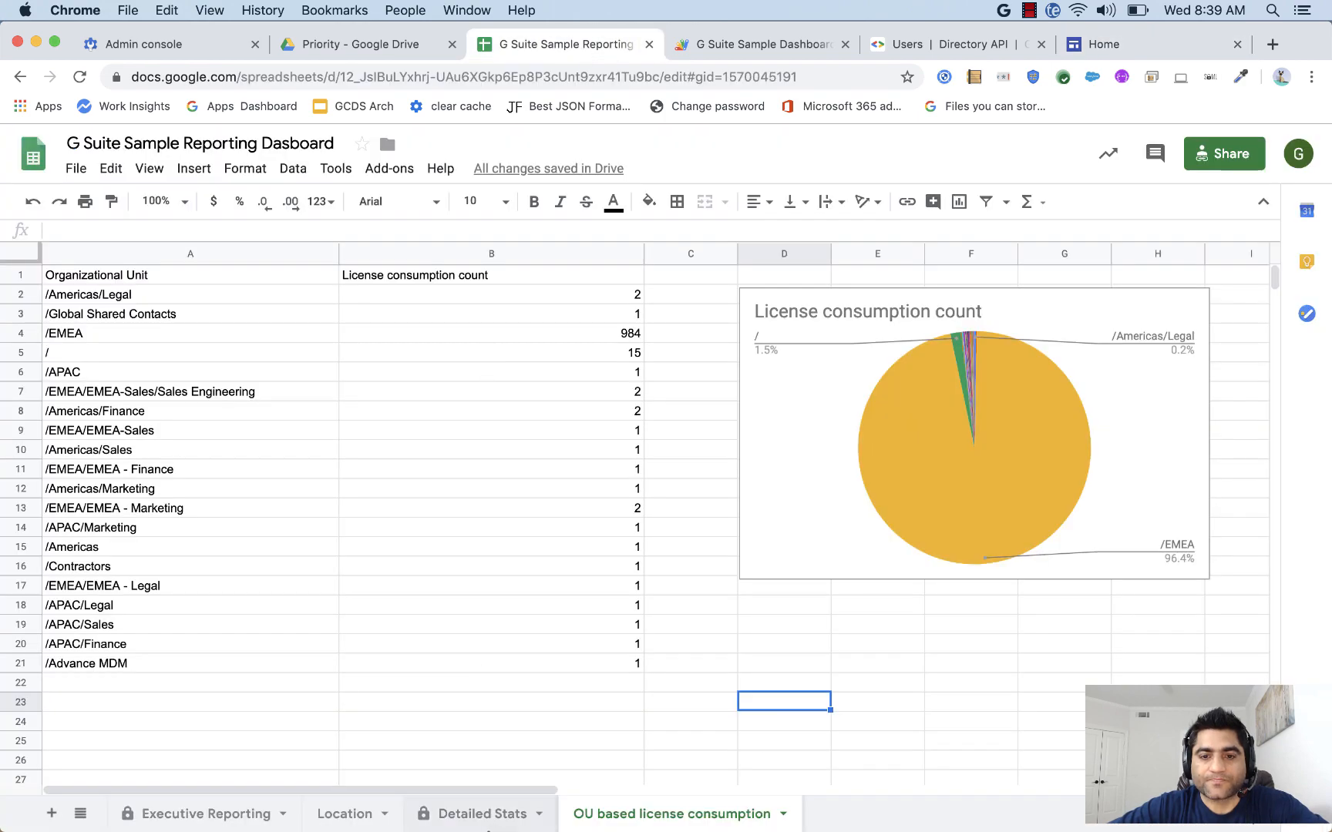
pyautogui.moveTo(442, 323)
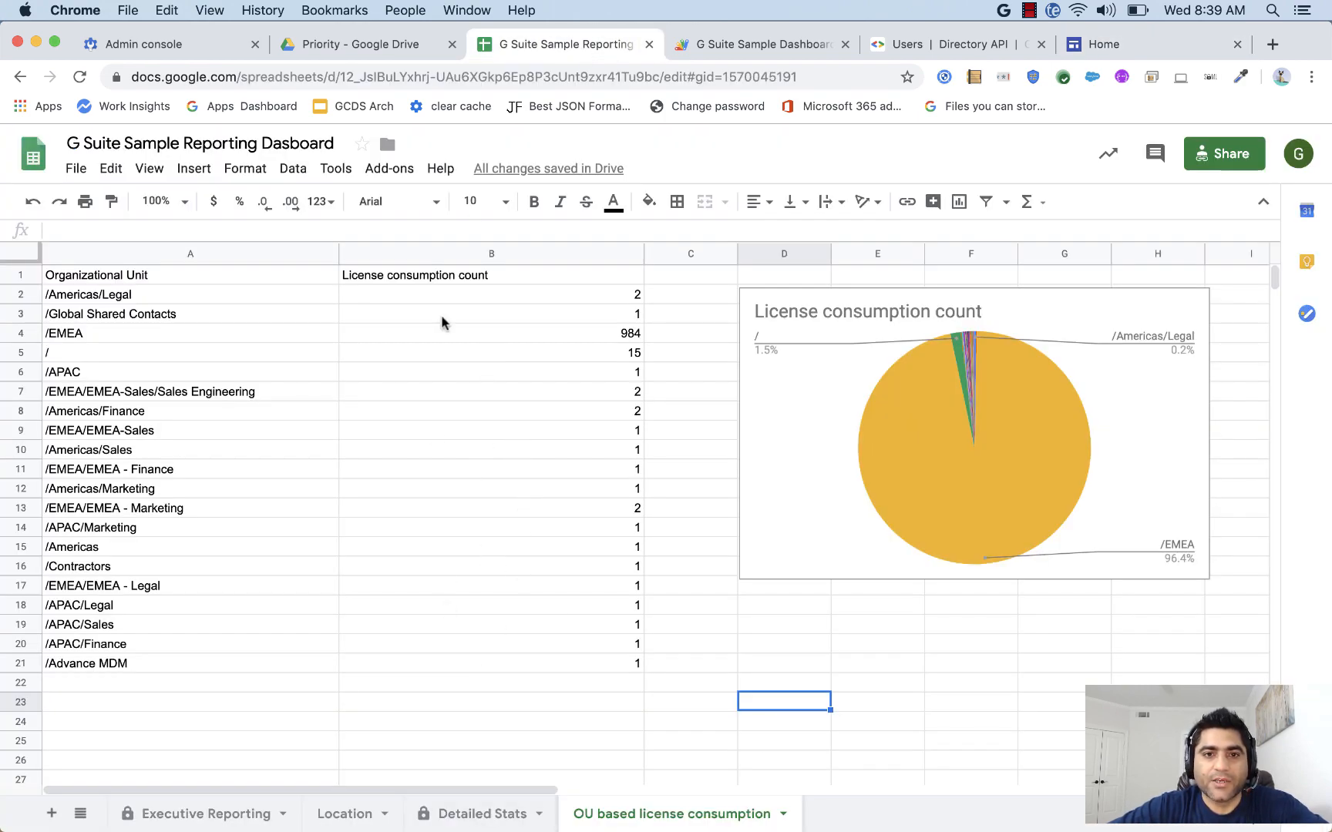
pyautogui.moveTo(499, 616)
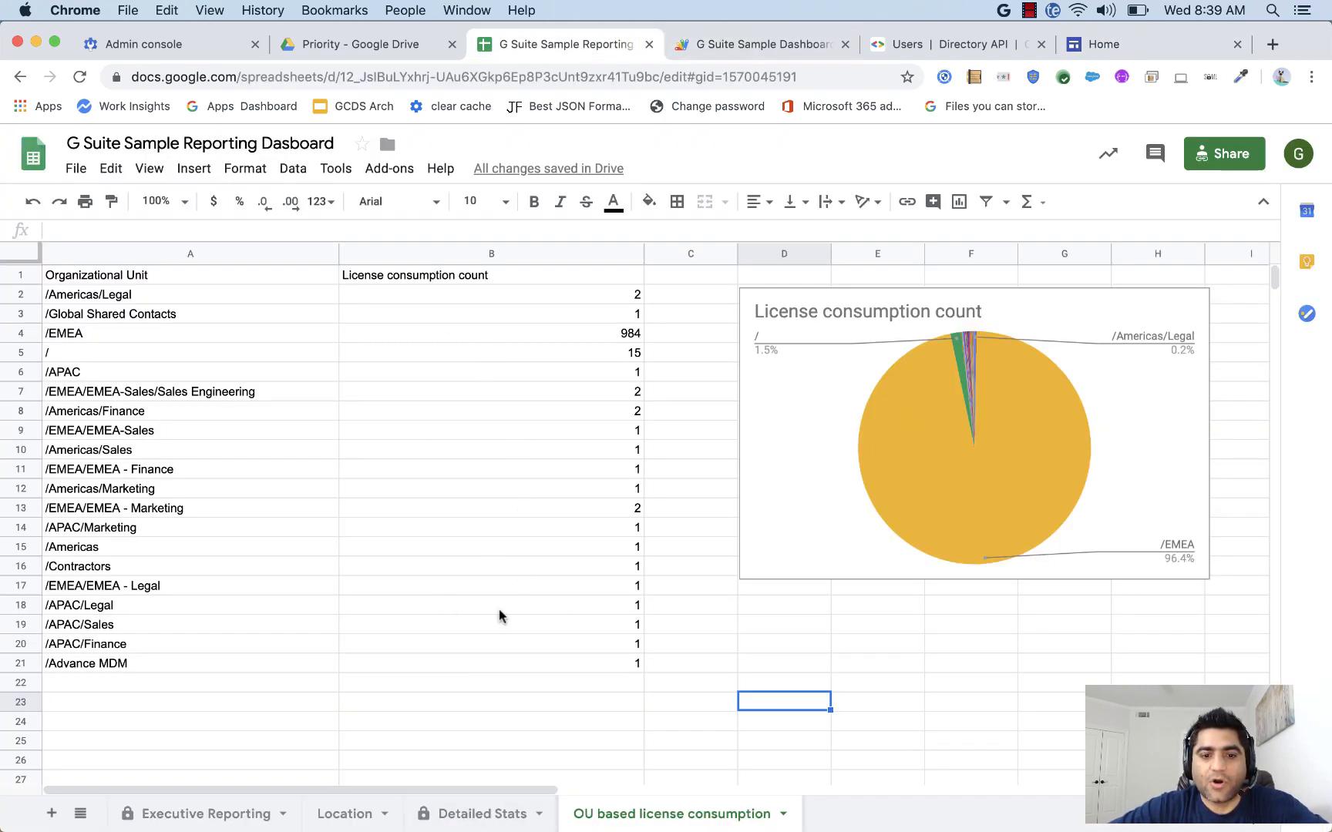
pyautogui.moveTo(232, 320)
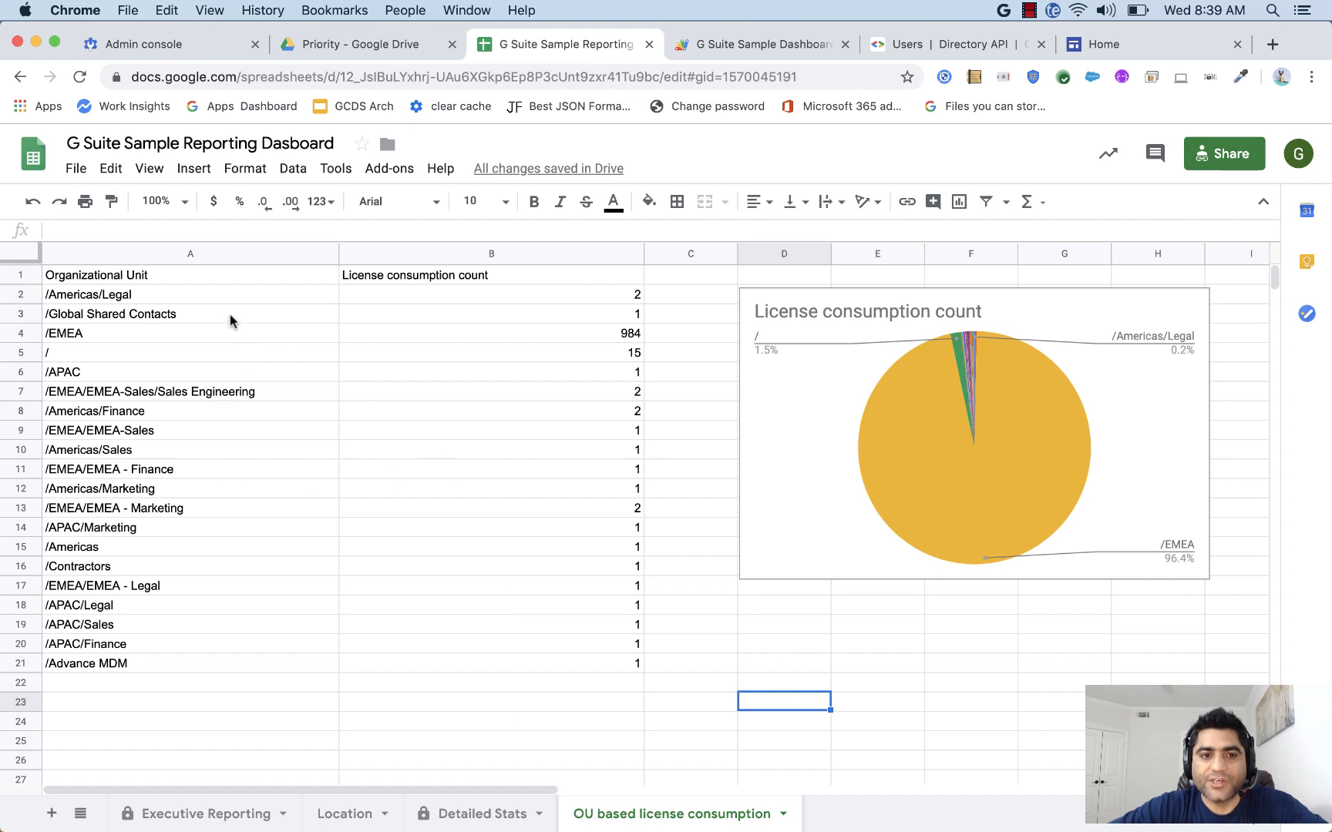
pyautogui.click(189, 294)
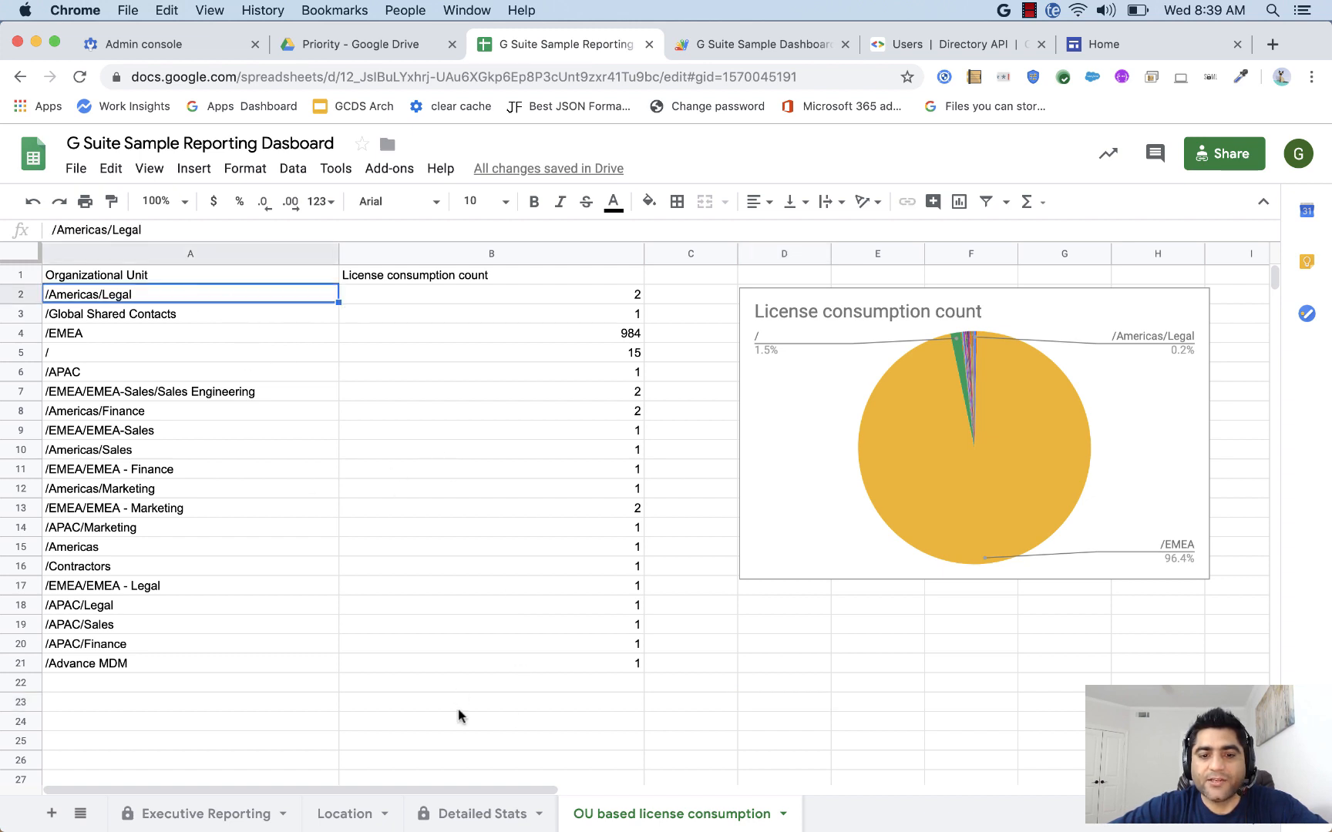
pyautogui.click(490, 295)
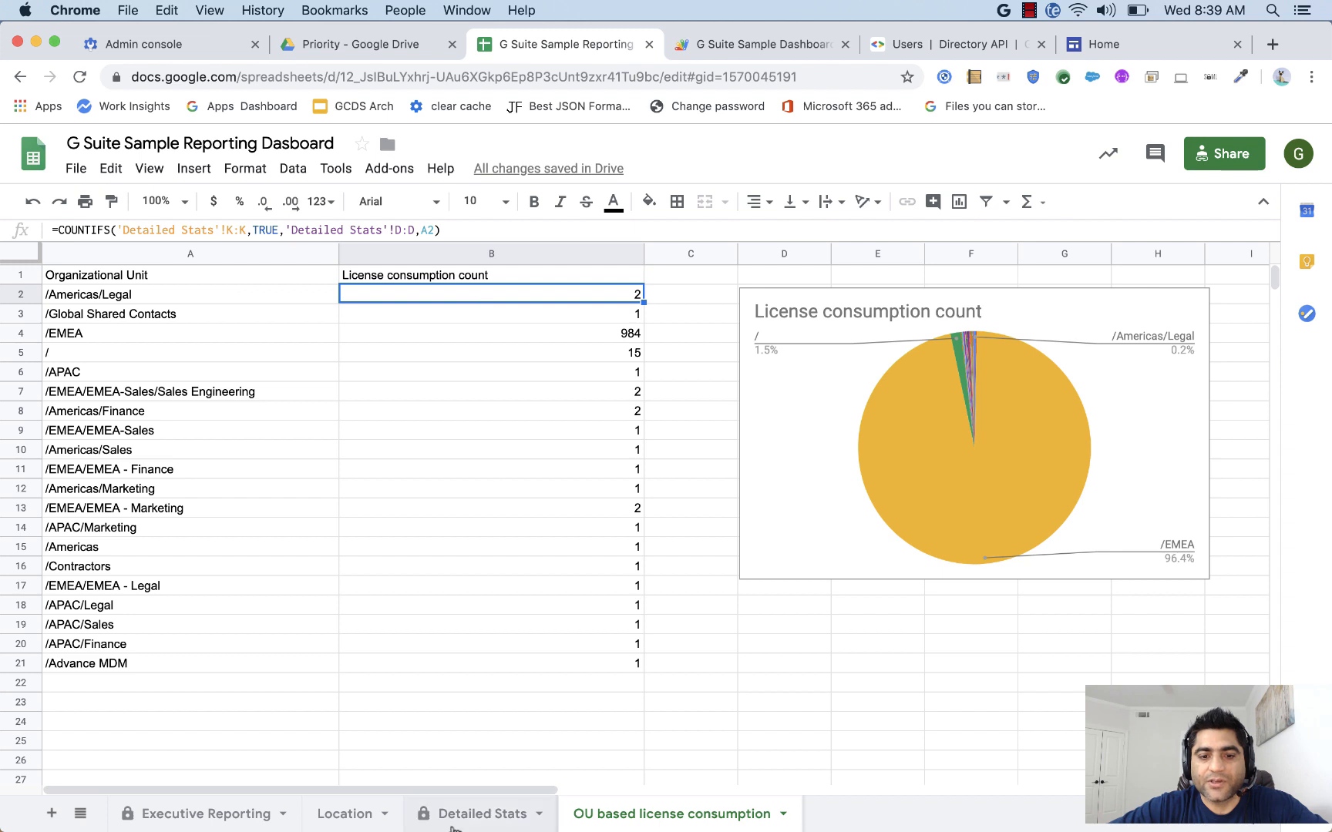
pyautogui.click(484, 813)
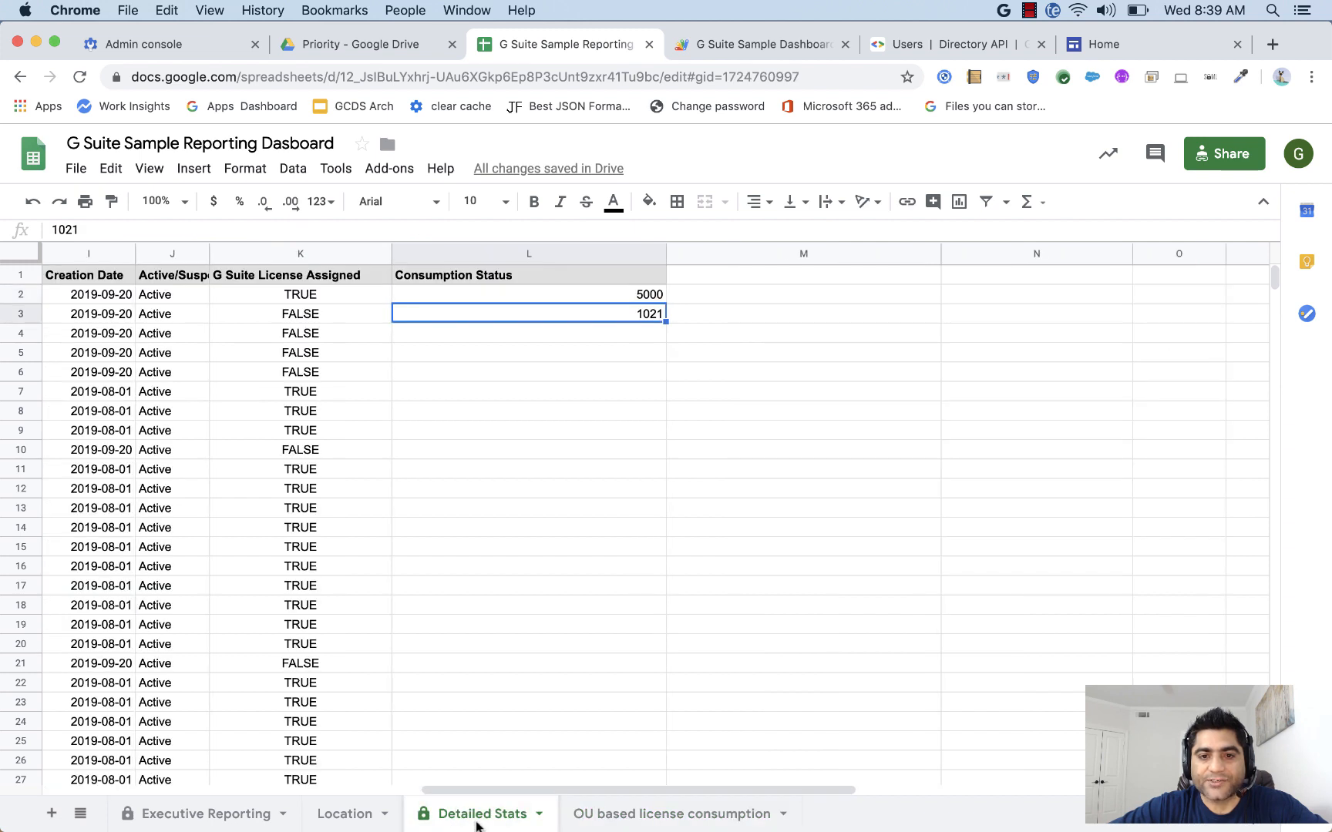
pyautogui.moveTo(654, 473)
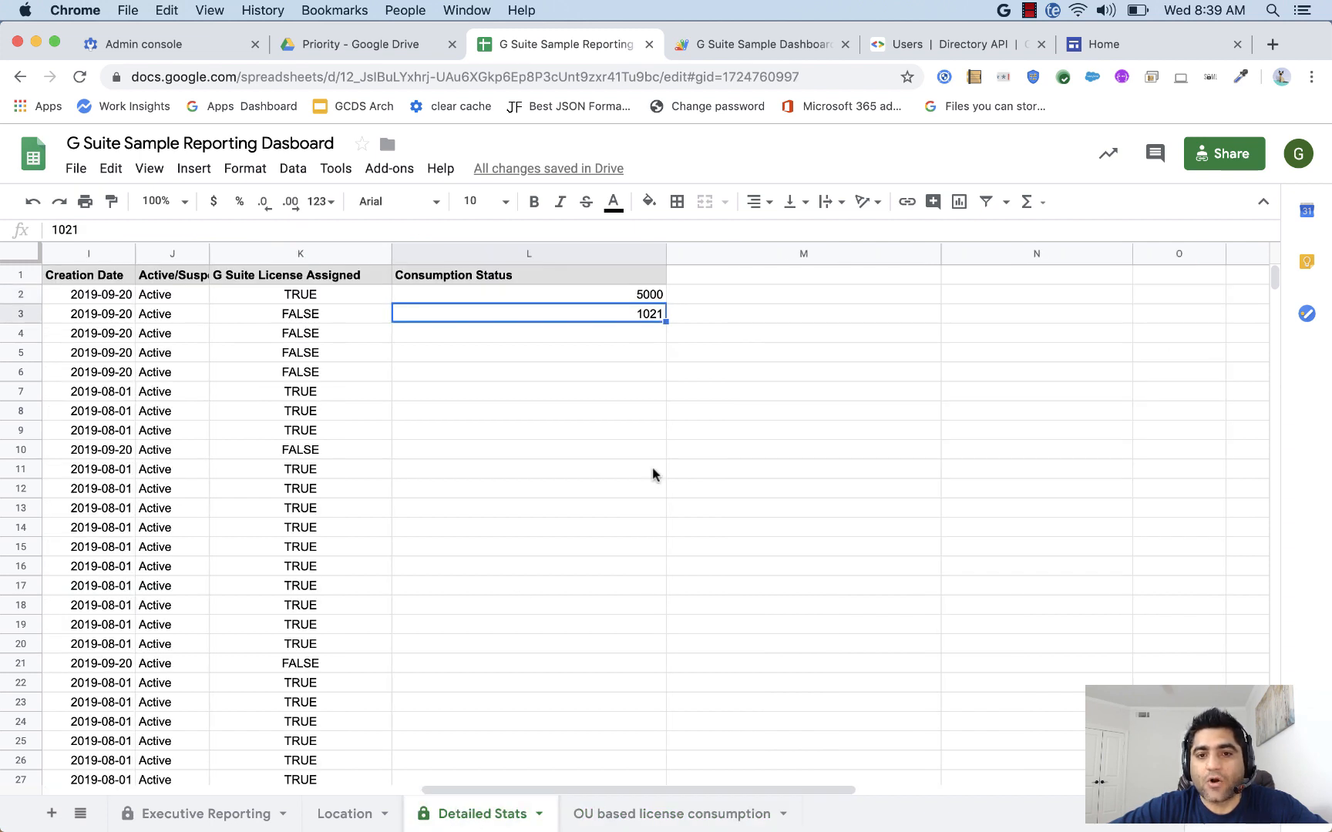
pyautogui.click(86, 295)
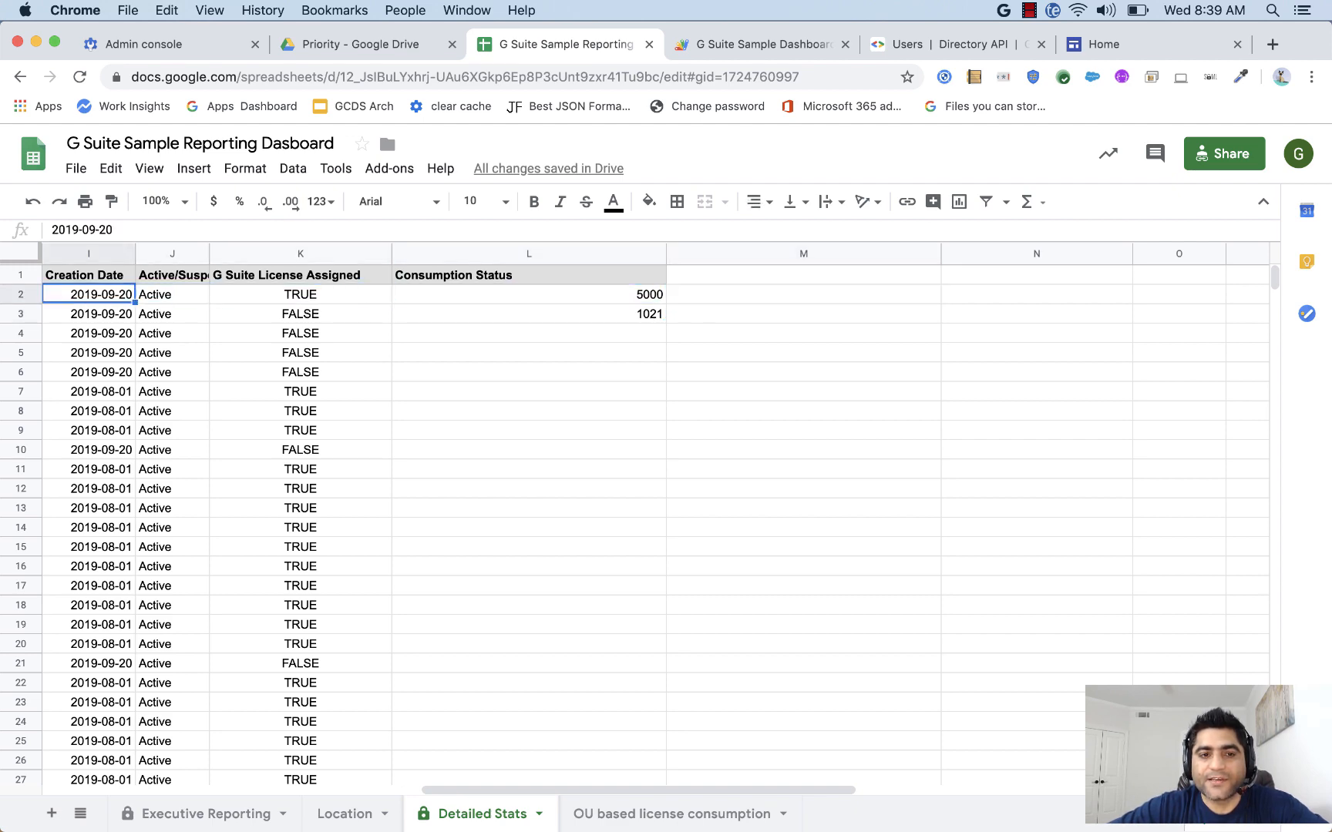
pyautogui.hscroll(-3)
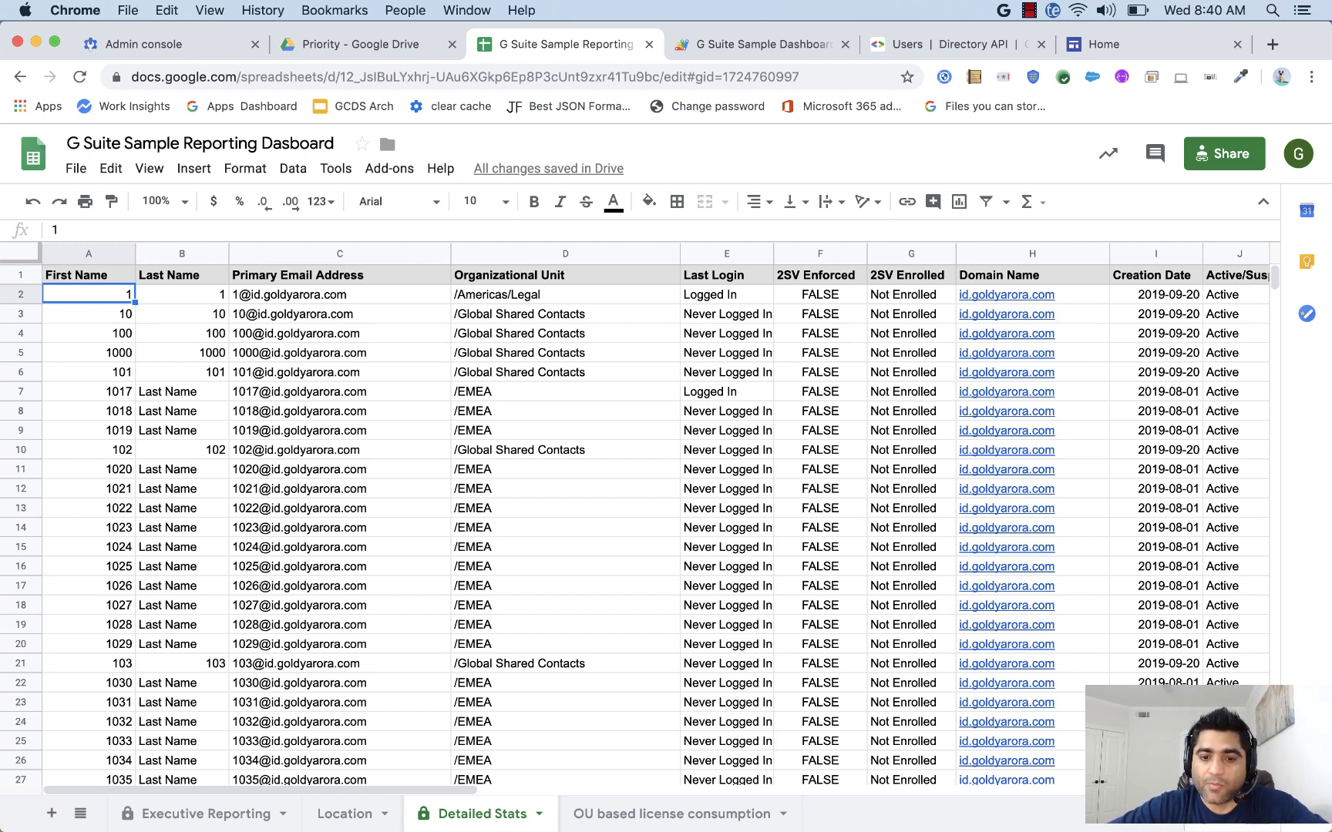
pyautogui.moveTo(530, 356)
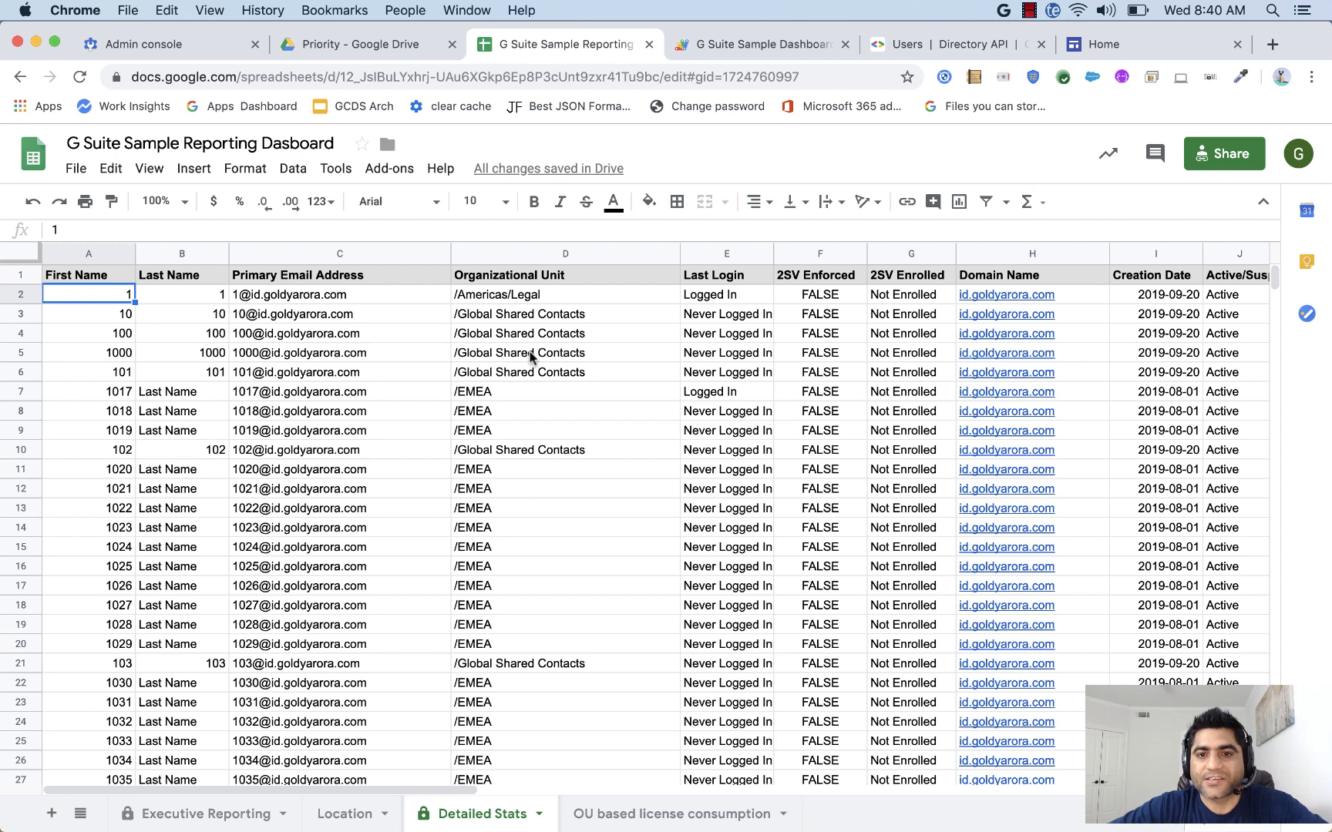
# Delete the existing time-based GetAllUsers trigger from the project's trigger list.
pyautogui.click(759, 44)
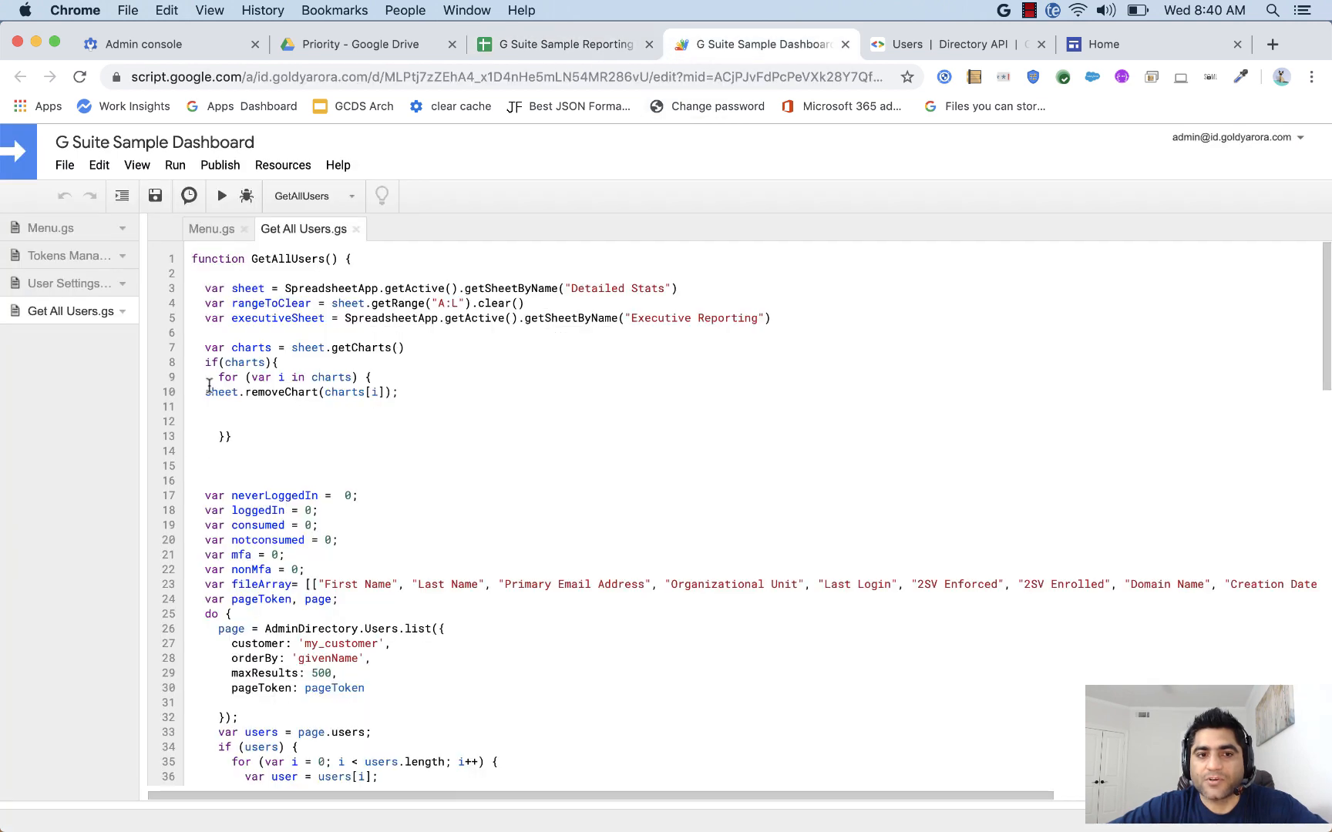
pyautogui.moveTo(83, 330)
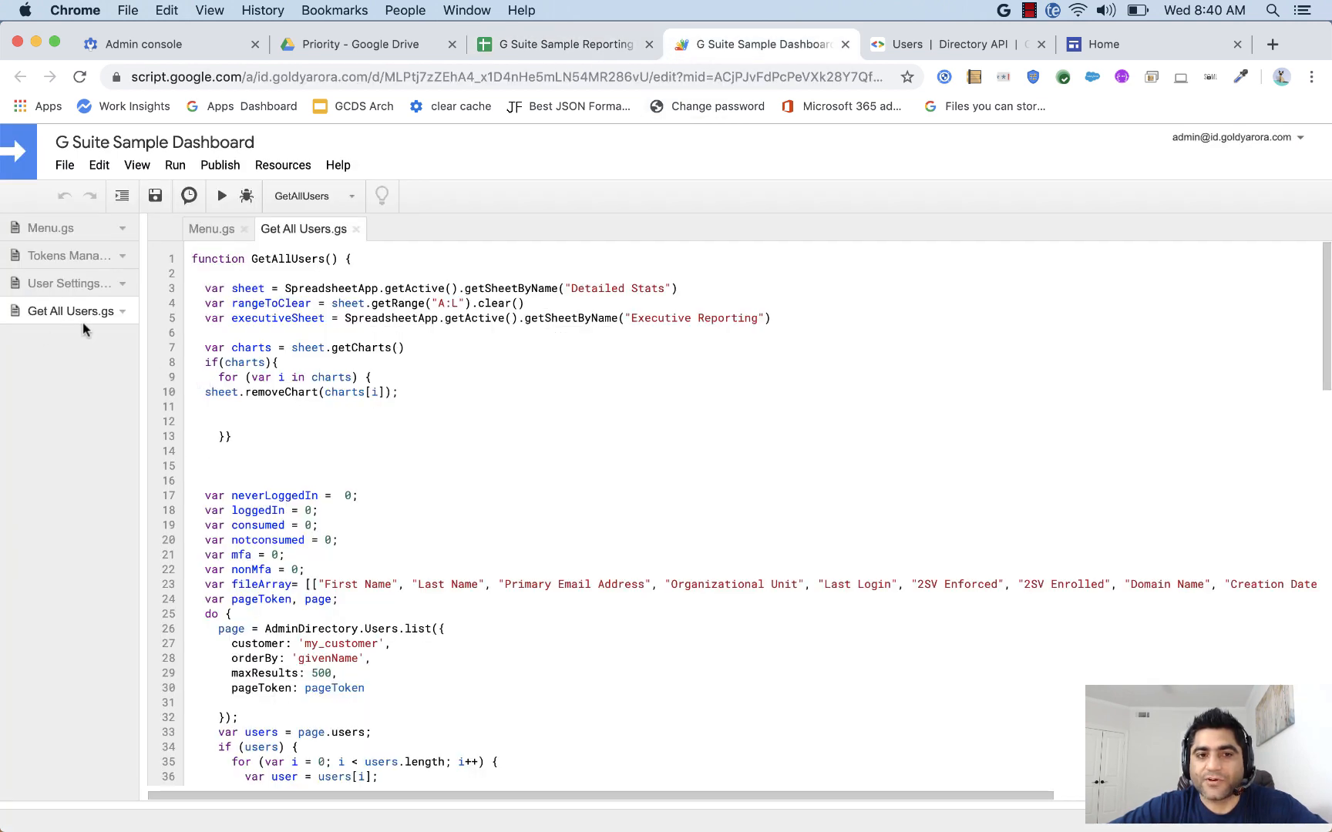
pyautogui.moveTo(188, 196)
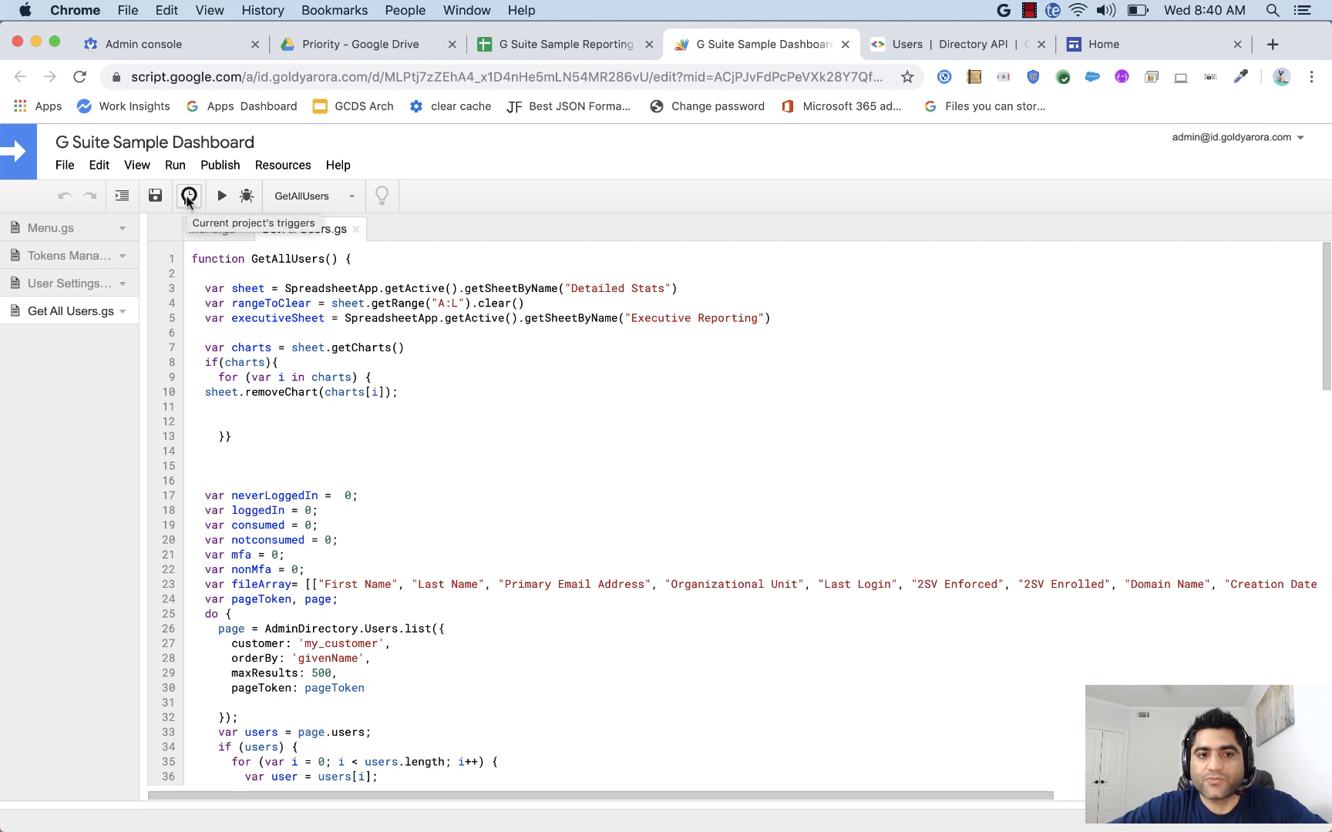
pyautogui.click(188, 195)
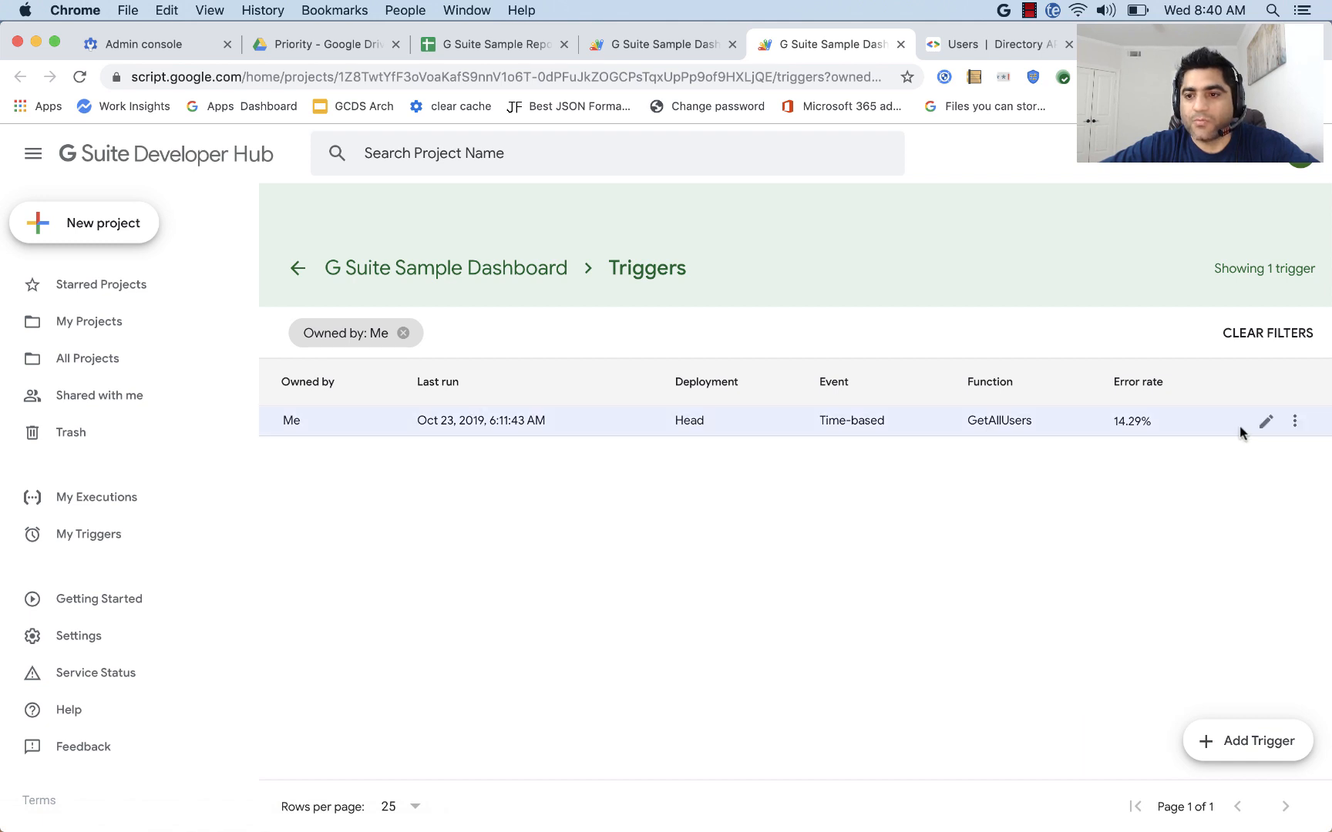
pyautogui.click(1295, 420)
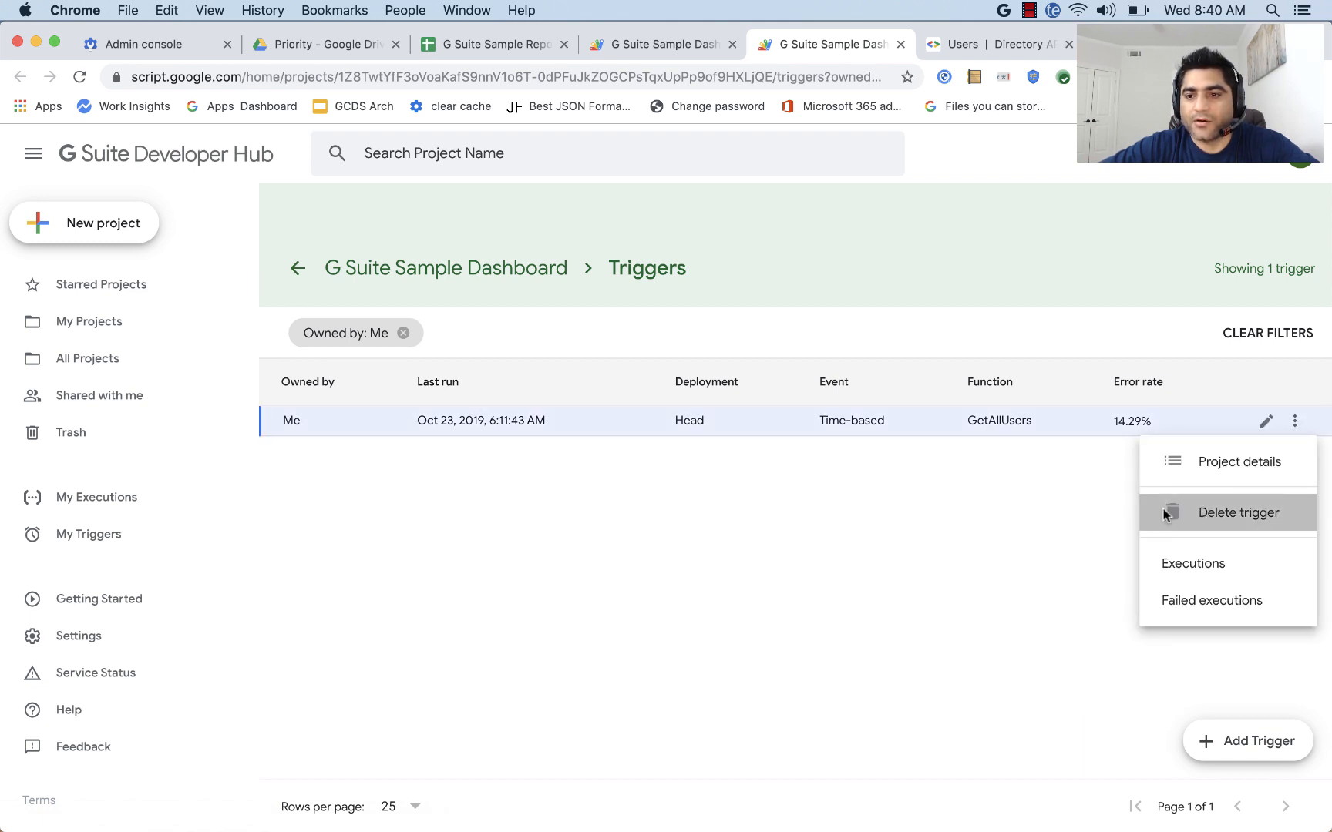
pyautogui.click(1238, 511)
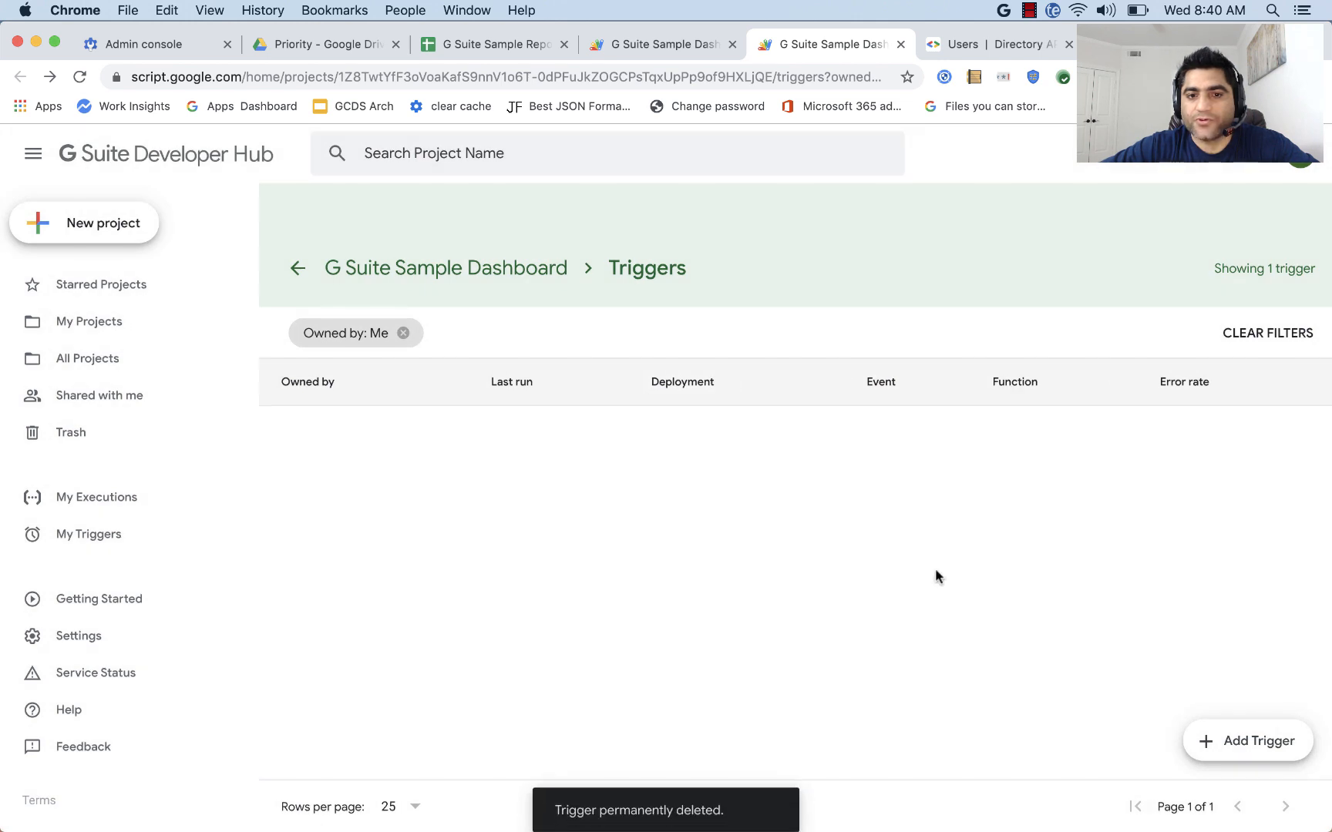
# Add a trigger running GetAllUsers with a Time-driven event source.
pyautogui.click(1247, 740)
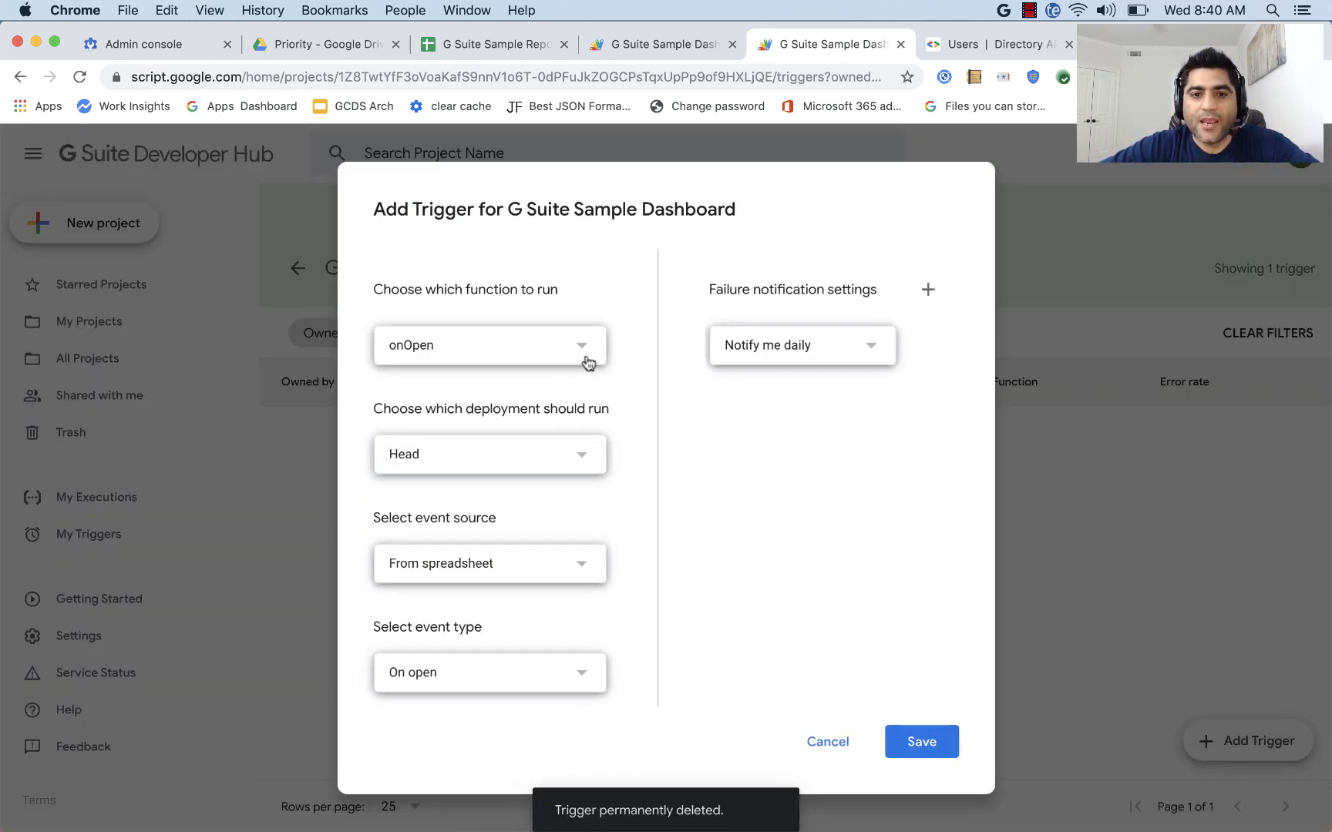
pyautogui.click(489, 345)
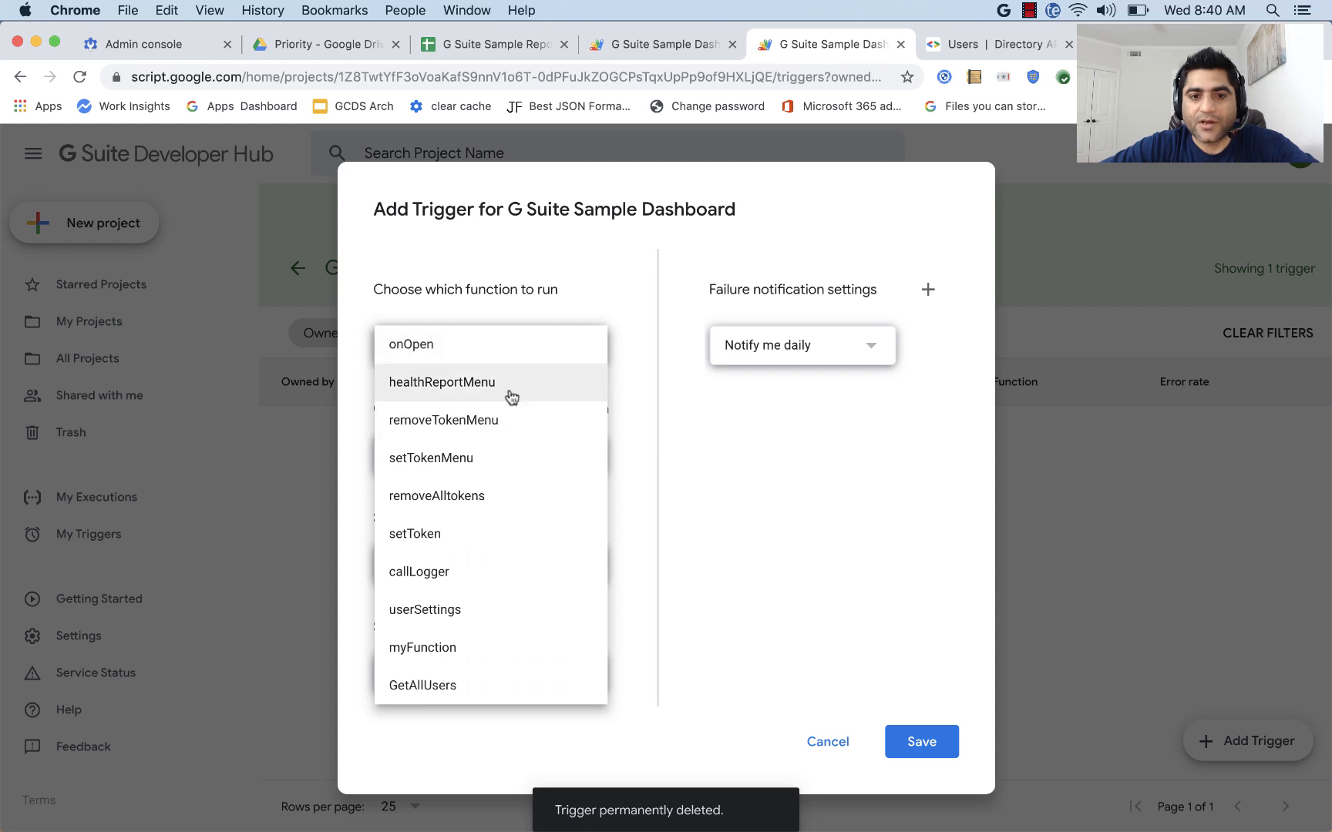
pyautogui.click(423, 686)
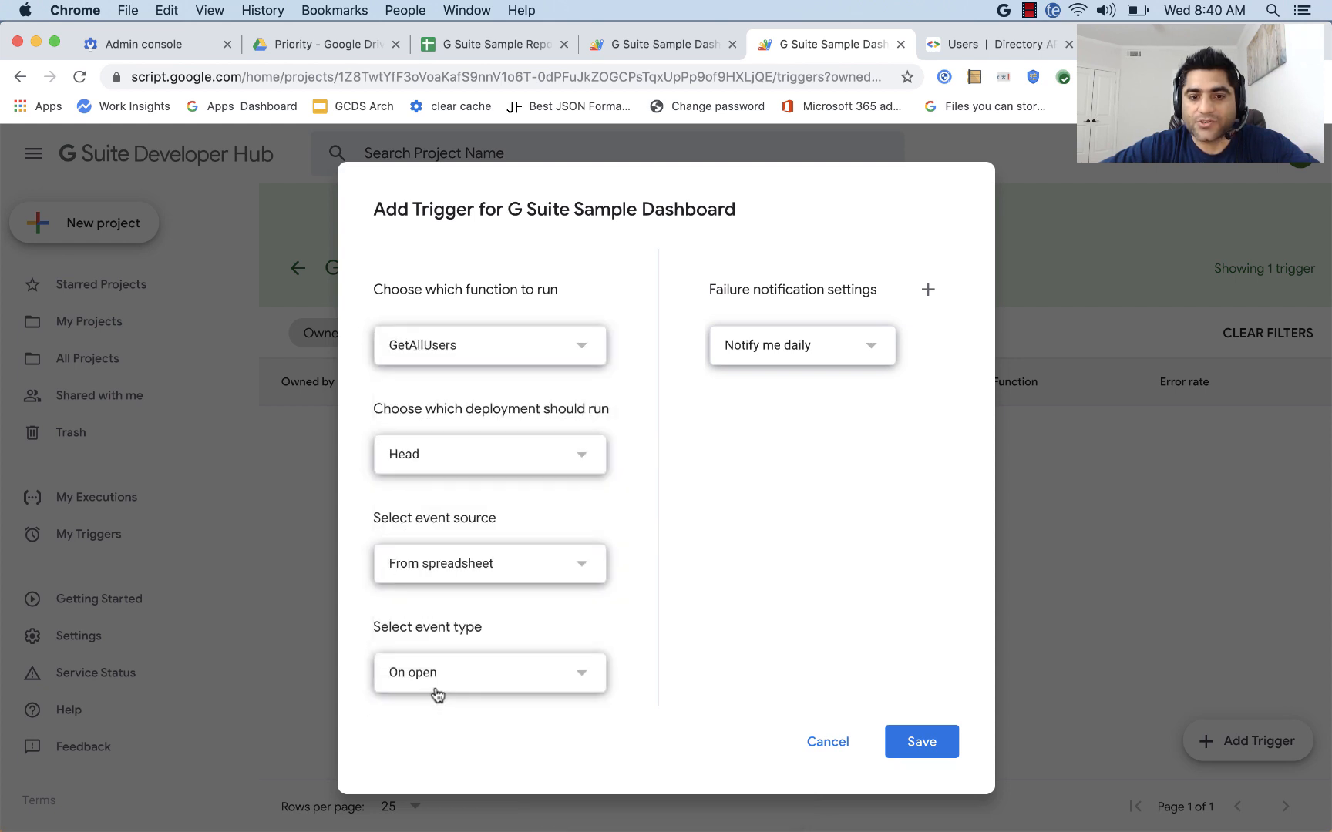
pyautogui.moveTo(577, 568)
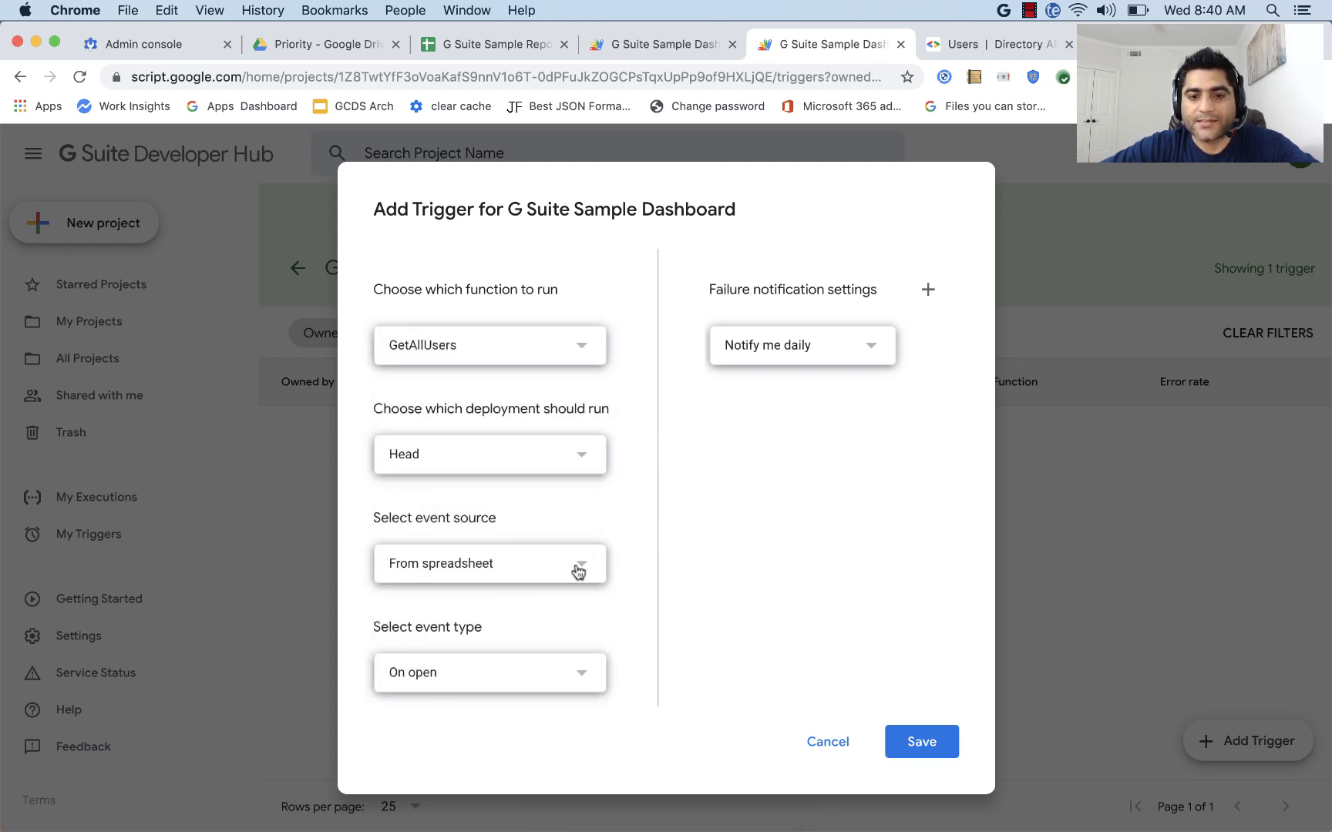
pyautogui.click(488, 562)
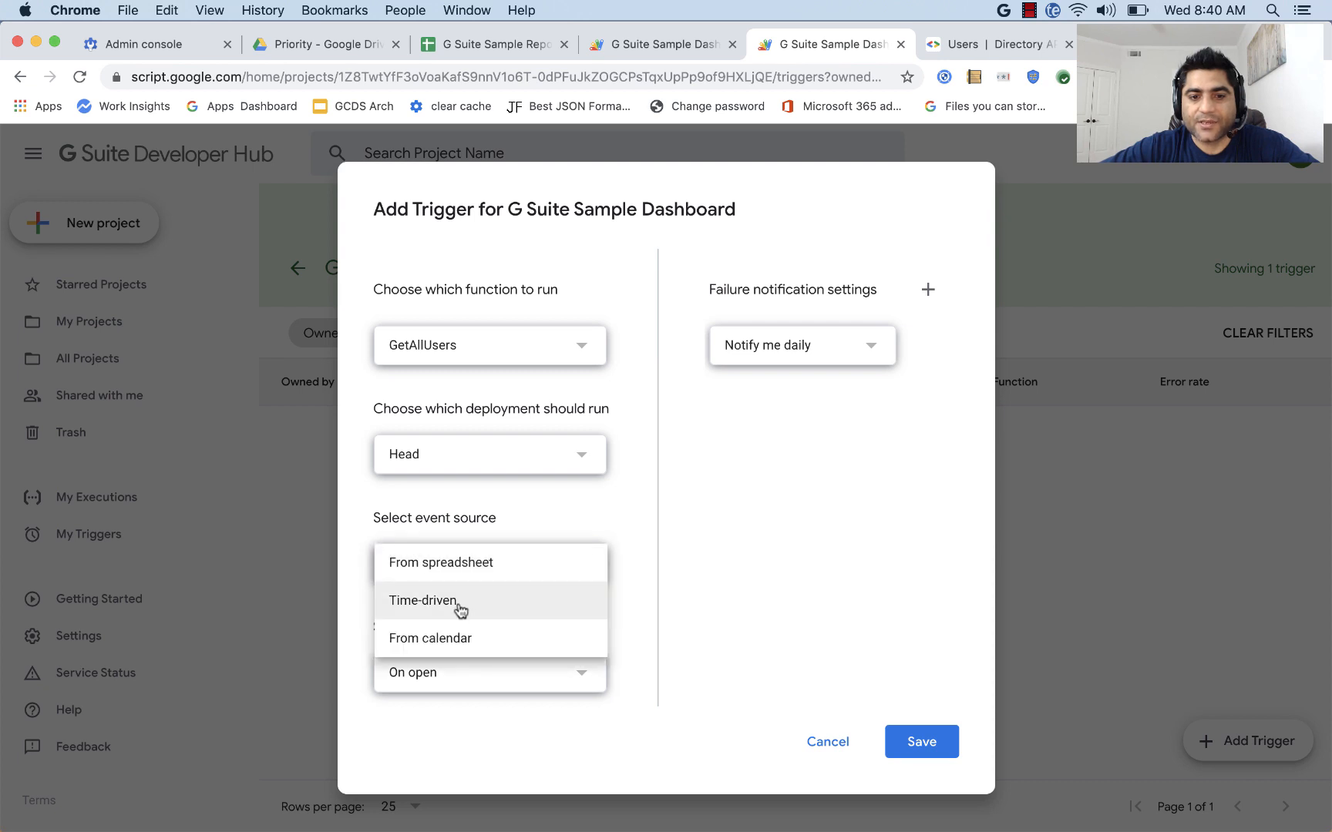
pyautogui.click(422, 601)
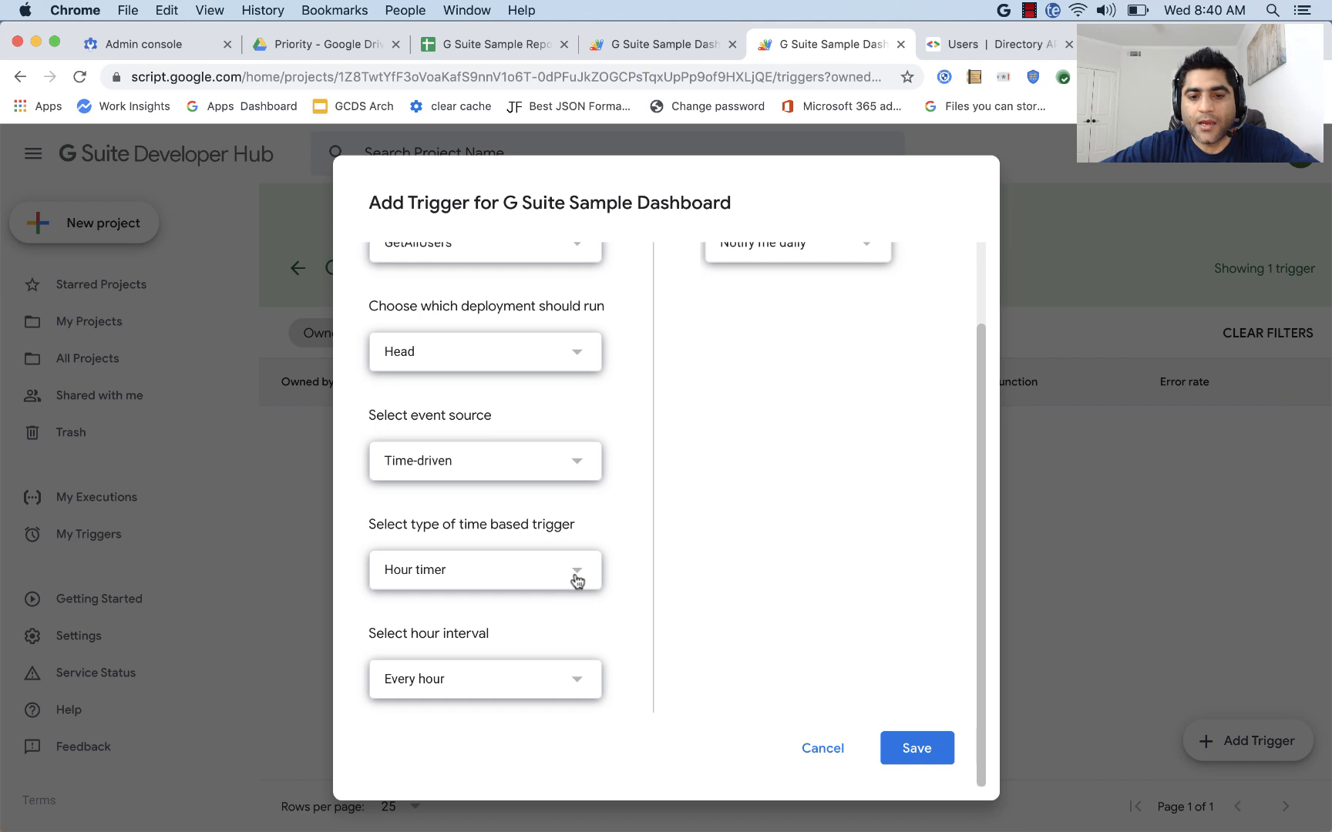
# Set it to a Day timer running 5am to 6am and save the trigger.
pyautogui.click(484, 571)
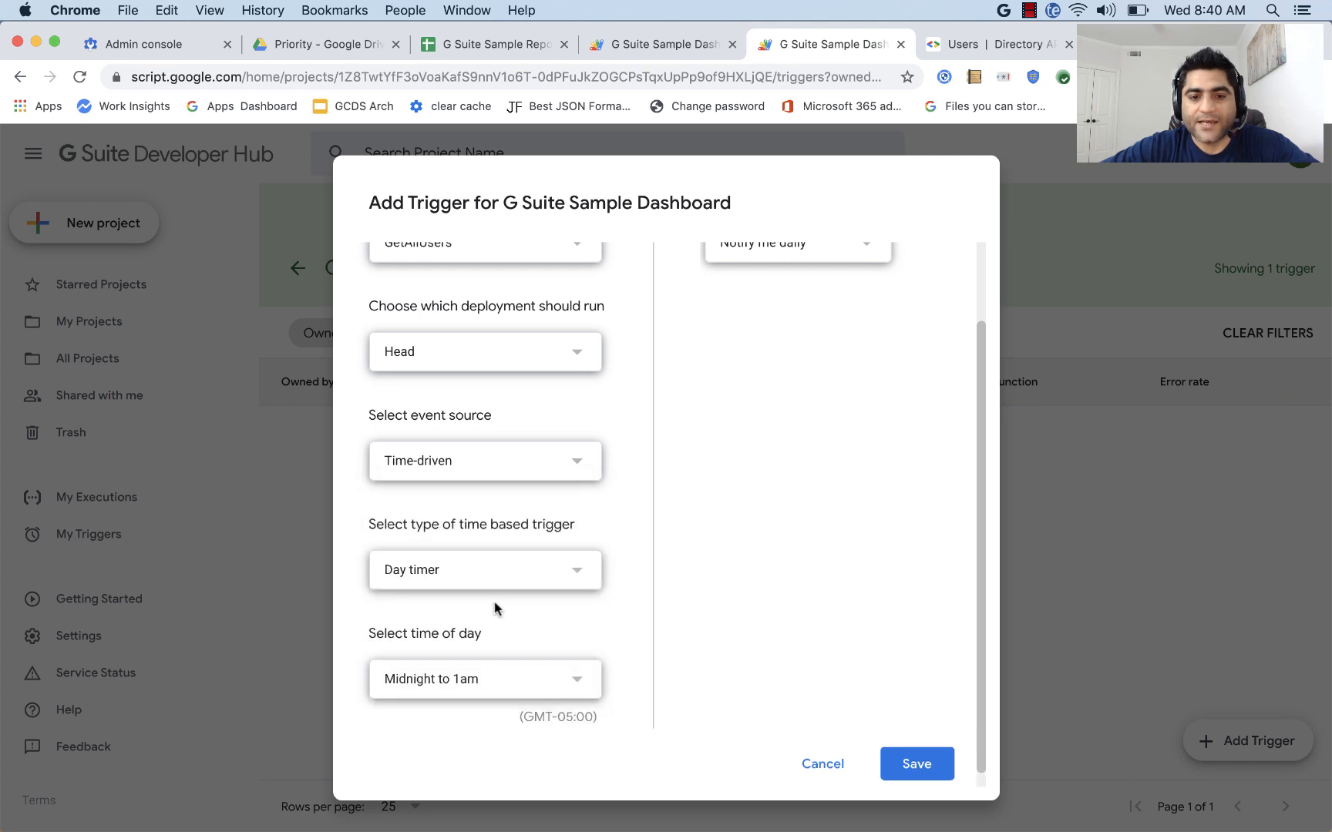
pyautogui.click(484, 678)
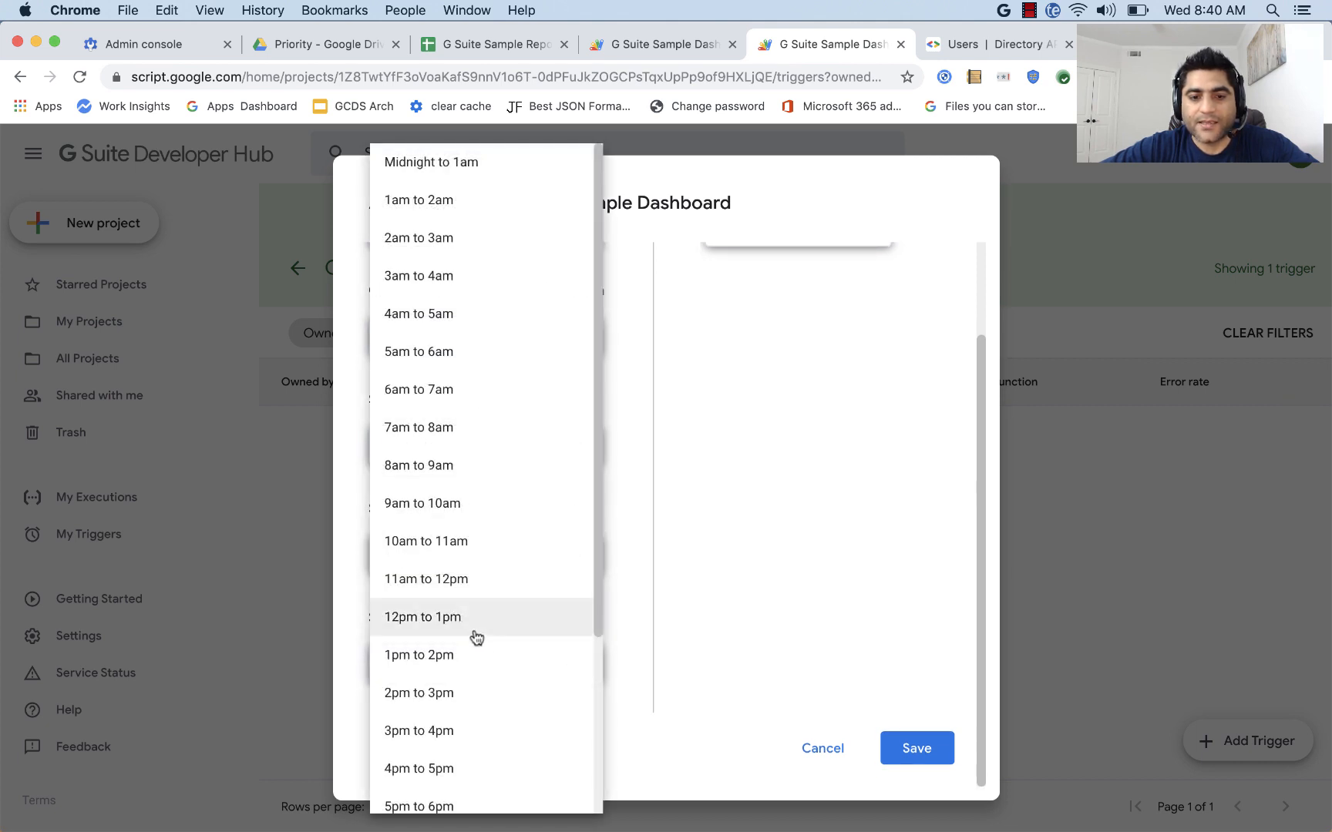
pyautogui.scroll(-3)
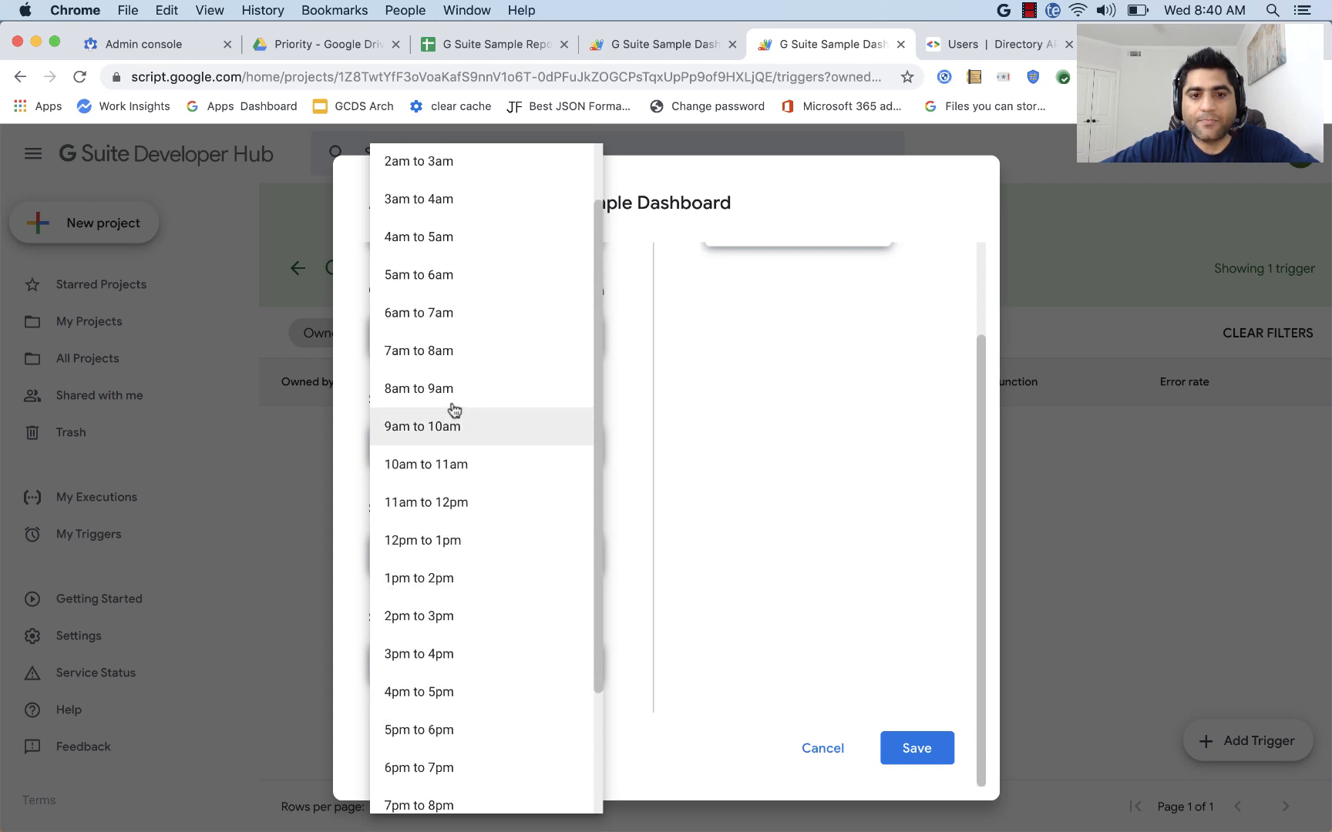
pyautogui.click(417, 274)
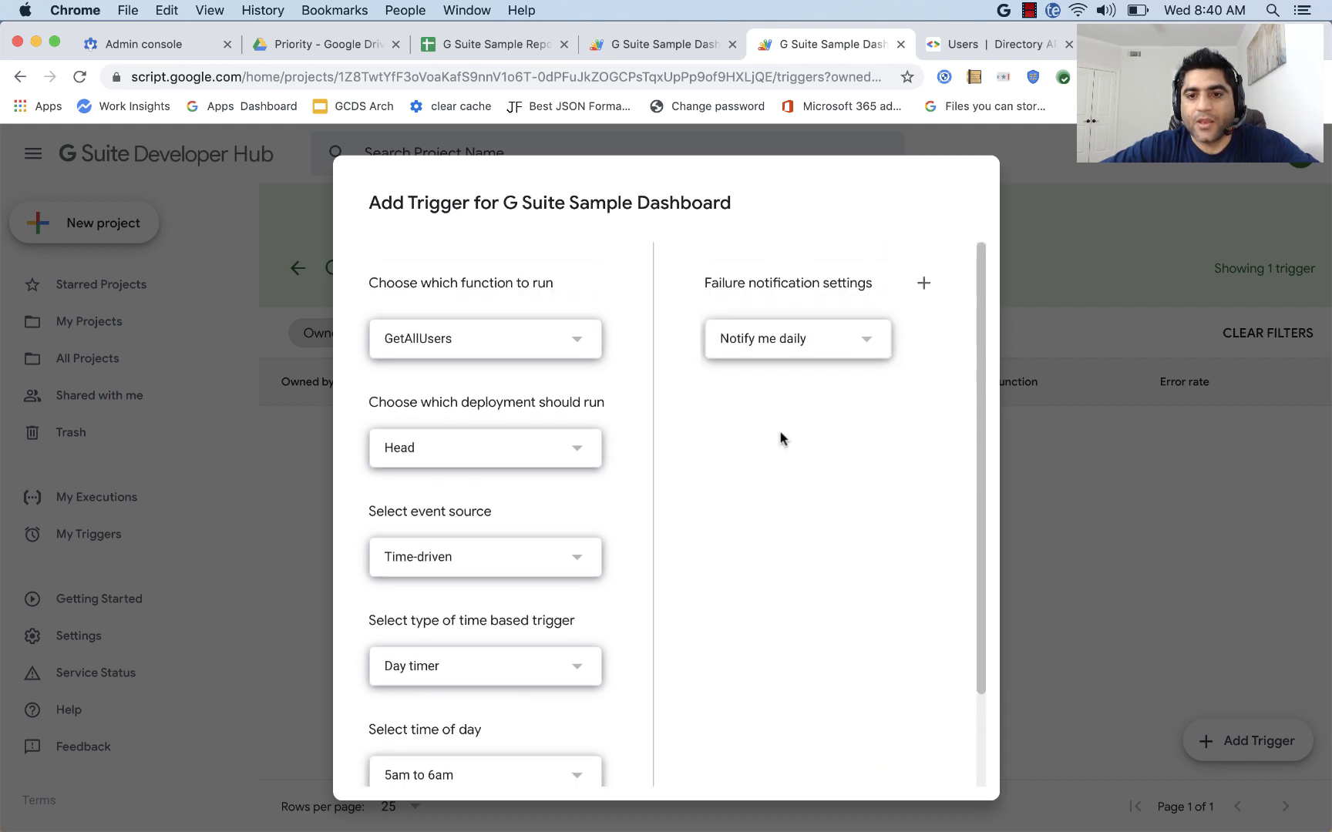
pyautogui.click(795, 337)
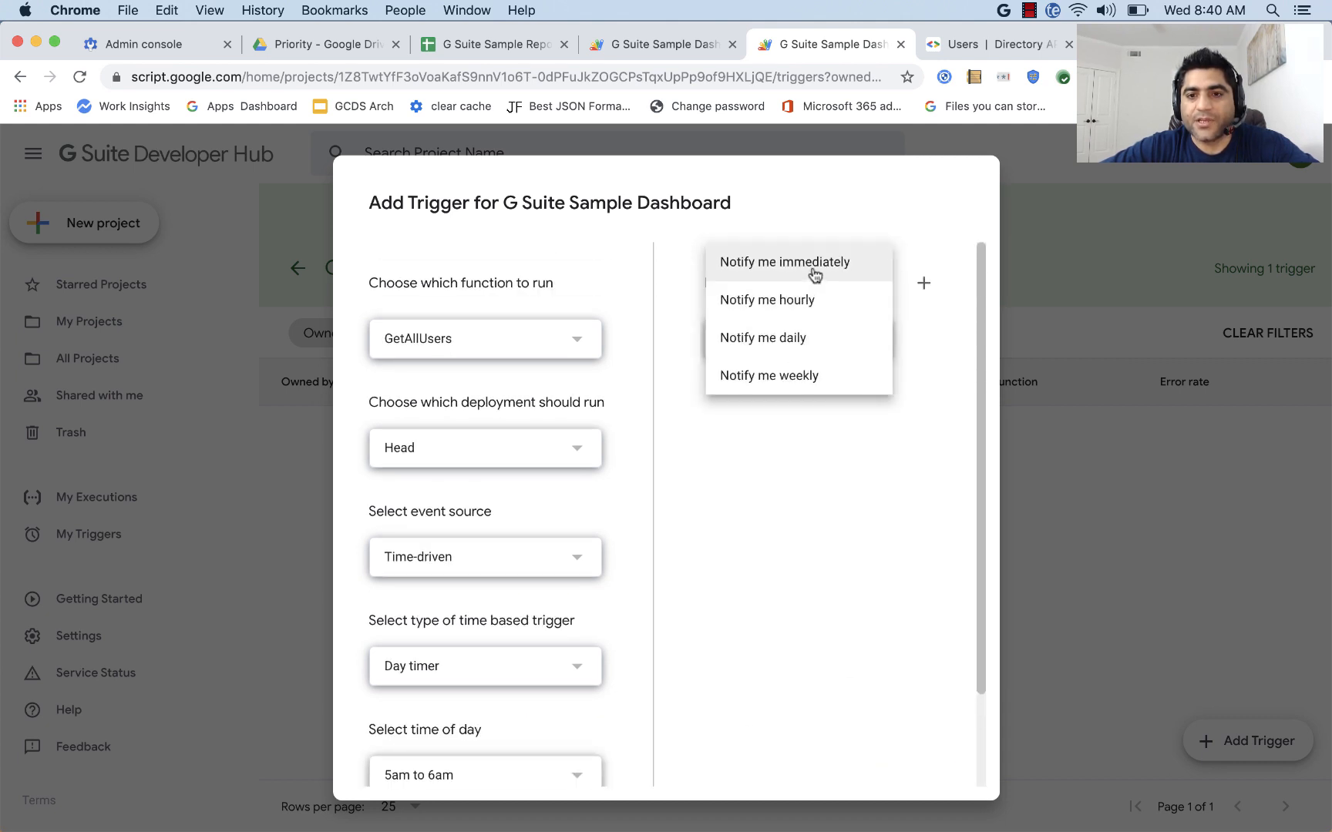
pyautogui.scroll(-3)
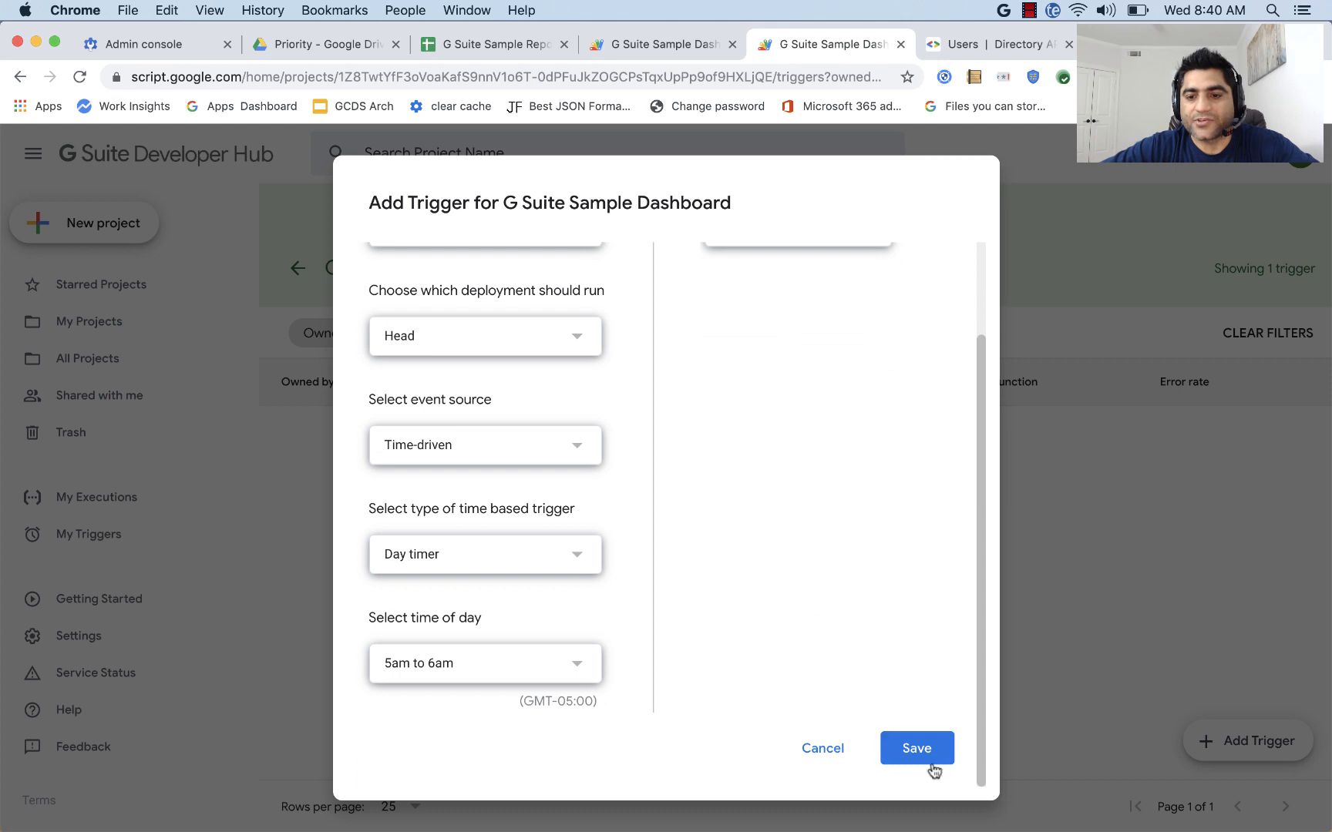
pyautogui.click(917, 747)
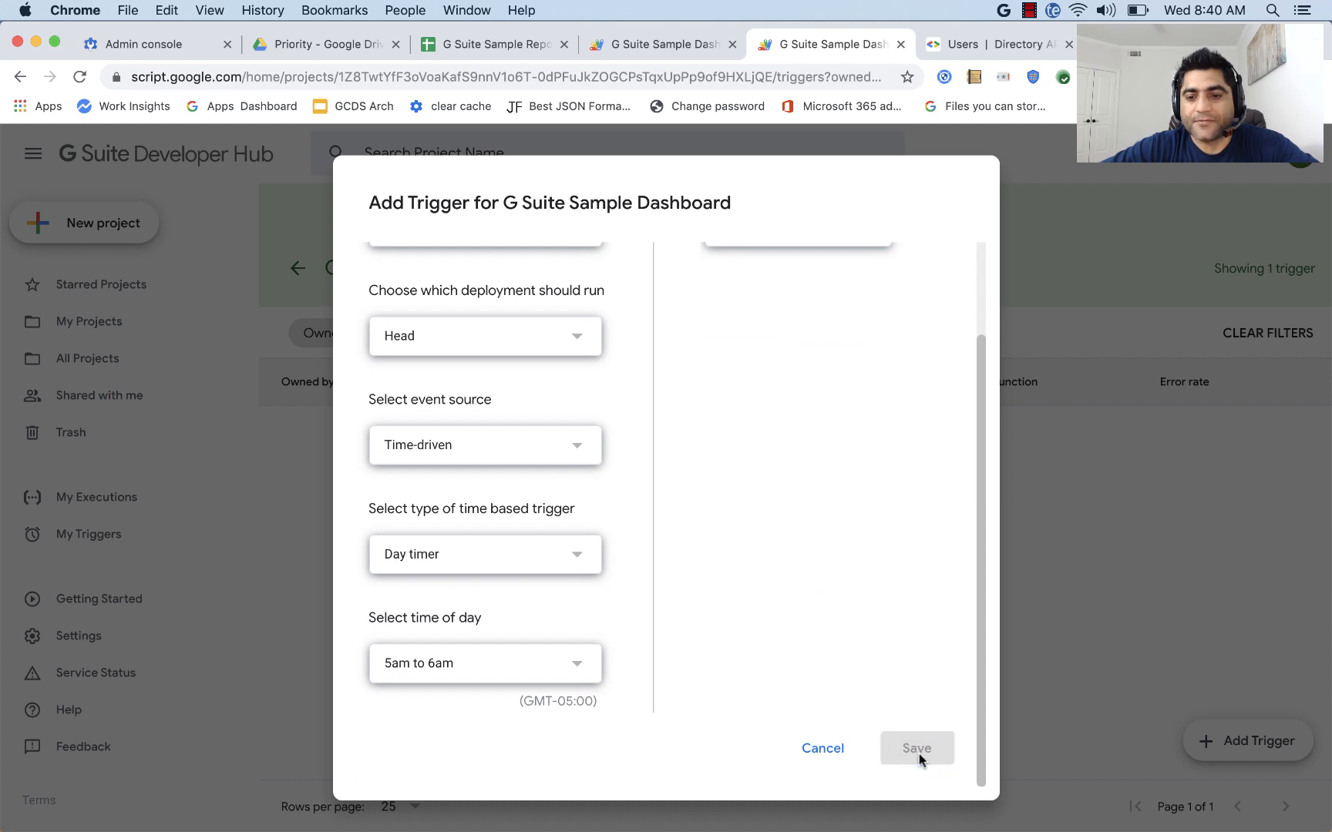
pyautogui.click(916, 748)
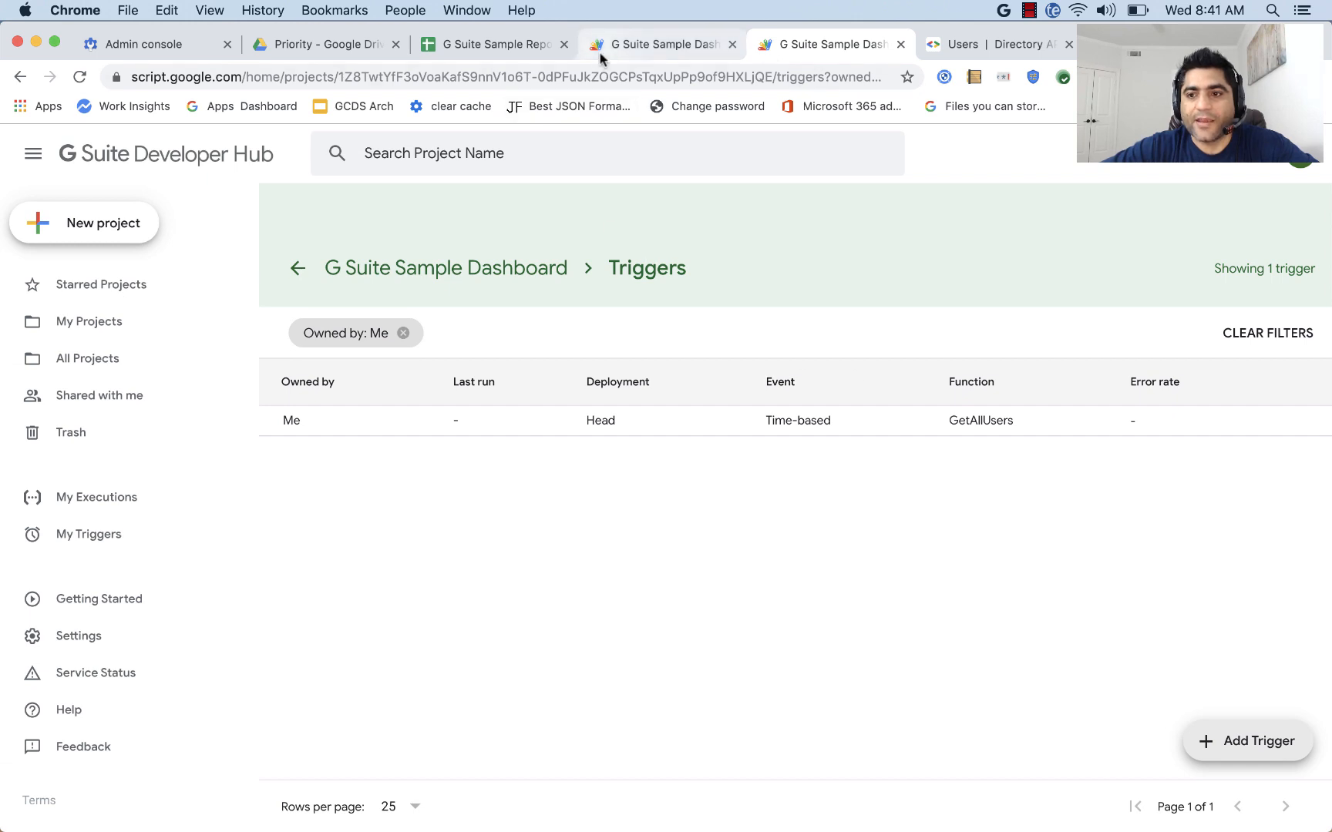
# Return to the reporting spreadsheet and show the OU based license consumption sheet with counts and pie chart.
pyautogui.click(490, 43)
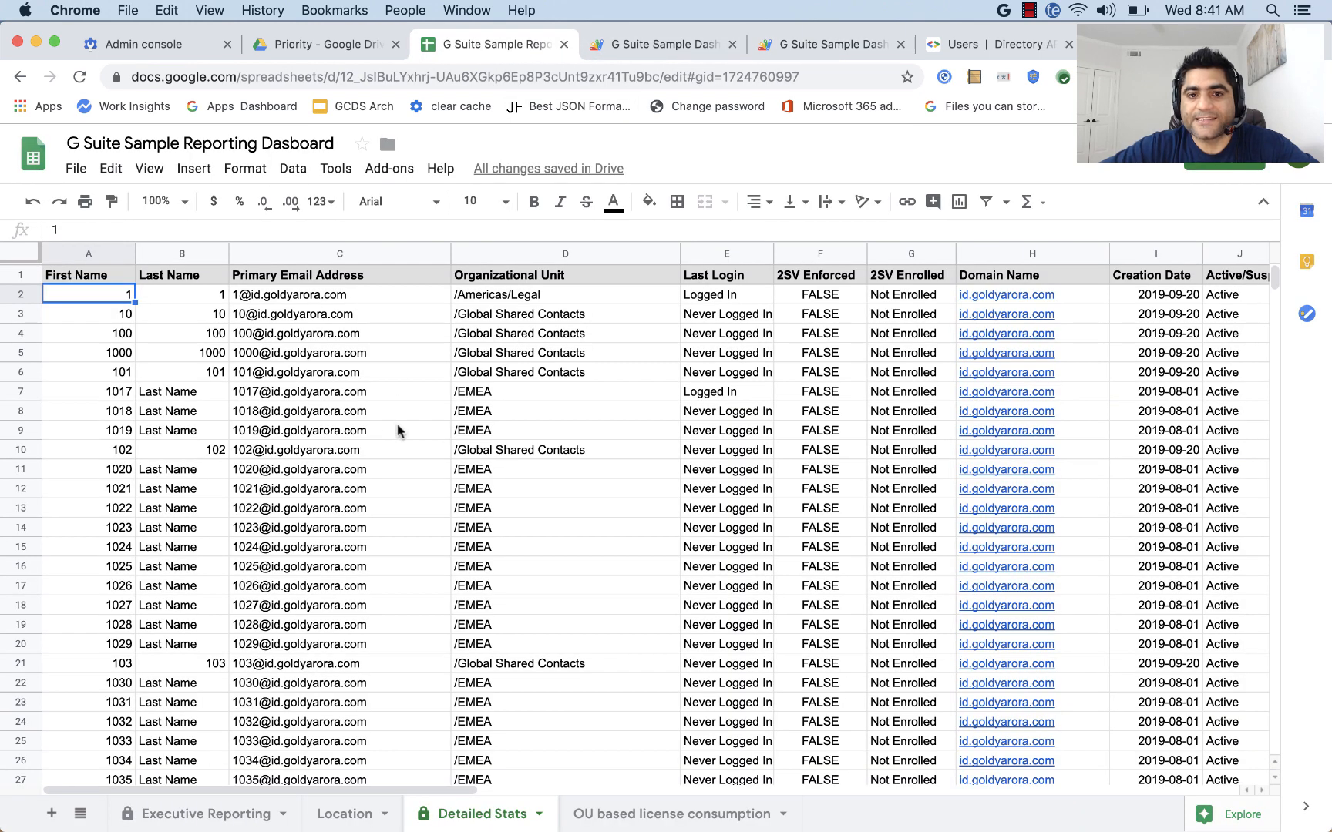
pyautogui.moveTo(487, 382)
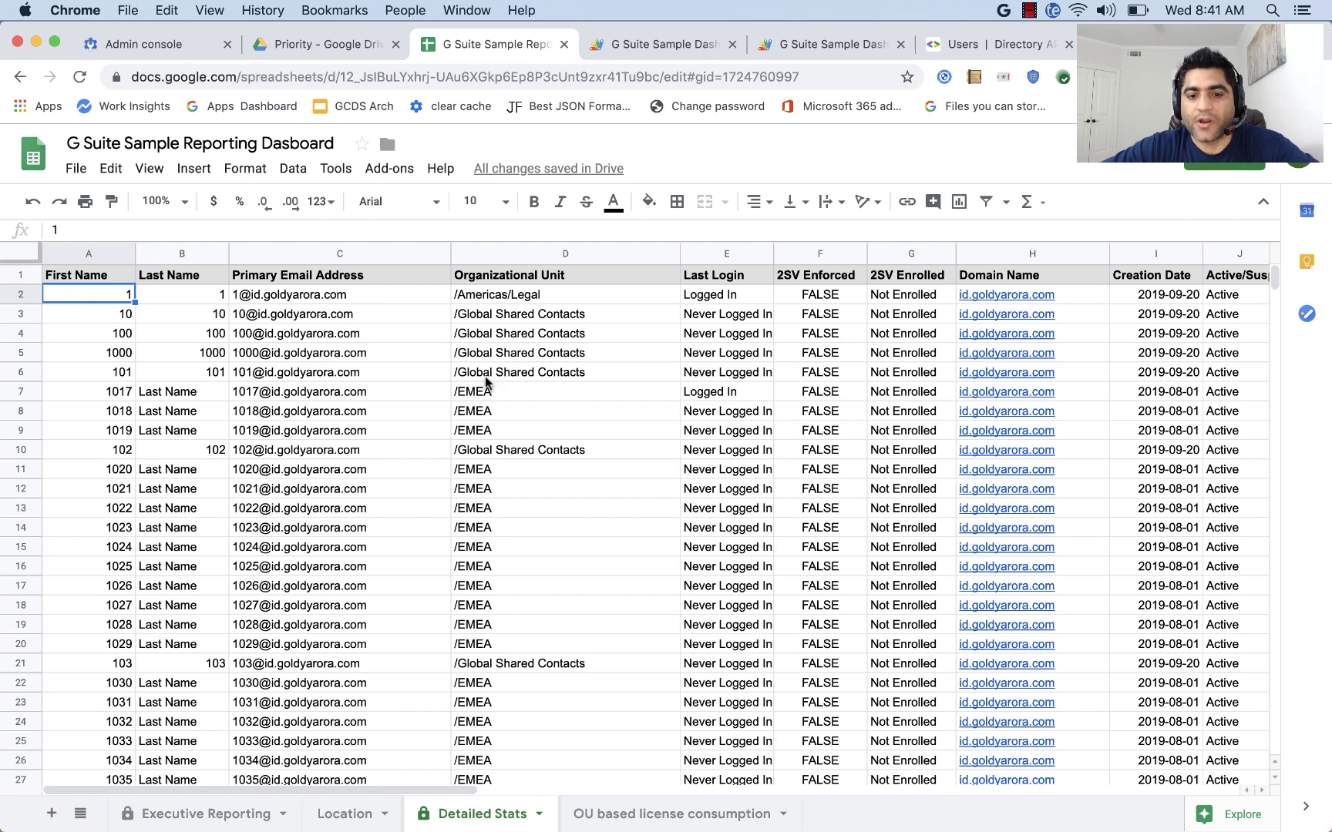
pyautogui.moveTo(435, 457)
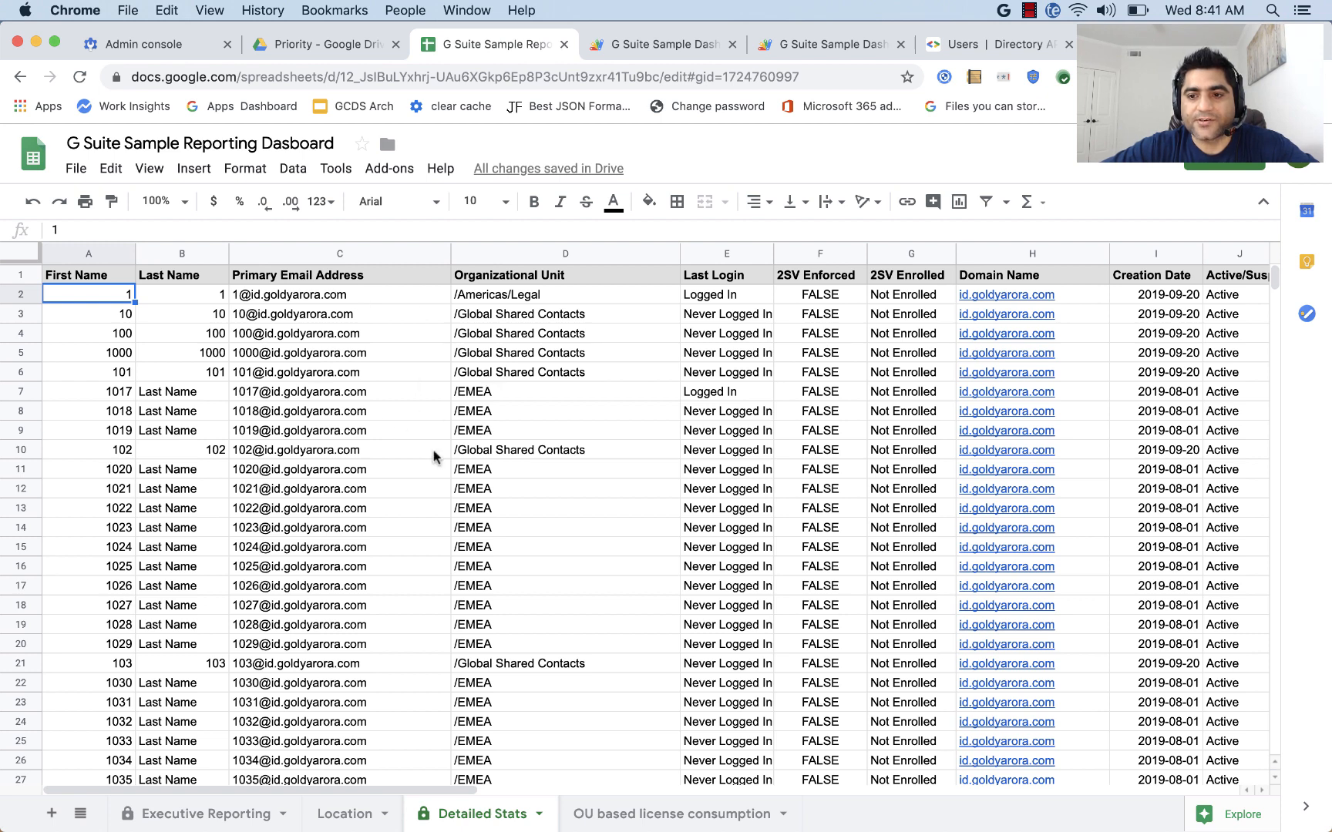
pyautogui.click(670, 814)
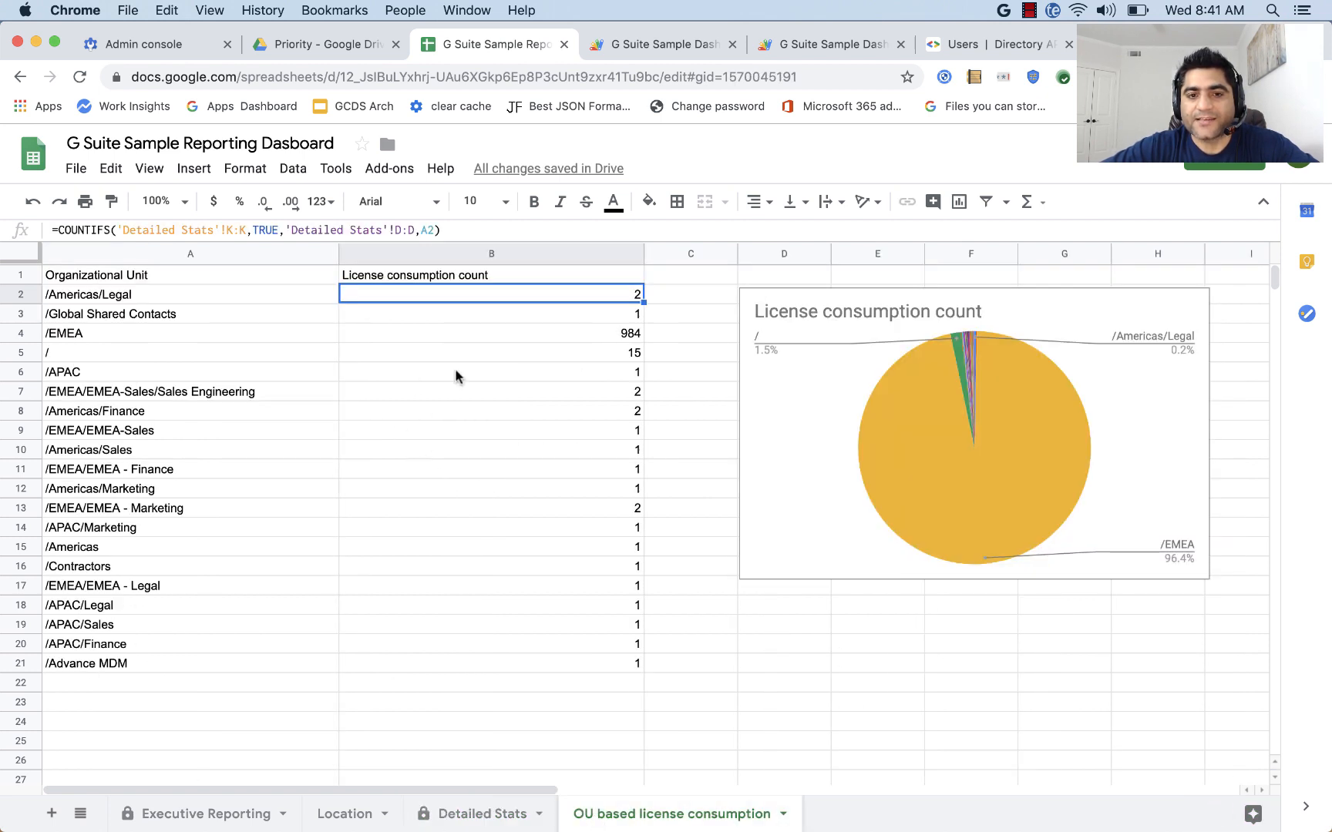
pyautogui.moveTo(499, 490)
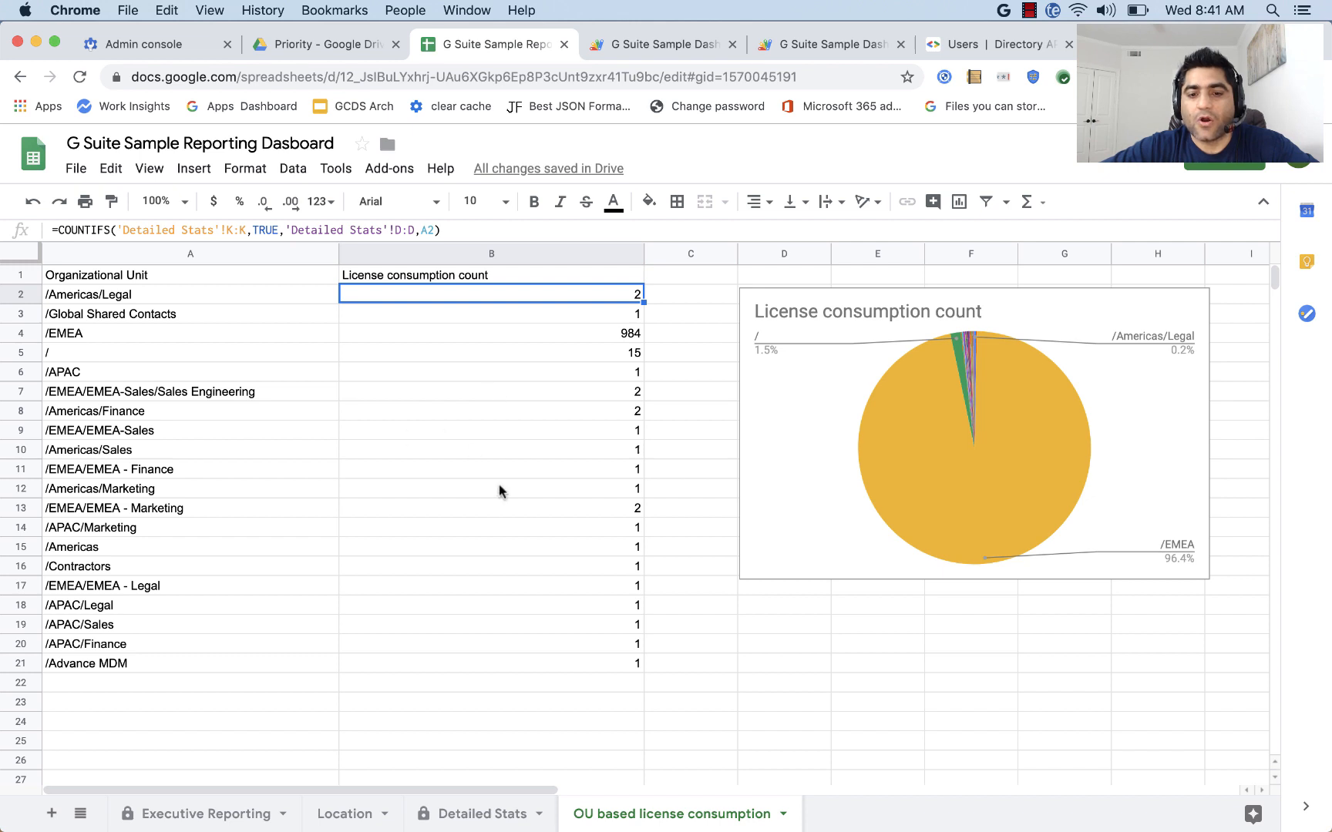
pyautogui.moveTo(687, 416)
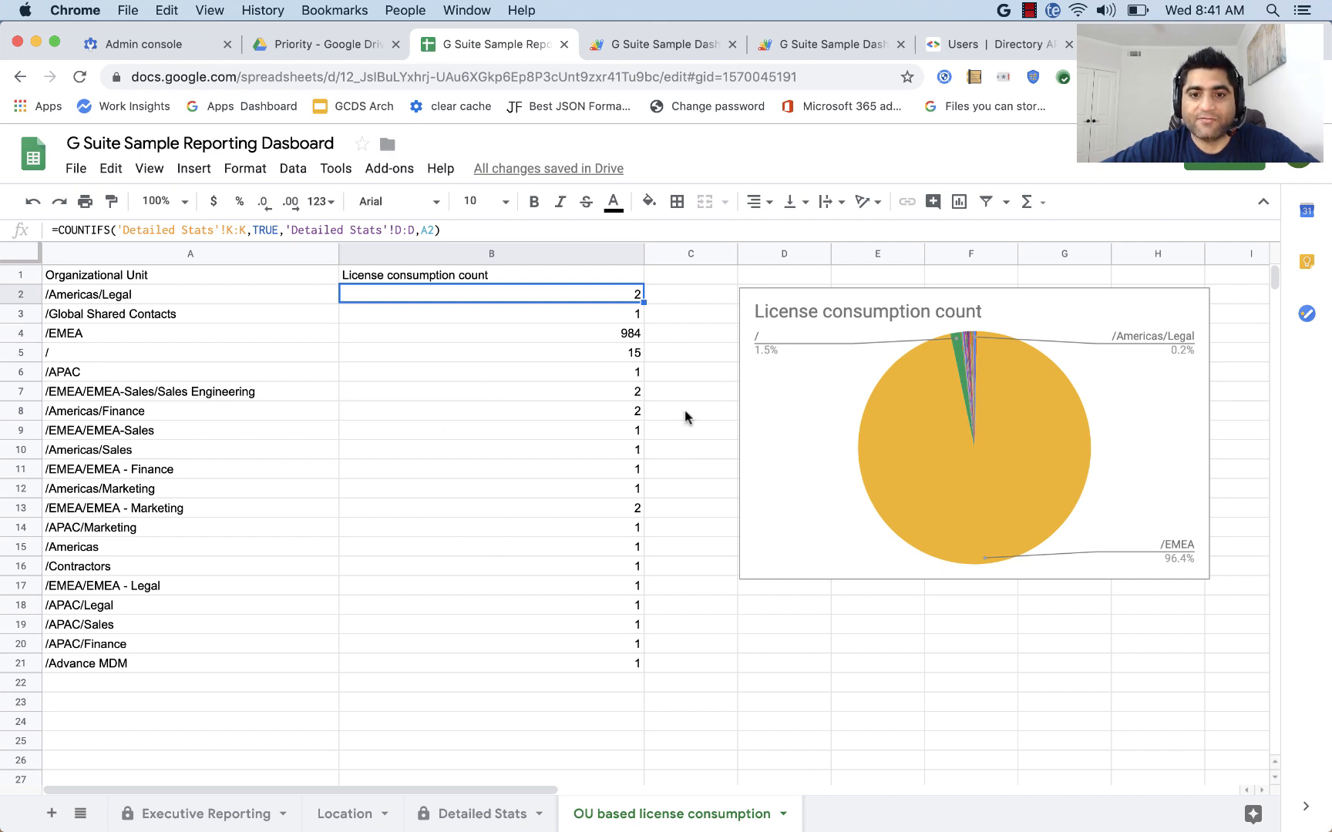